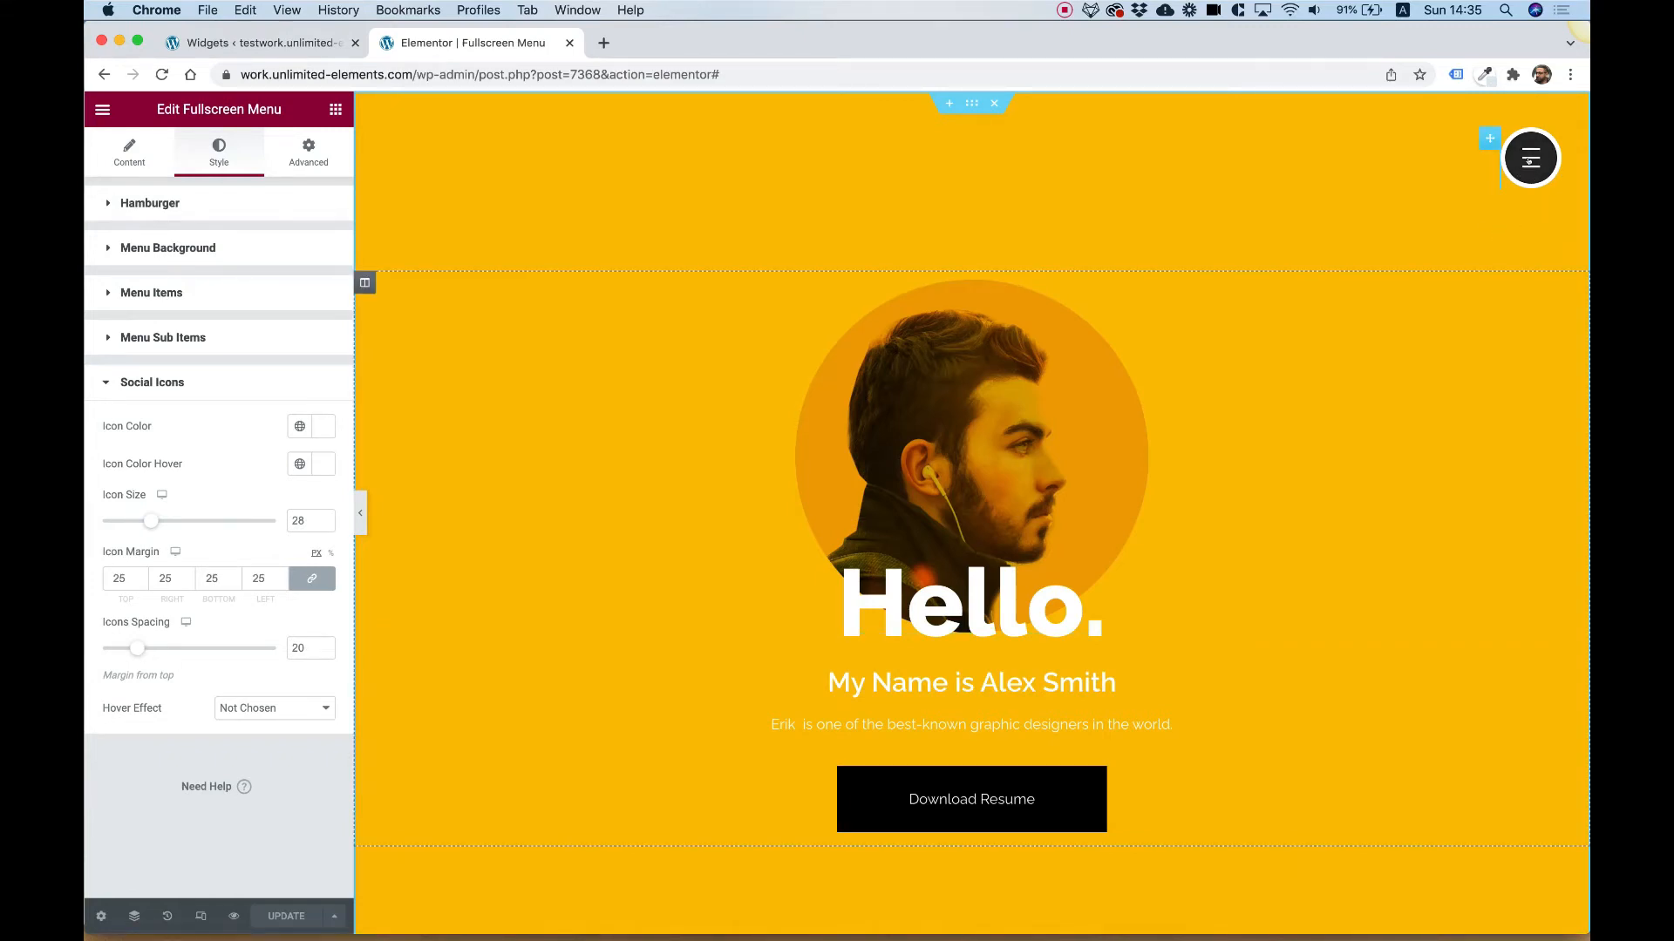
# Step: Preview the existing full-screen menu by toggling it open and closed twice
pyautogui.click(1530, 158)
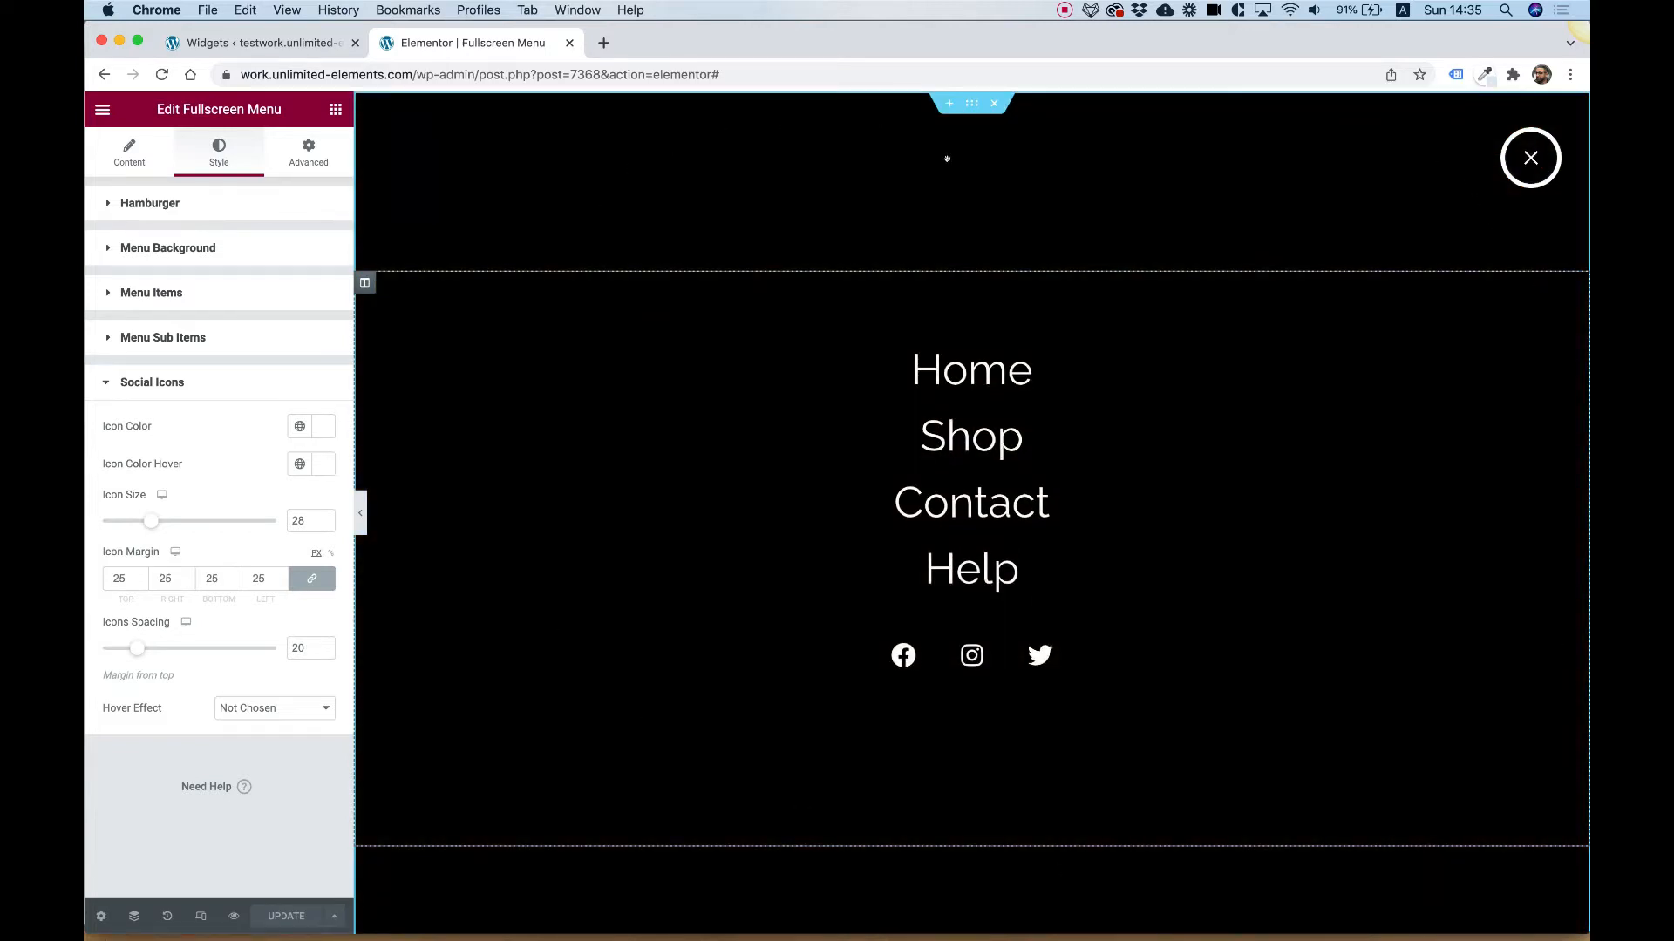
pyautogui.moveTo(1463, 206)
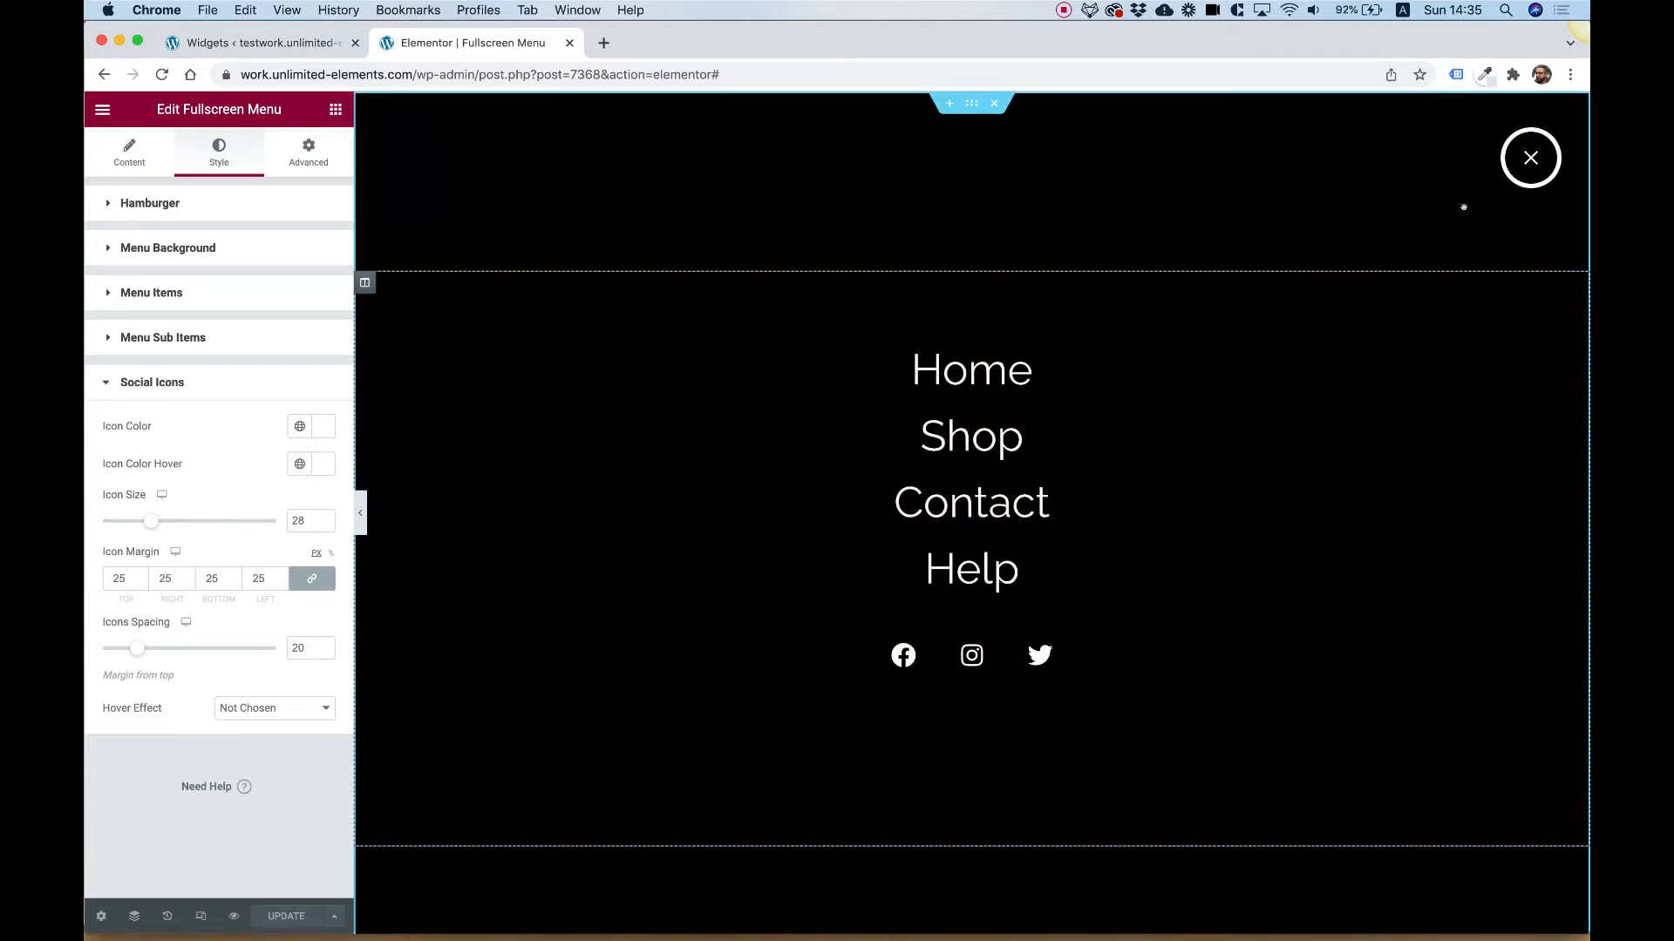
pyautogui.click(1530, 158)
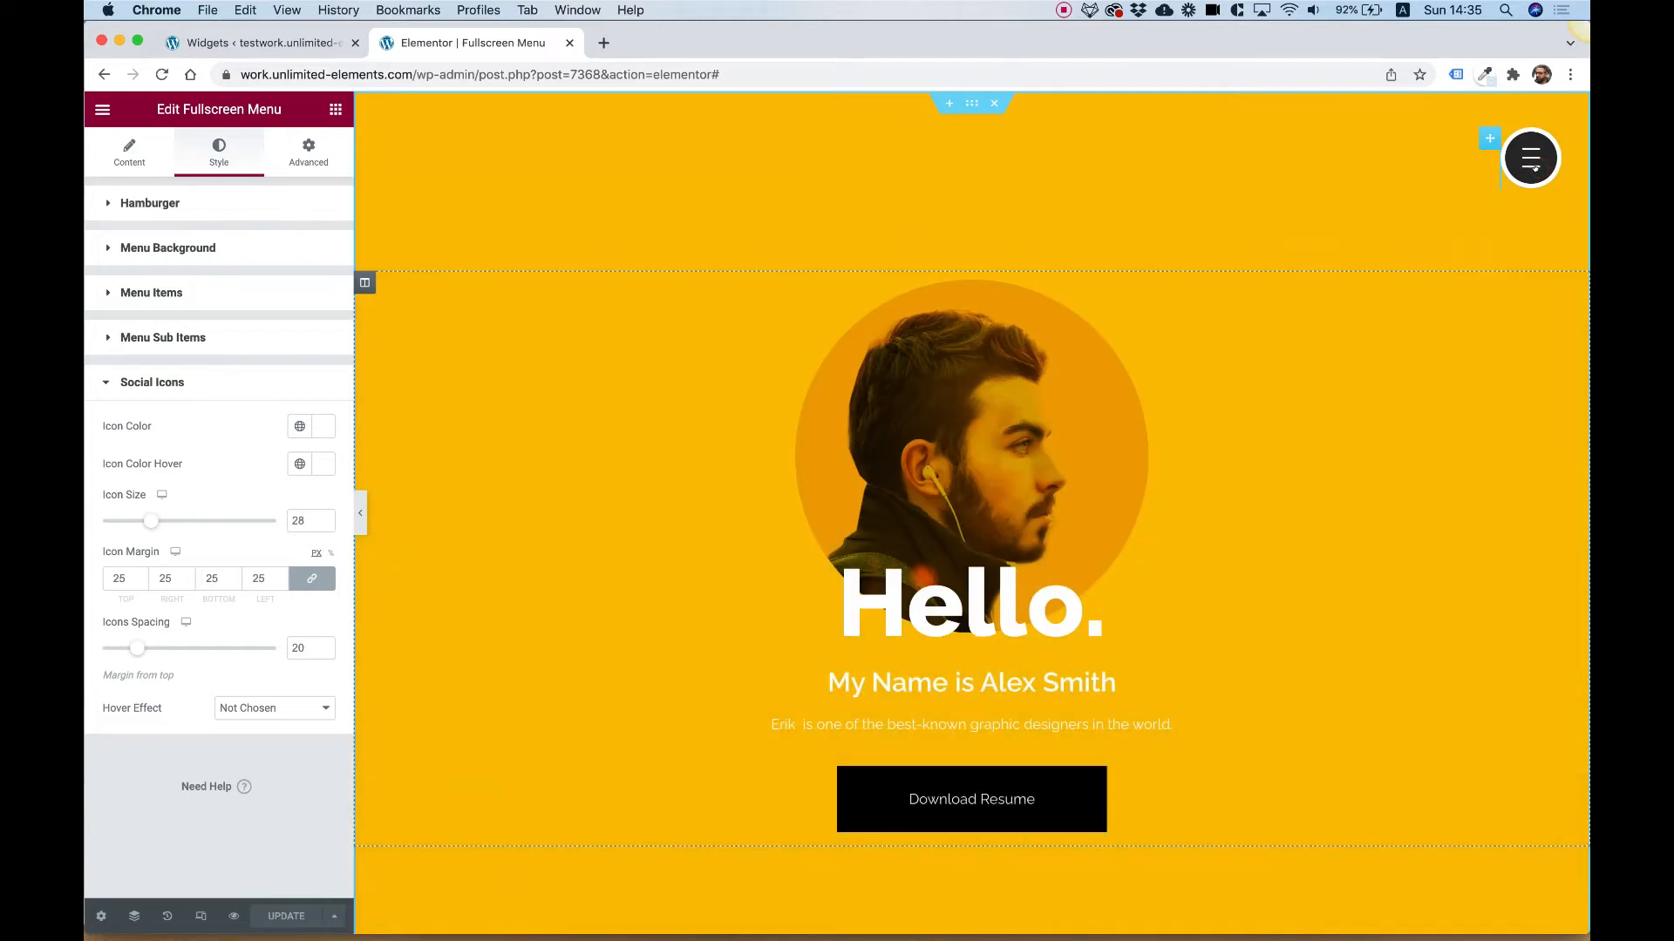
pyautogui.click(1531, 158)
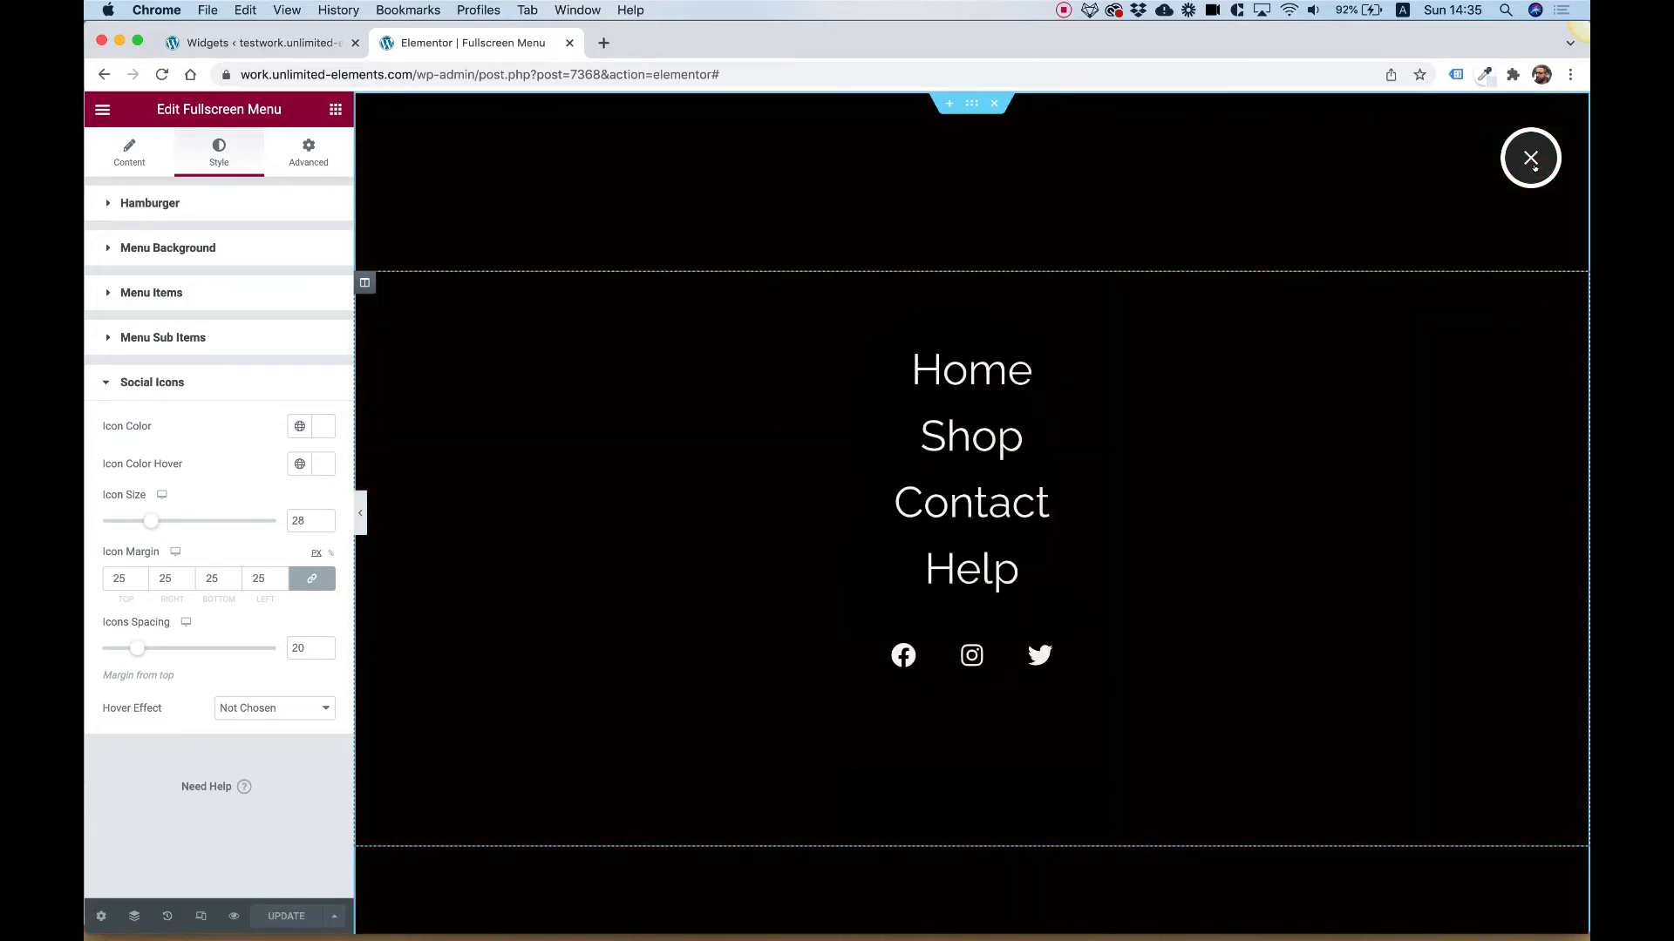
pyautogui.click(257, 43)
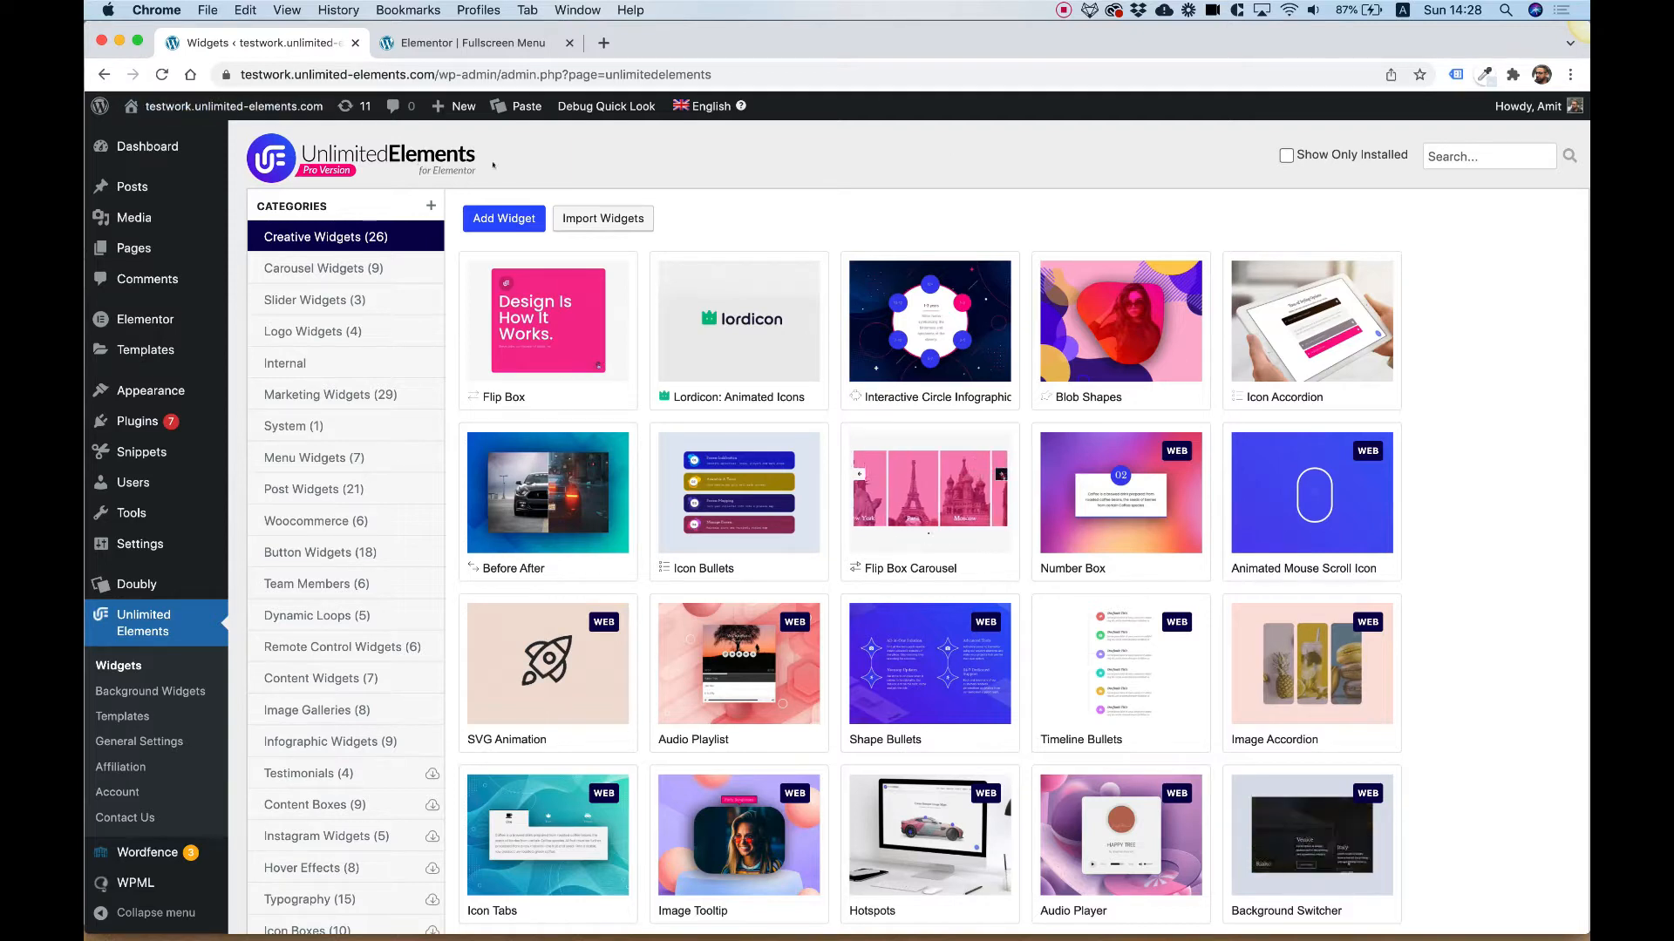
# Step: Search the Unlimited Elements widget library for 'fullscreen' and install the Fullscreen Menu widget
pyautogui.click(604, 105)
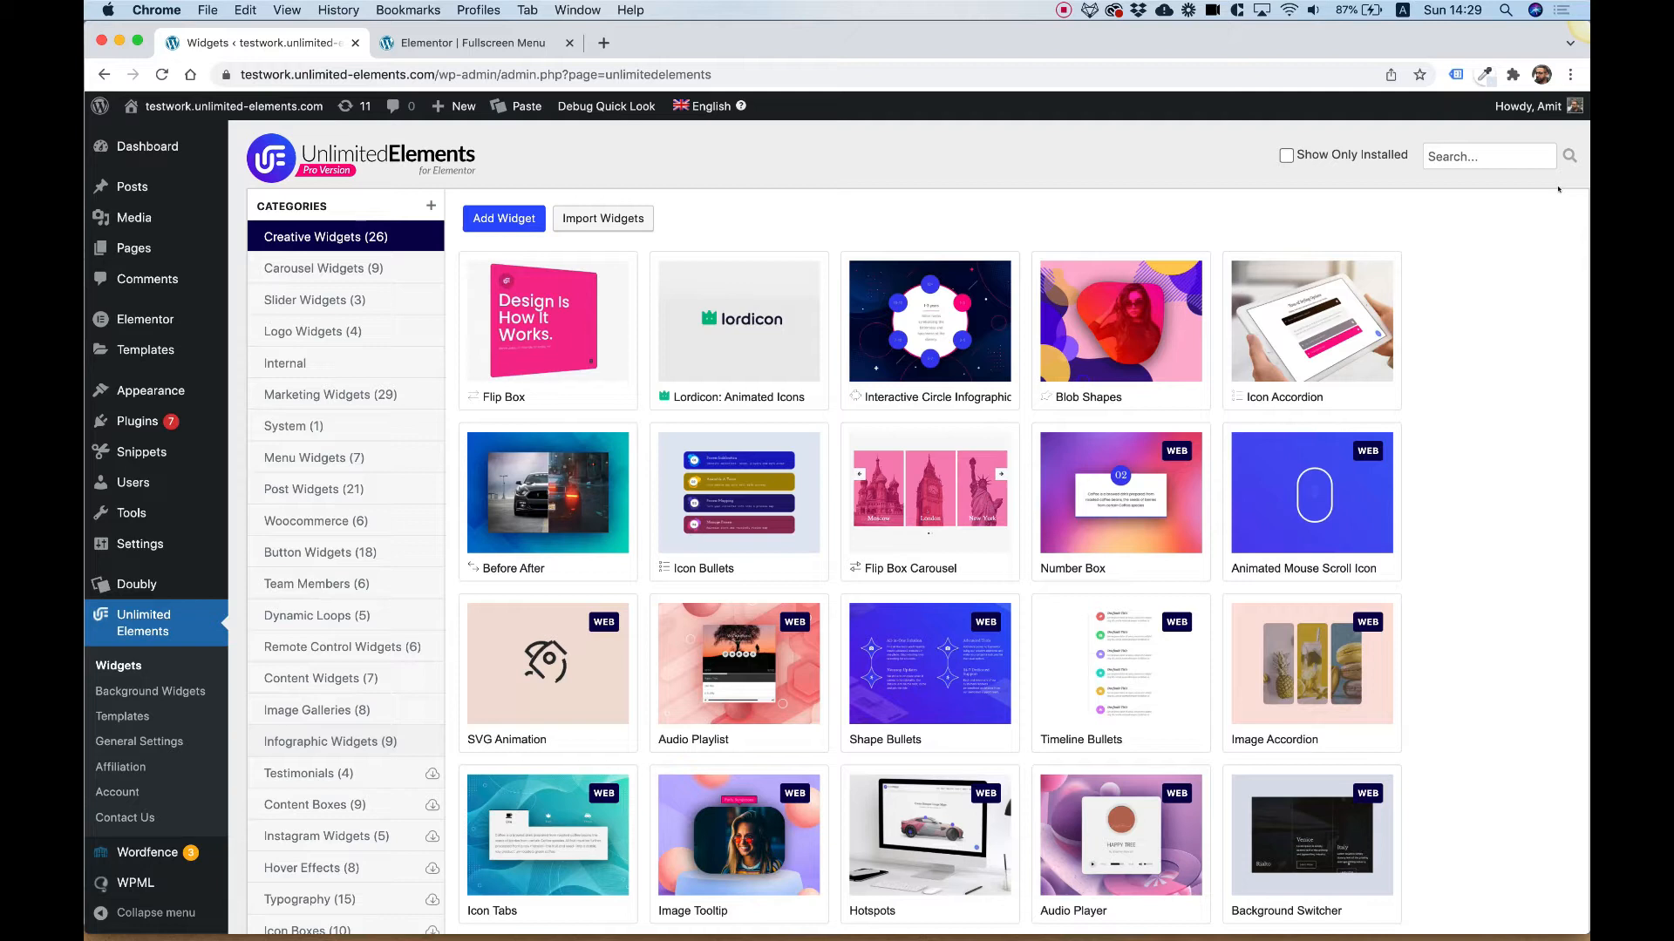
pyautogui.click(1487, 156)
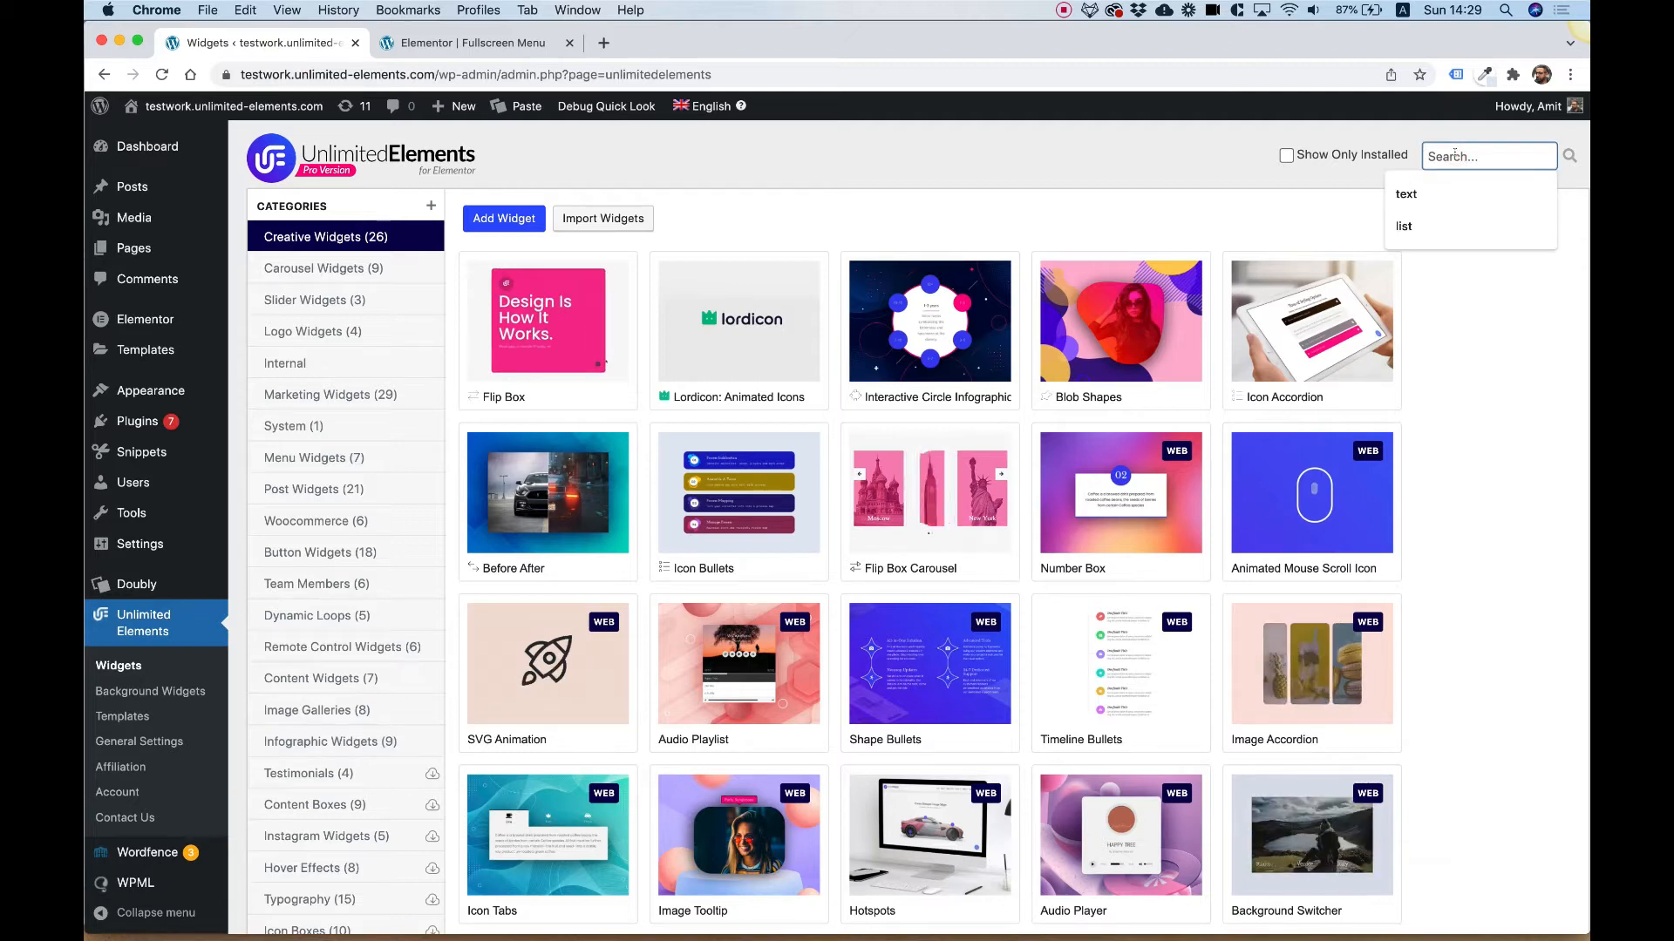
pyautogui.write('fullscreen')
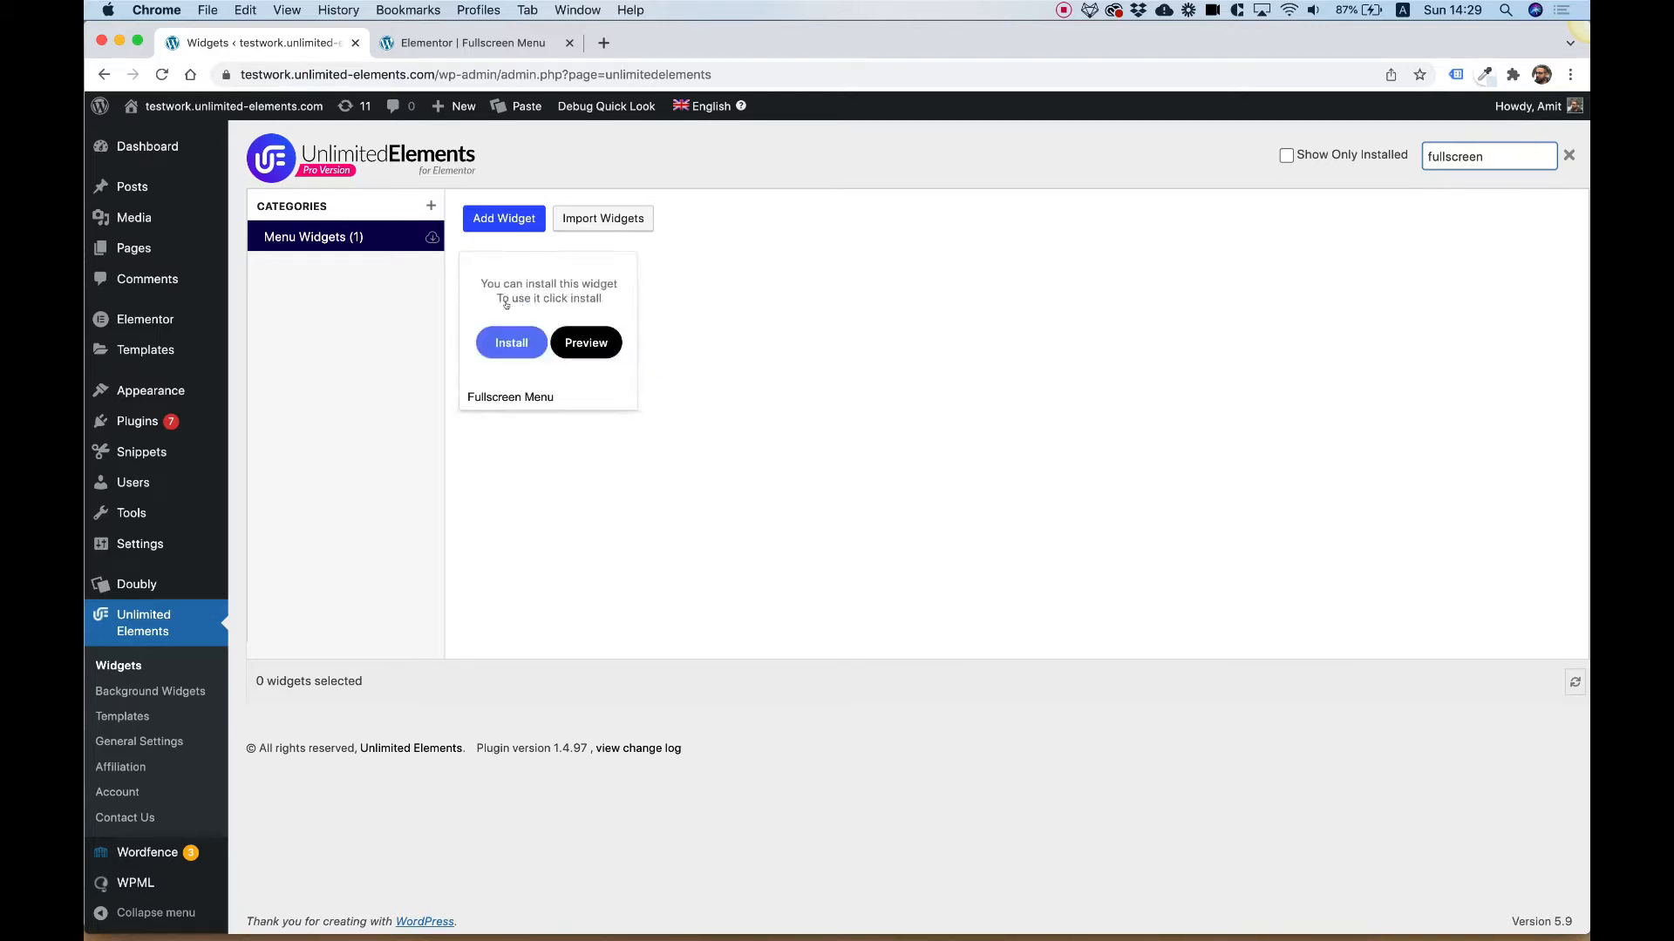
pyautogui.click(510, 342)
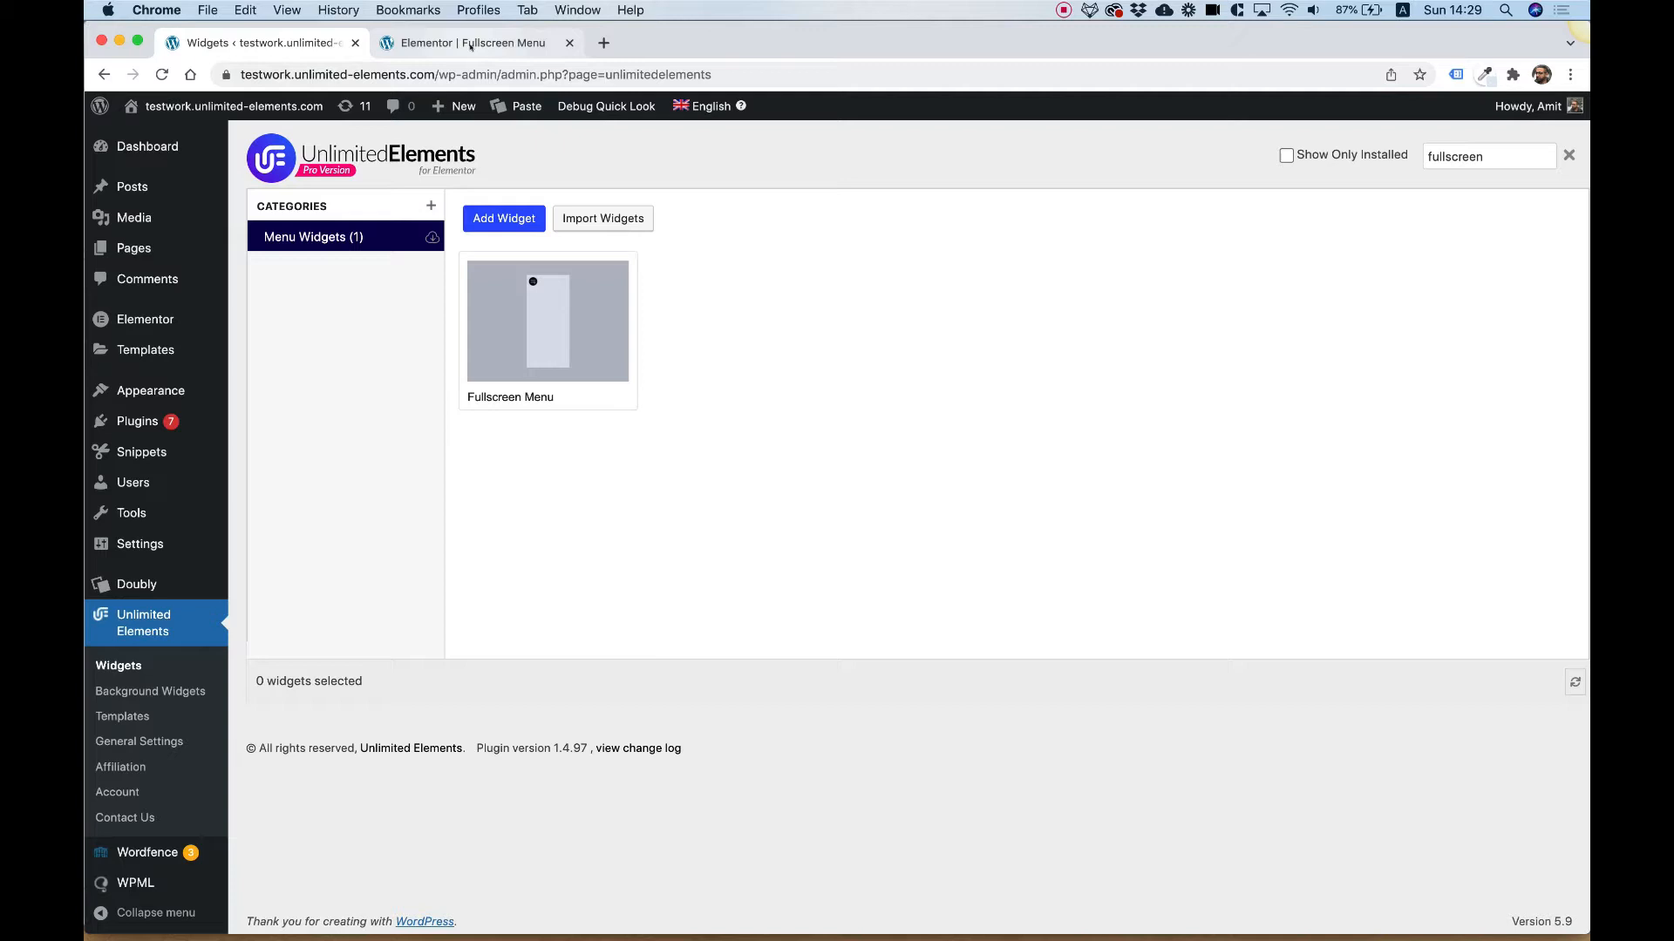
pyautogui.moveTo(470, 43)
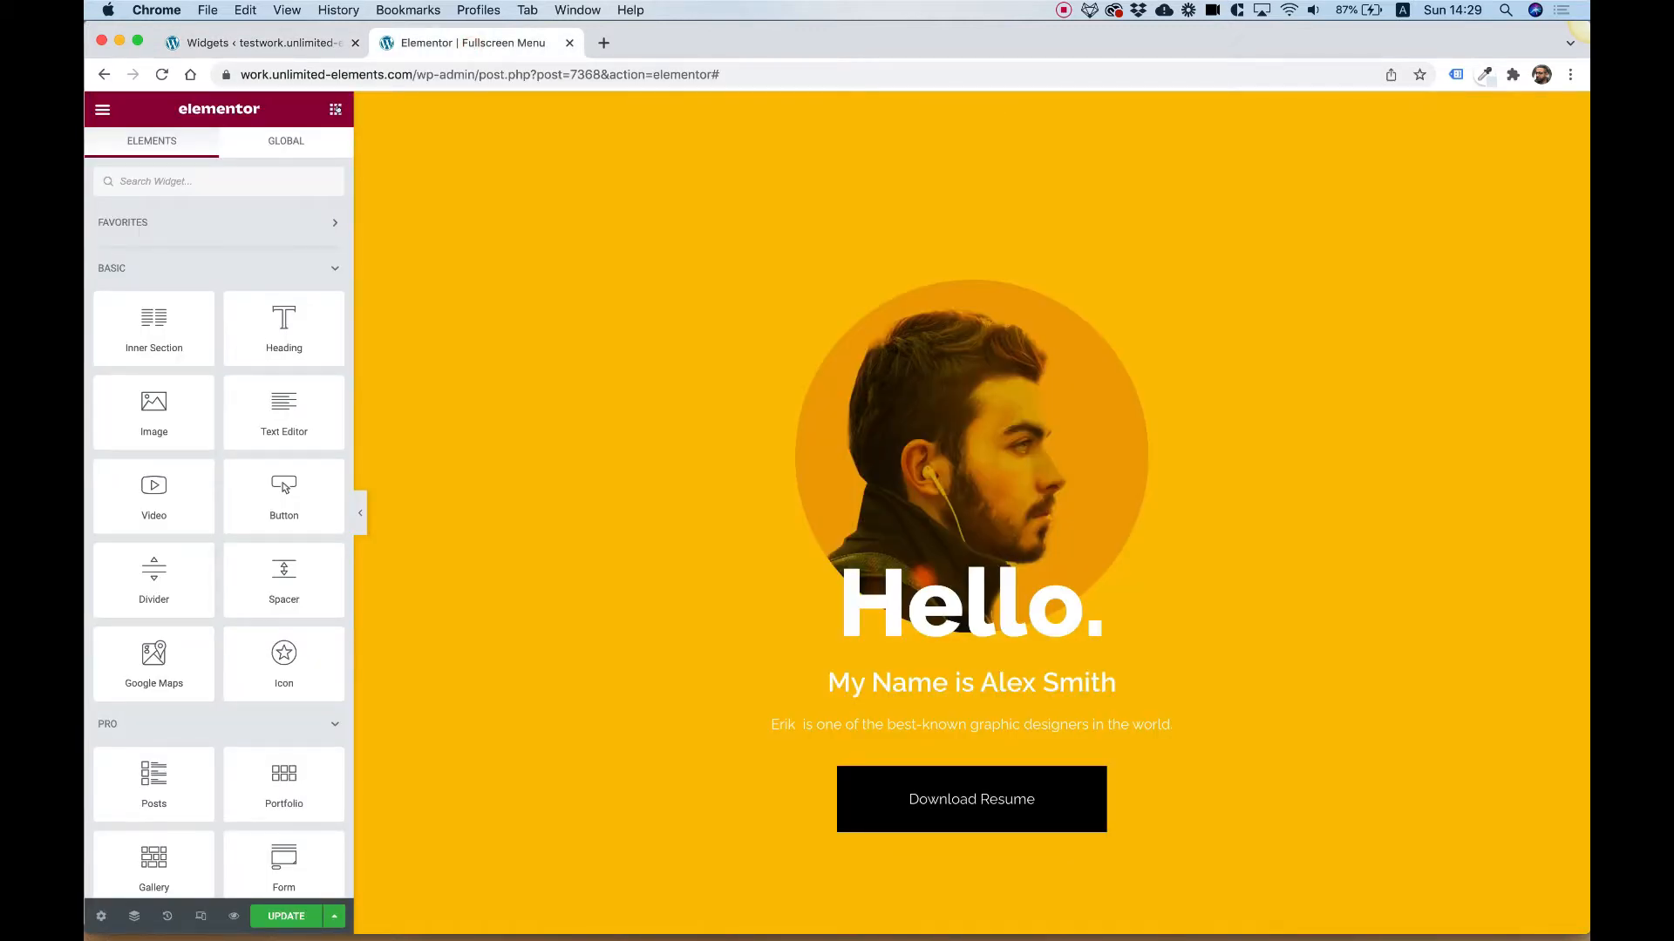
# Step: Find 'fullscreen' in the Elements panel and drag the Fullscreen Menu widget to the page top
pyautogui.write('fullscreen')
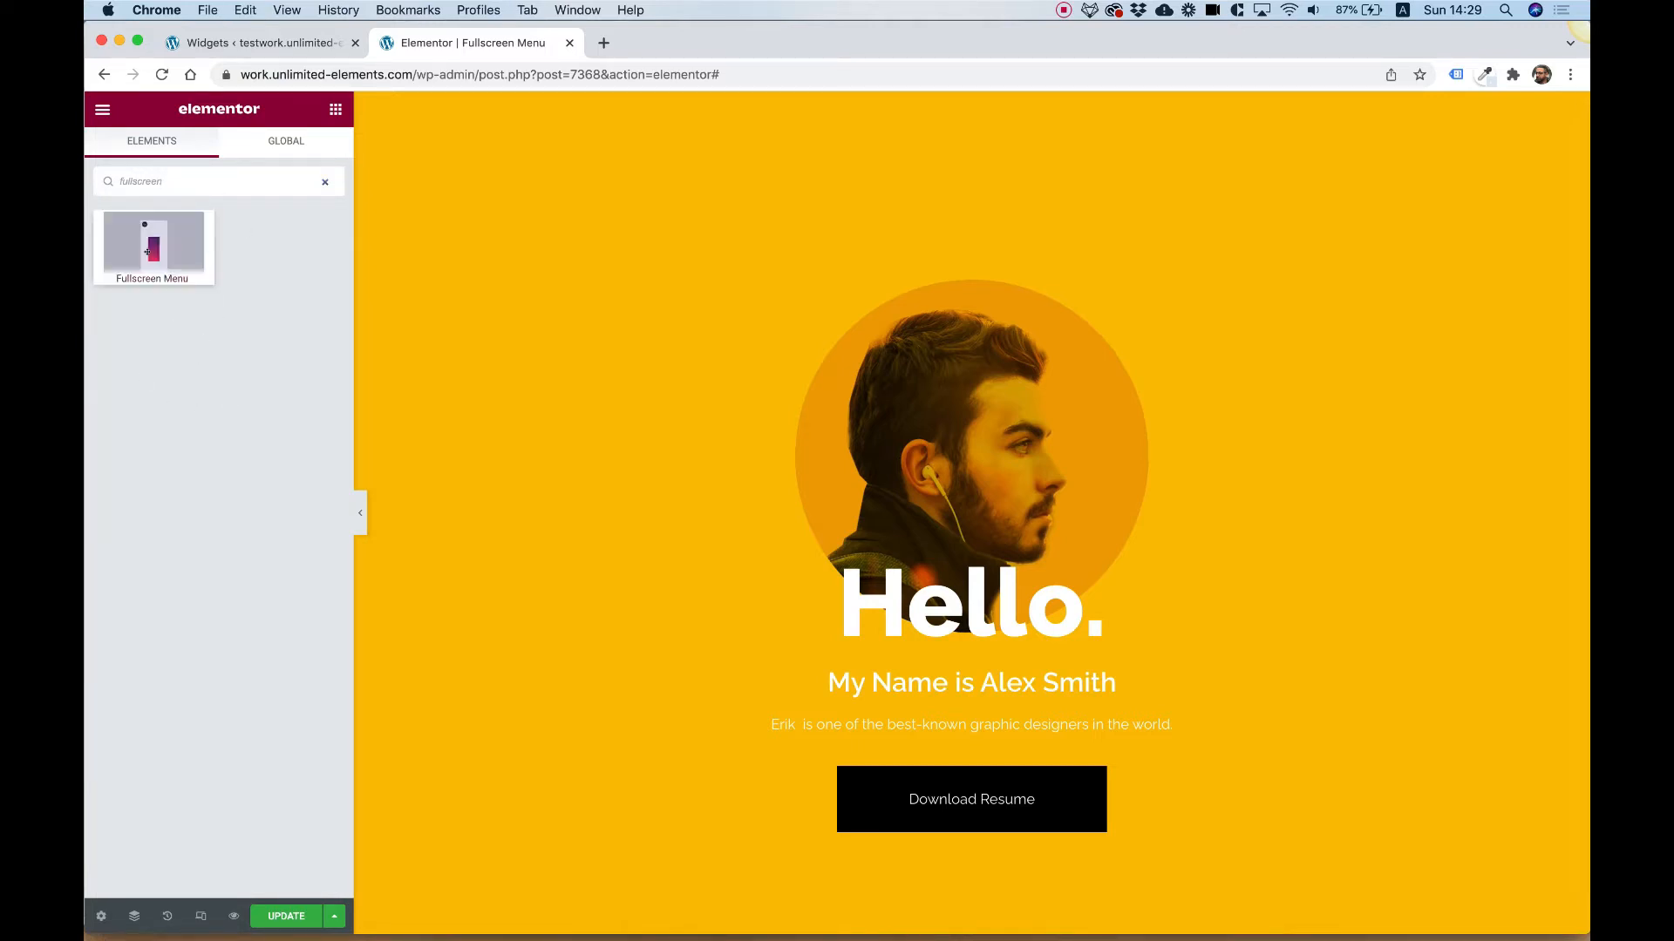
pyautogui.moveTo(152, 241); pyautogui.dragTo(970, 277)
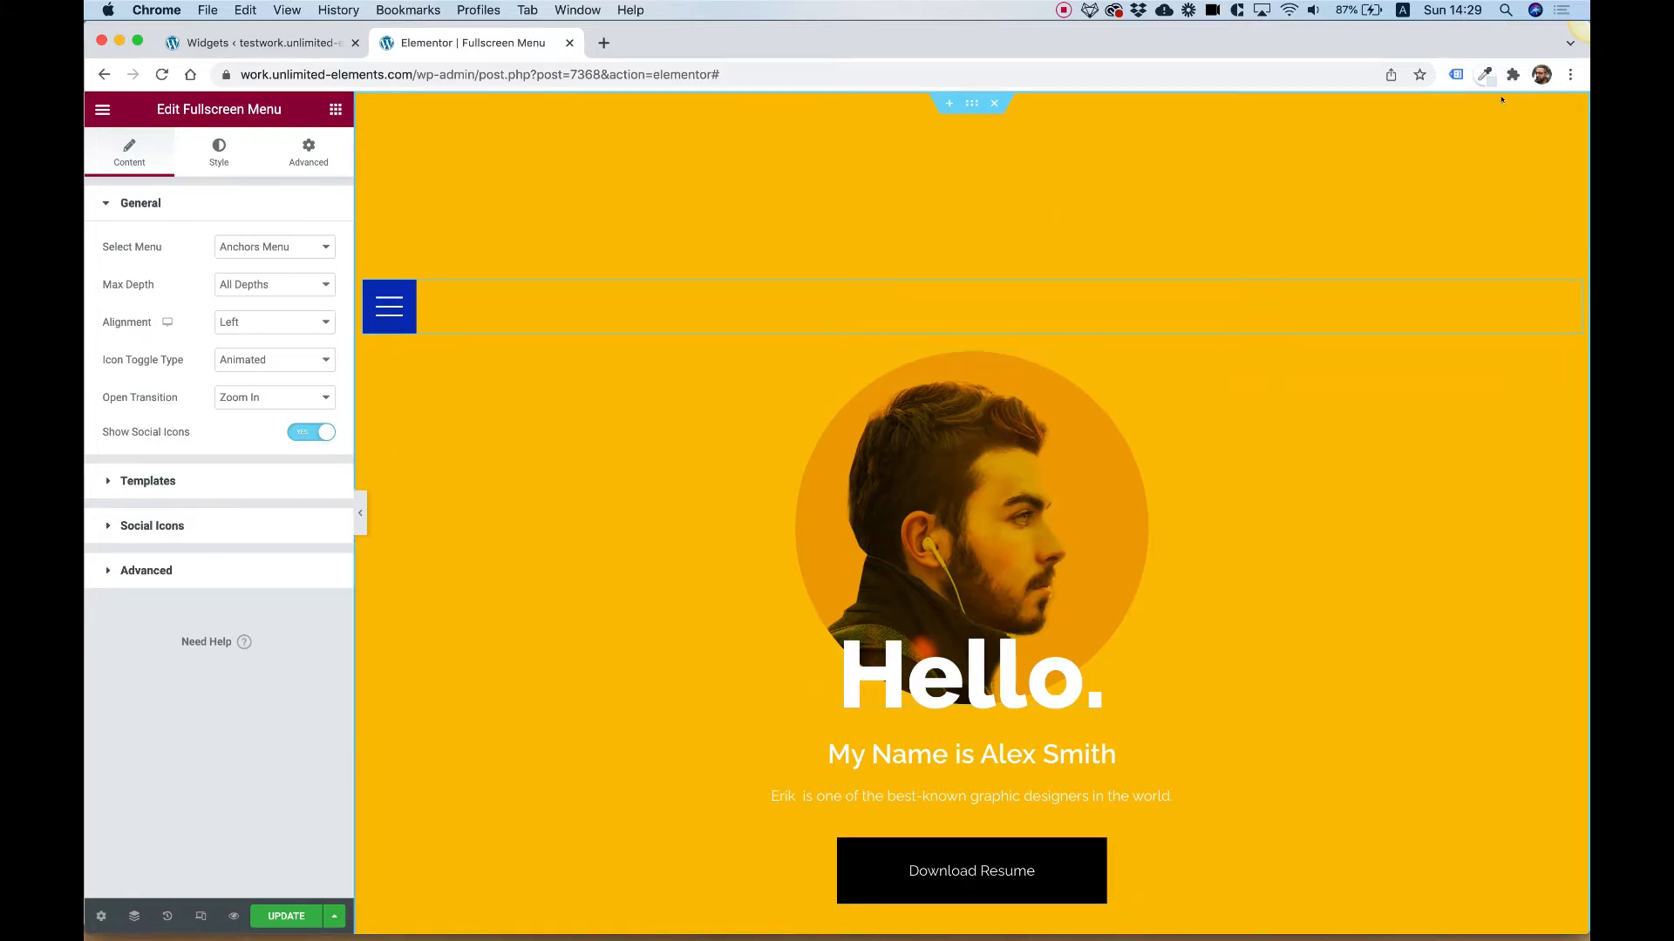
pyautogui.moveTo(1512, 103)
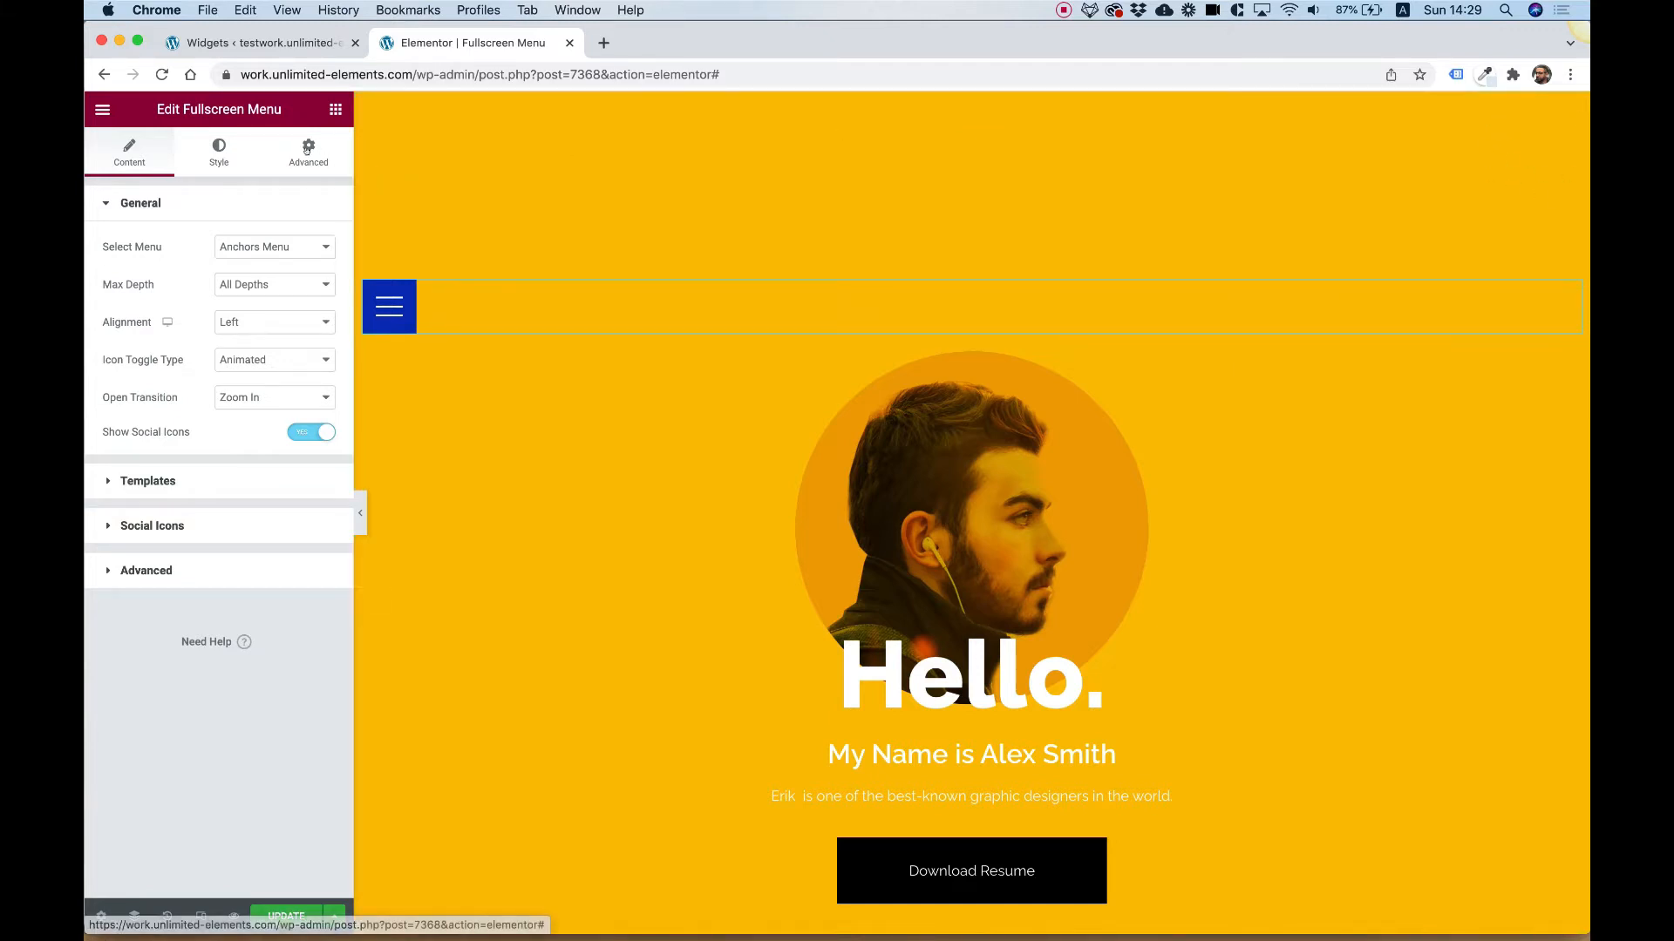
# Step: In Advanced settings, make the widget content-width and set its position to Fixed
pyautogui.click(308, 152)
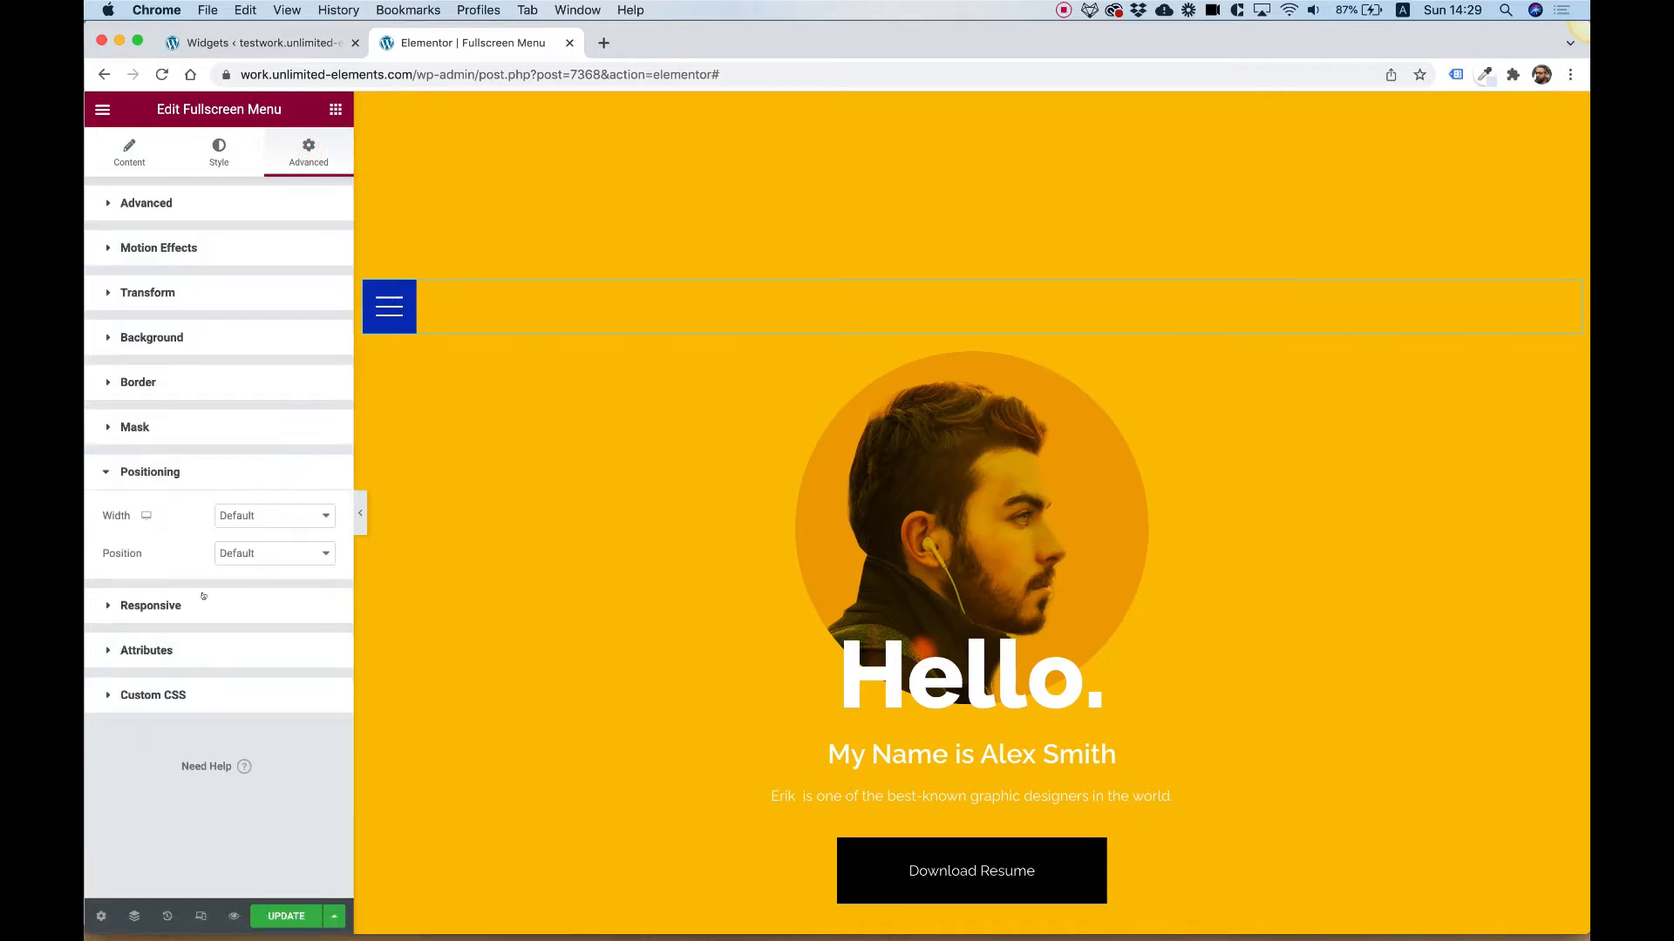
pyautogui.click(273, 515)
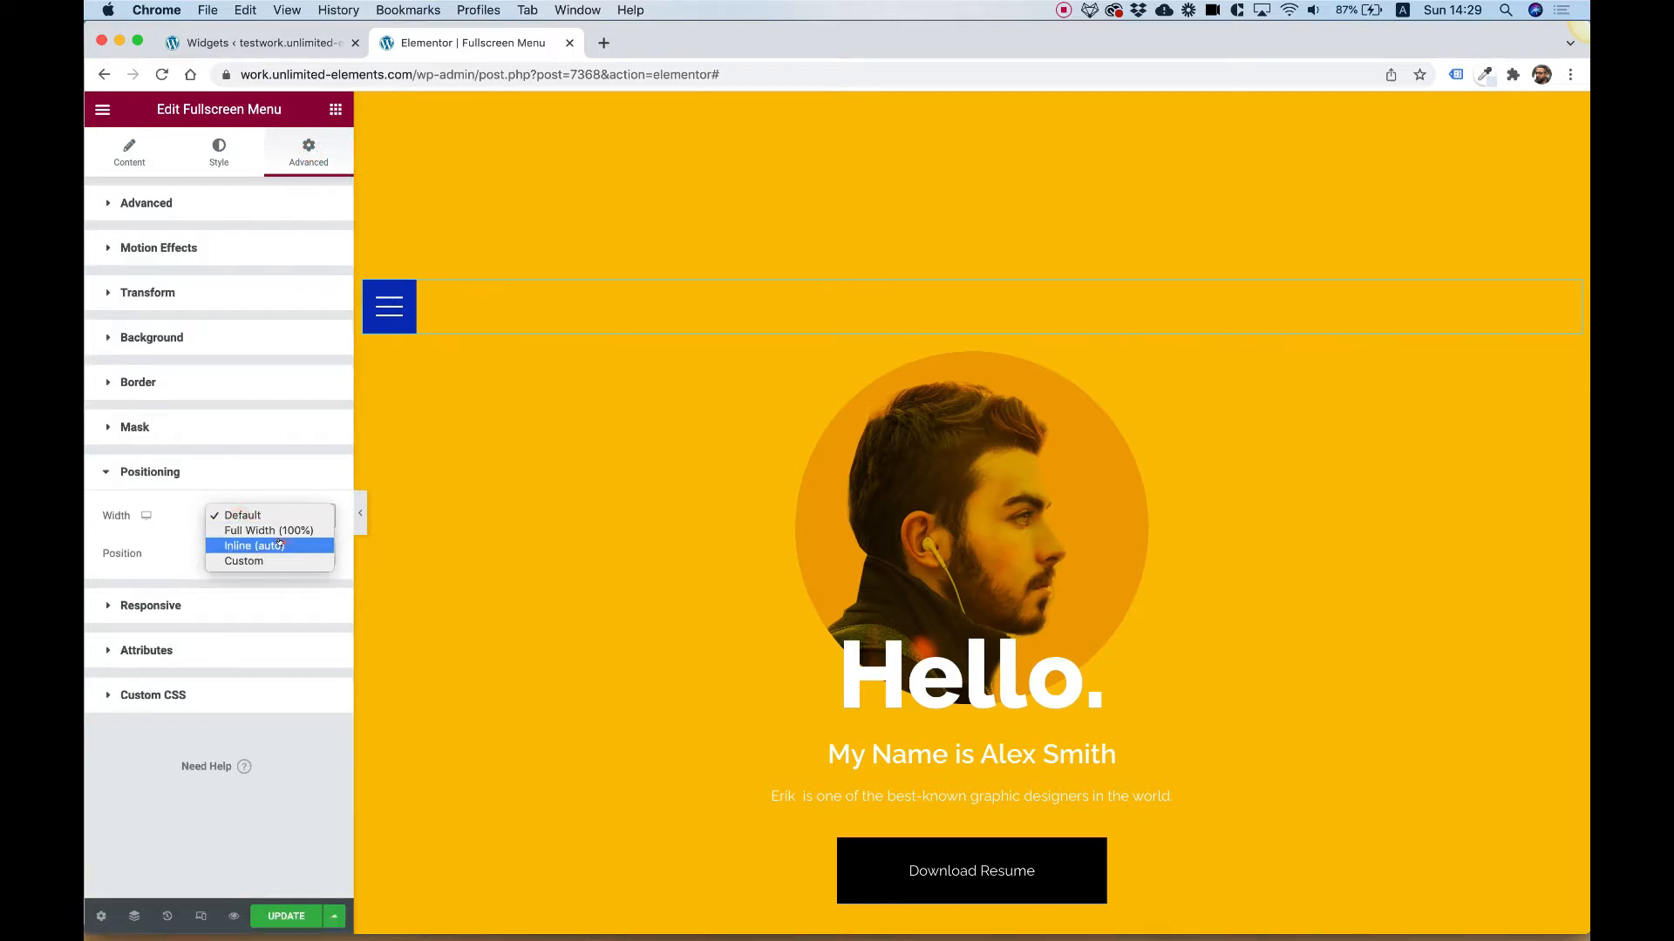
pyautogui.click(252, 545)
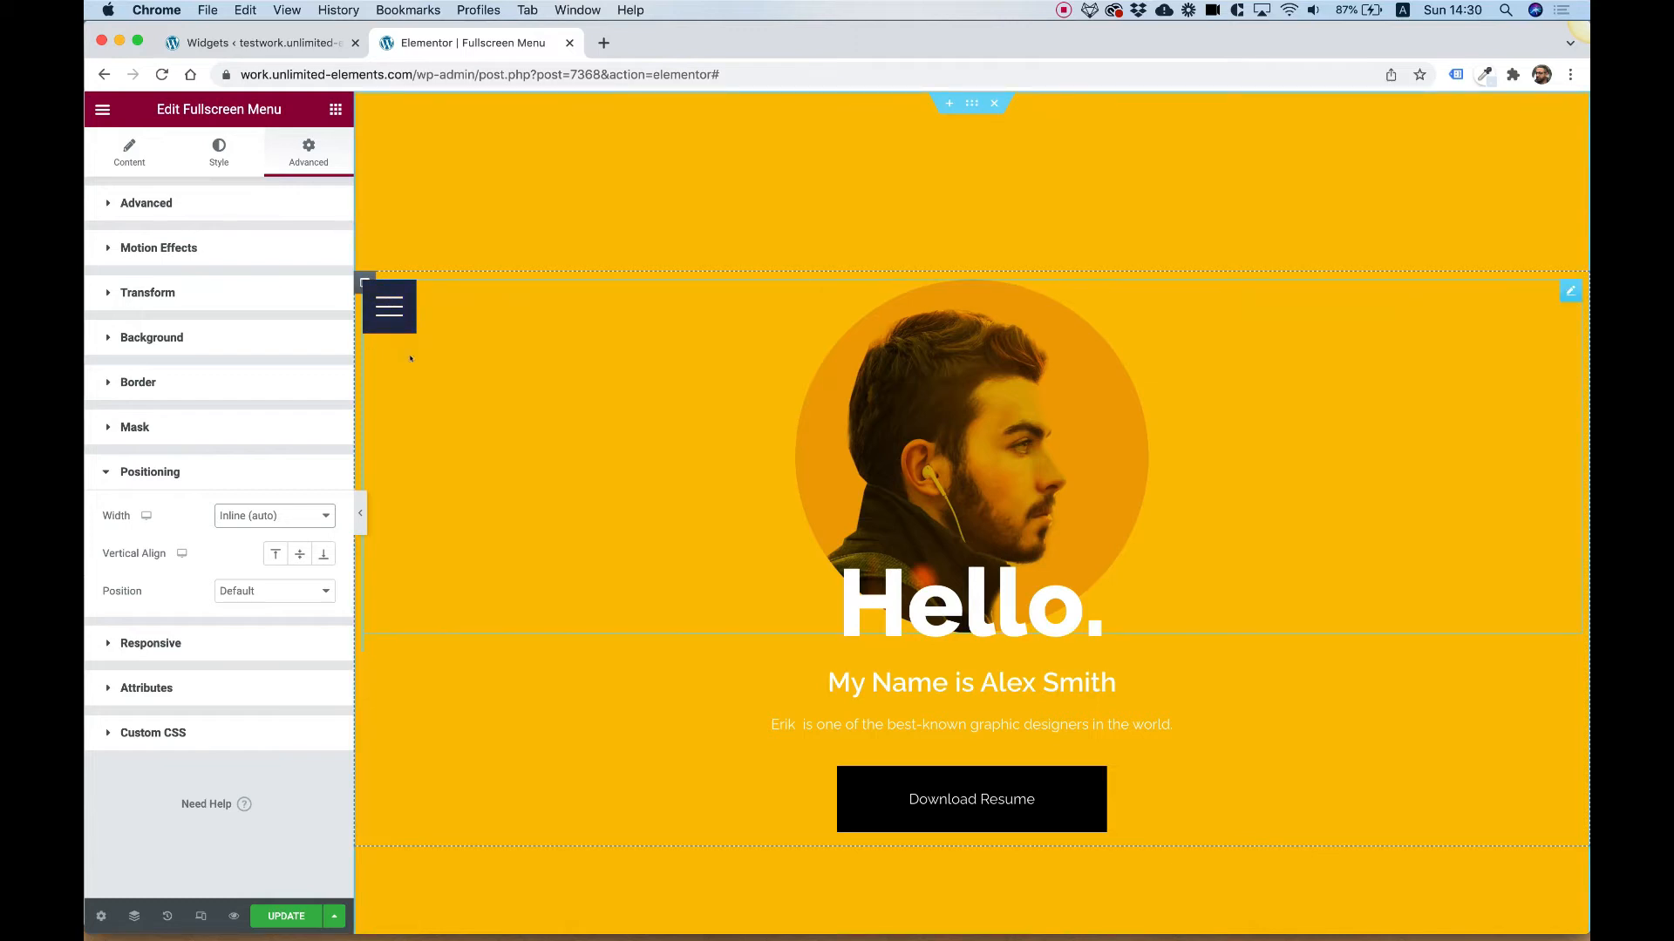
pyautogui.click(389, 306)
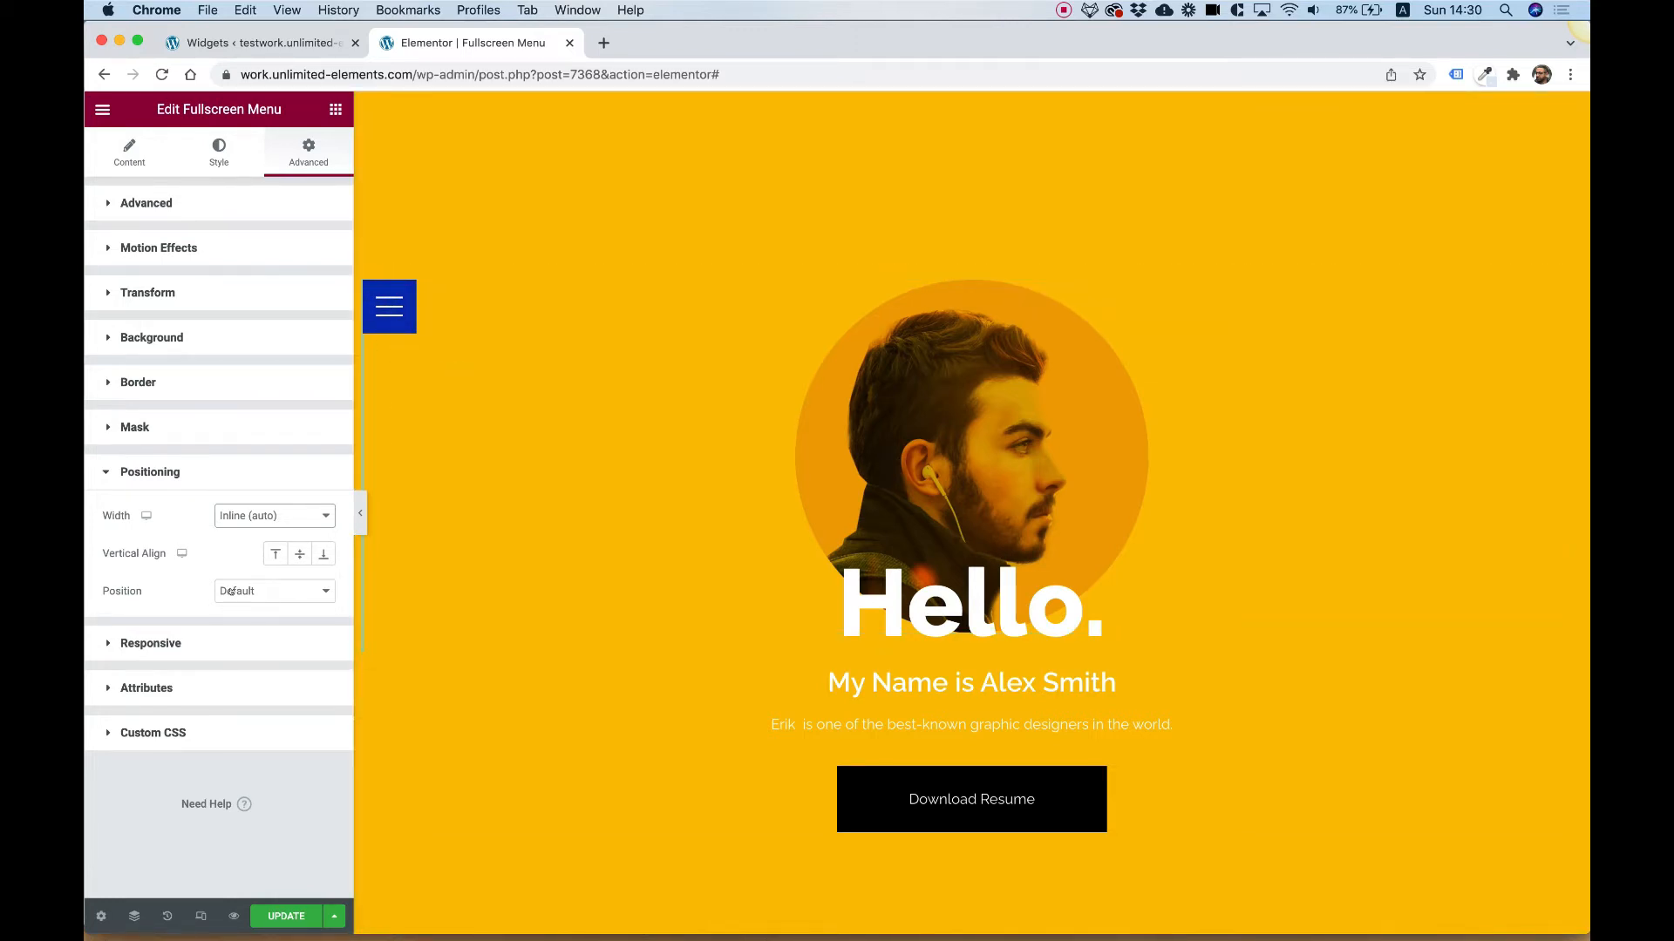
pyautogui.click(273, 590)
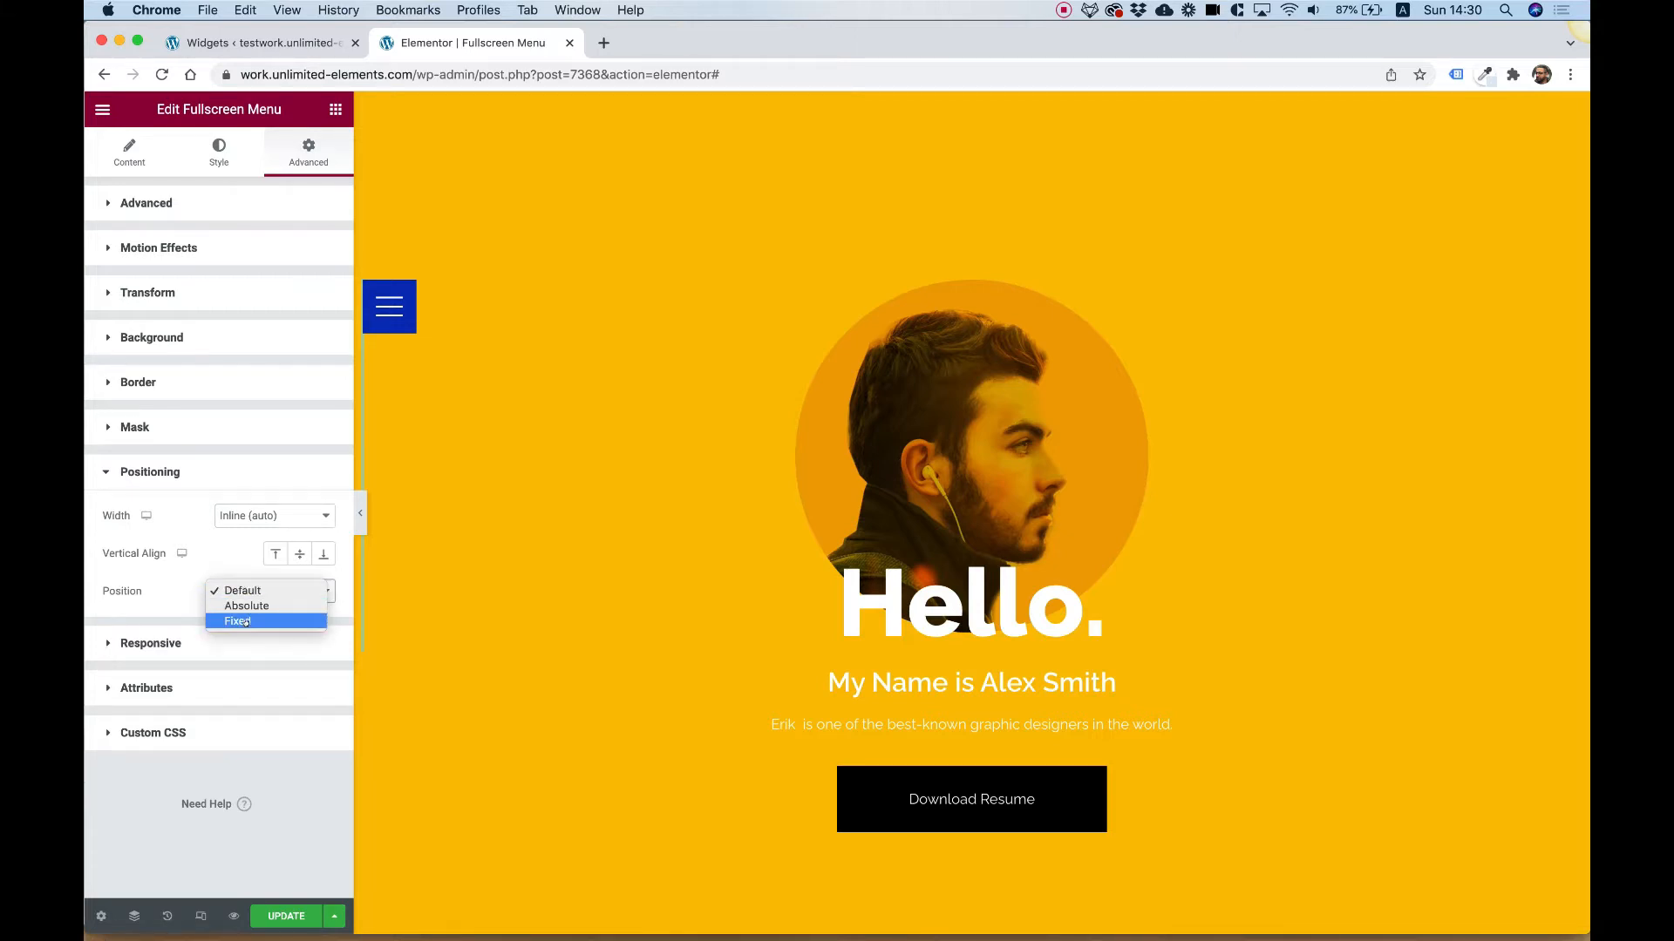
pyautogui.click(236, 621)
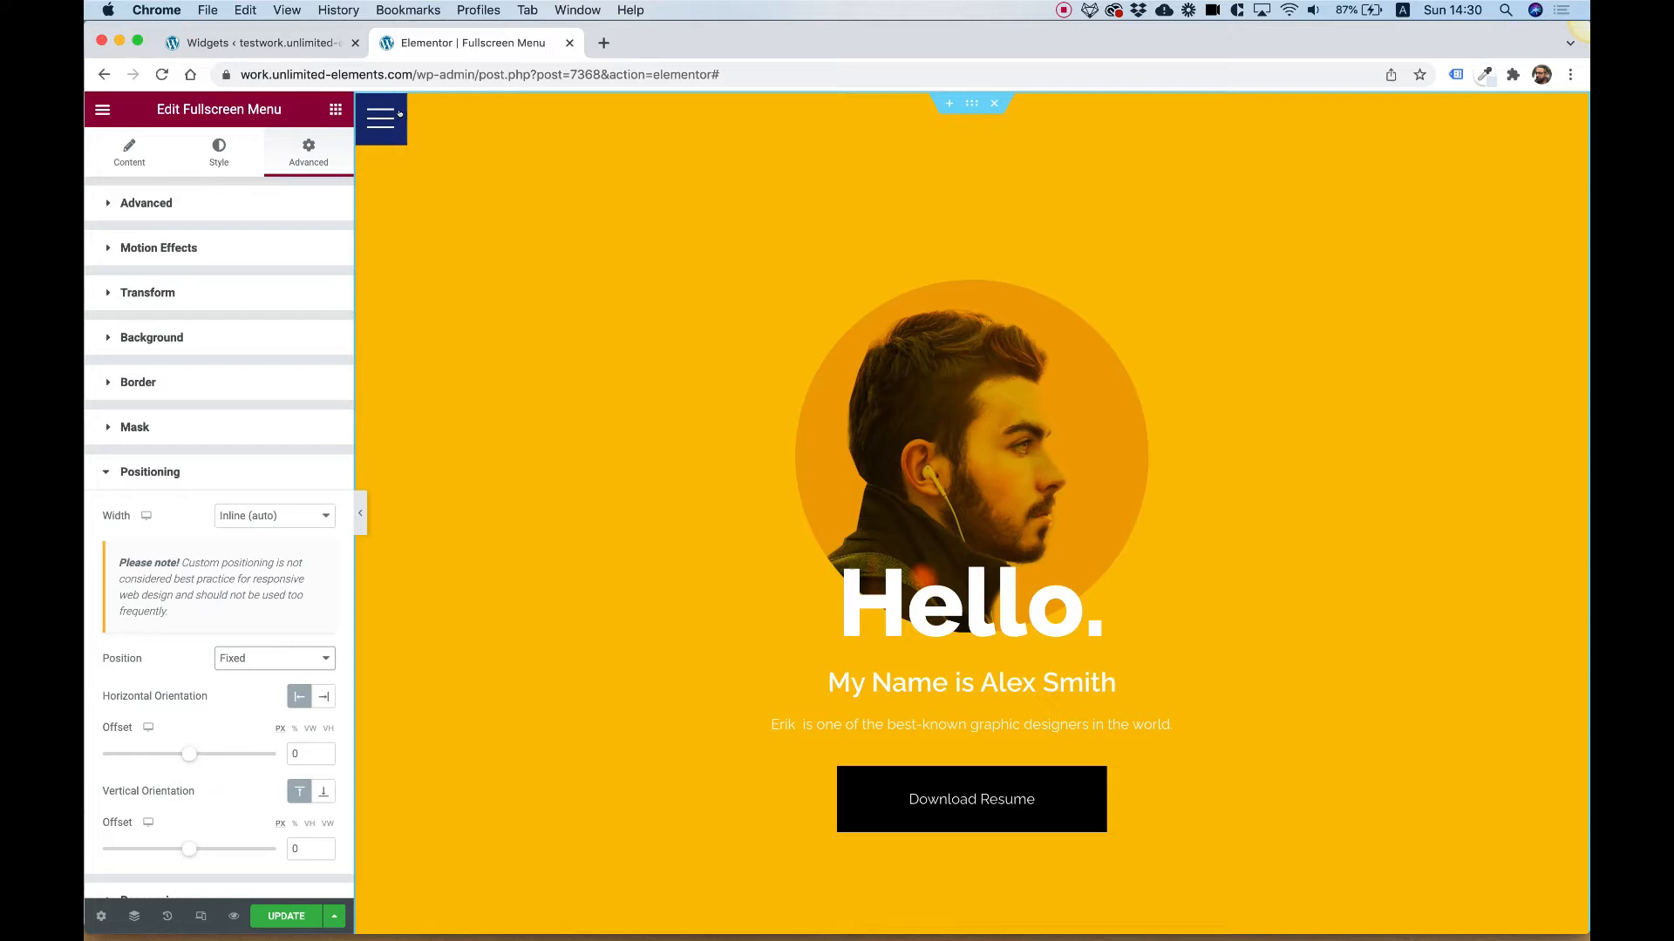
pyautogui.moveTo(299, 696)
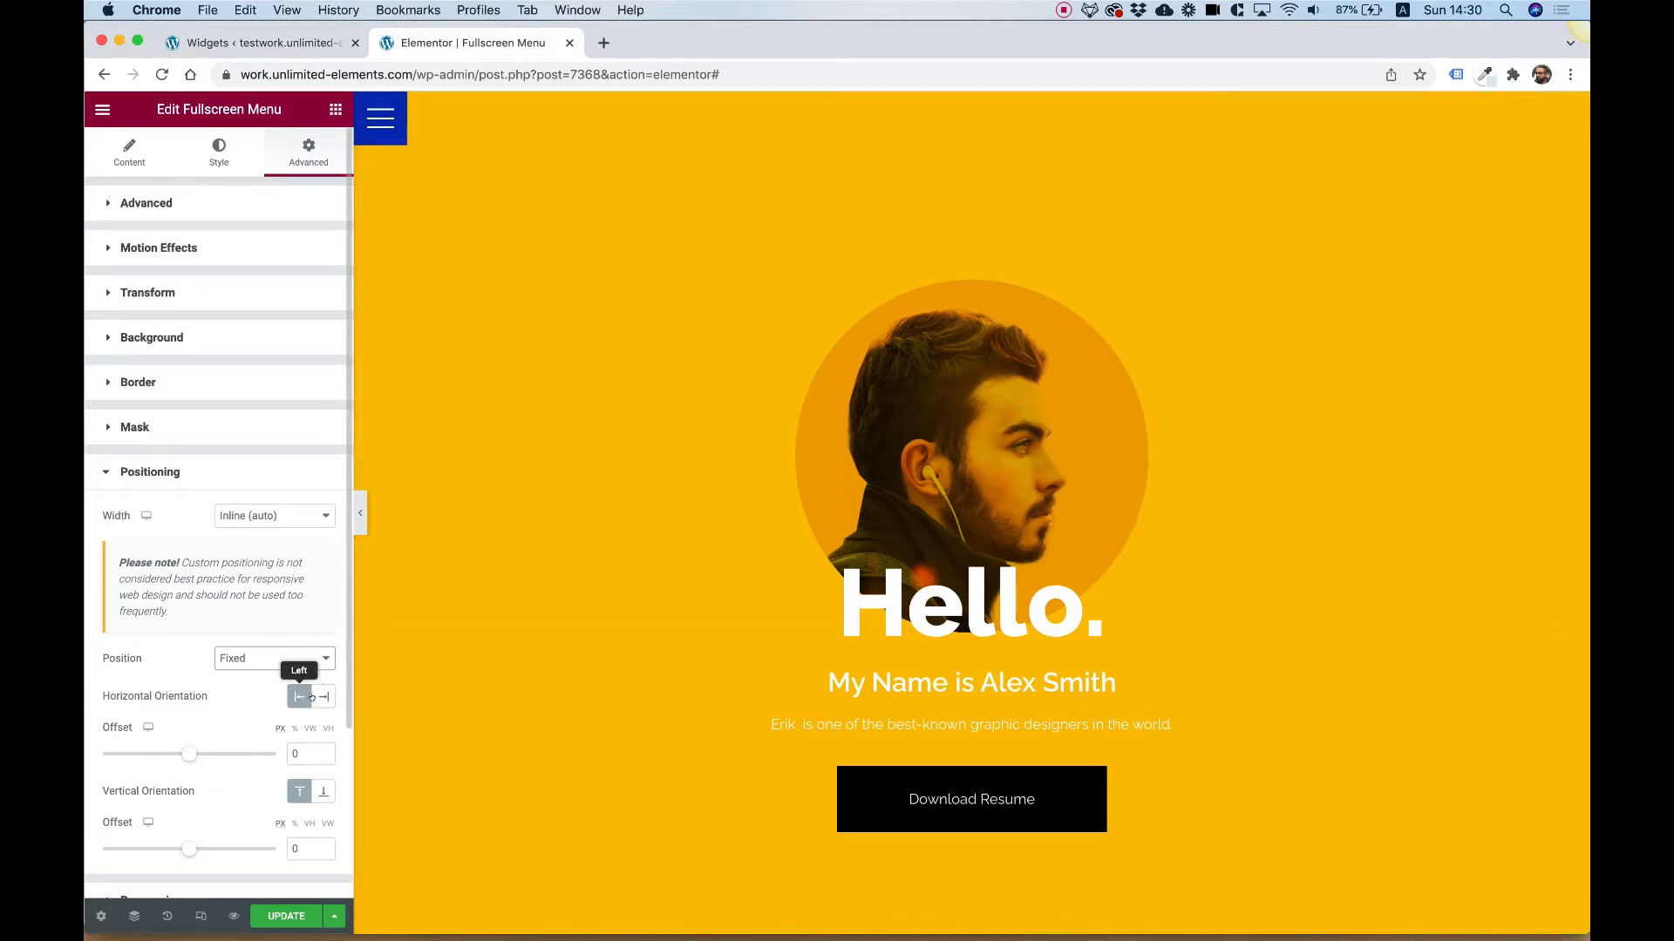
# Step: Anchor the toggle to the right with offsets 100 horizontal and 40 from top, then update the page
pyautogui.click(323, 696)
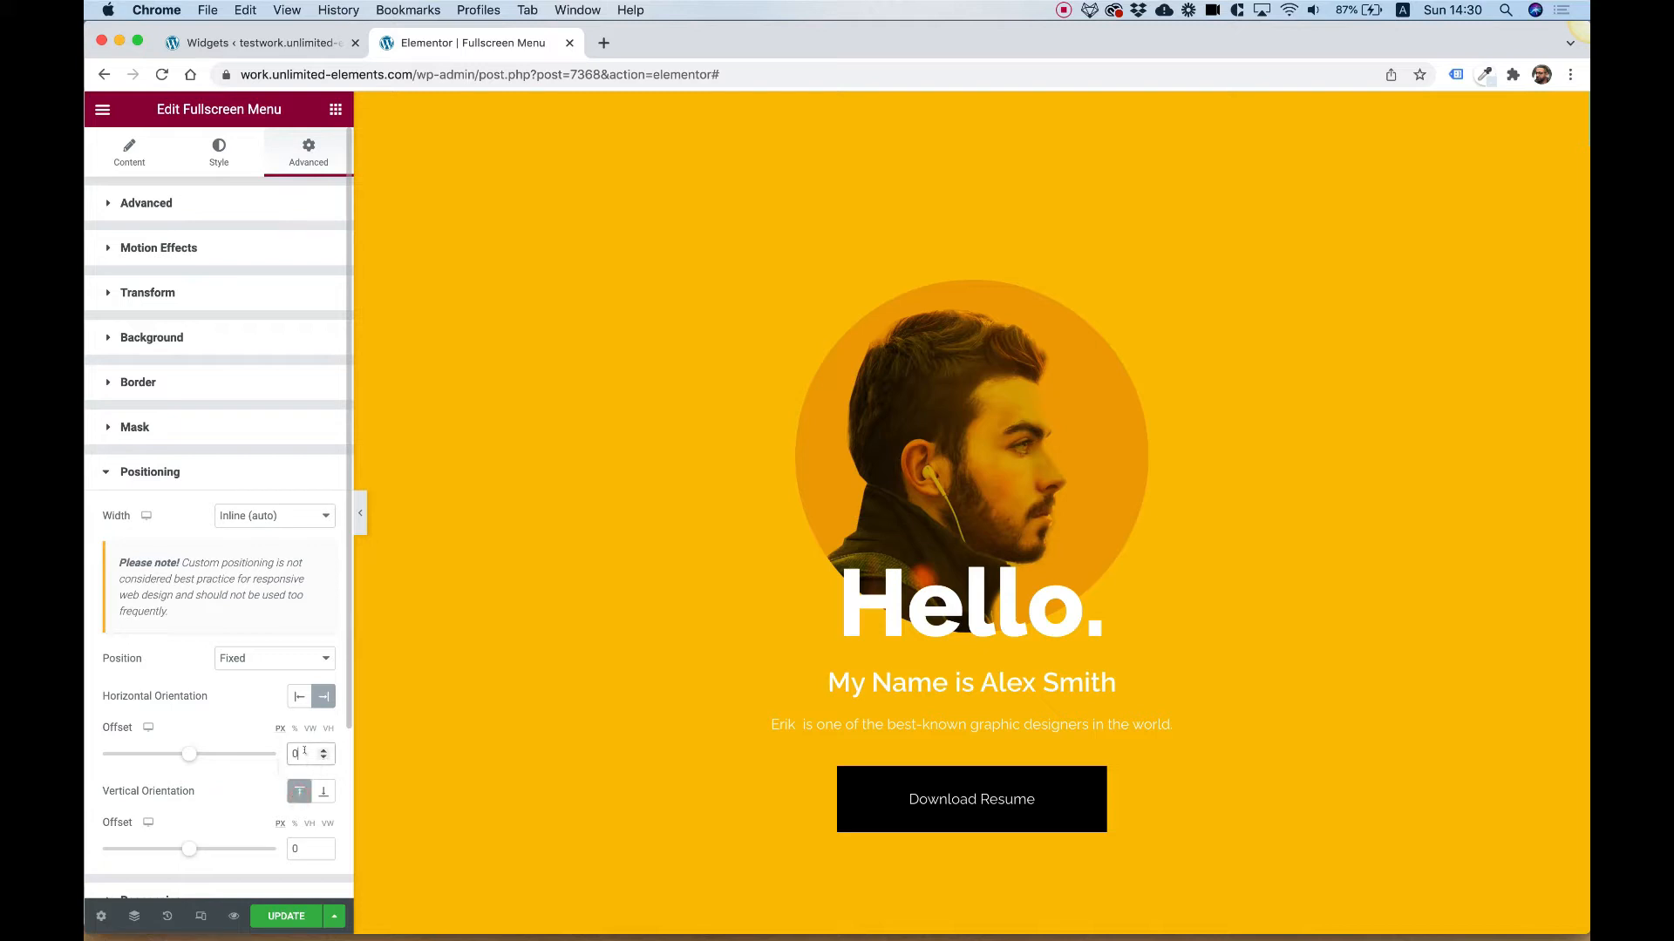
pyautogui.write('30')
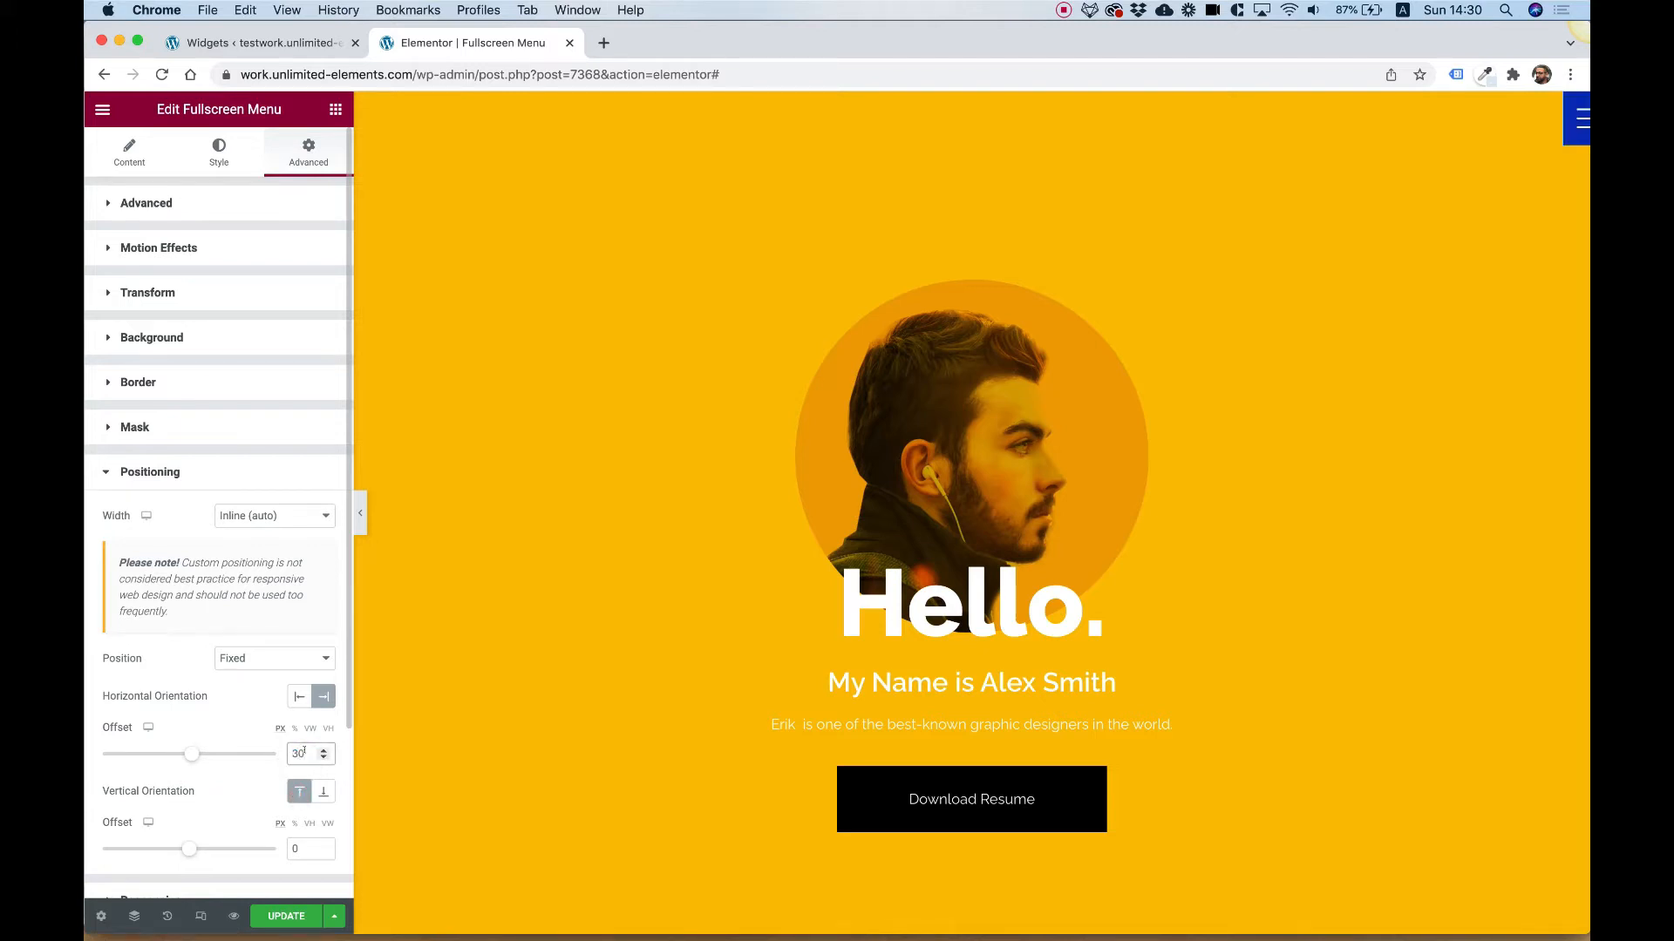
pyautogui.tripleClick(303, 753)
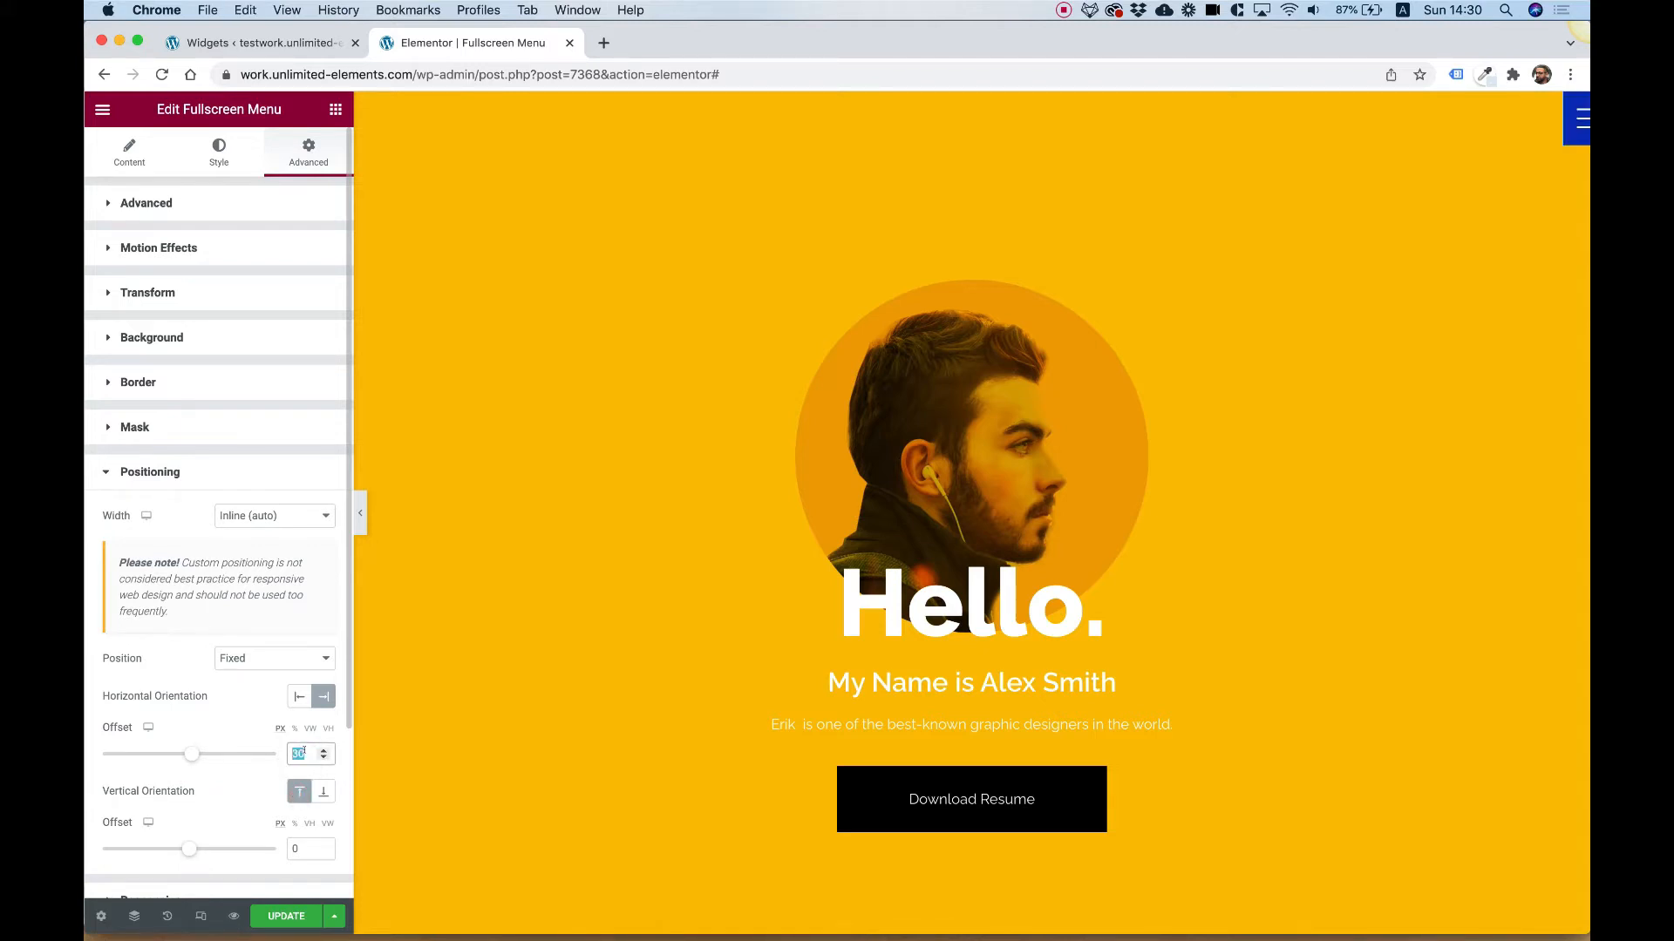
pyautogui.write('100')
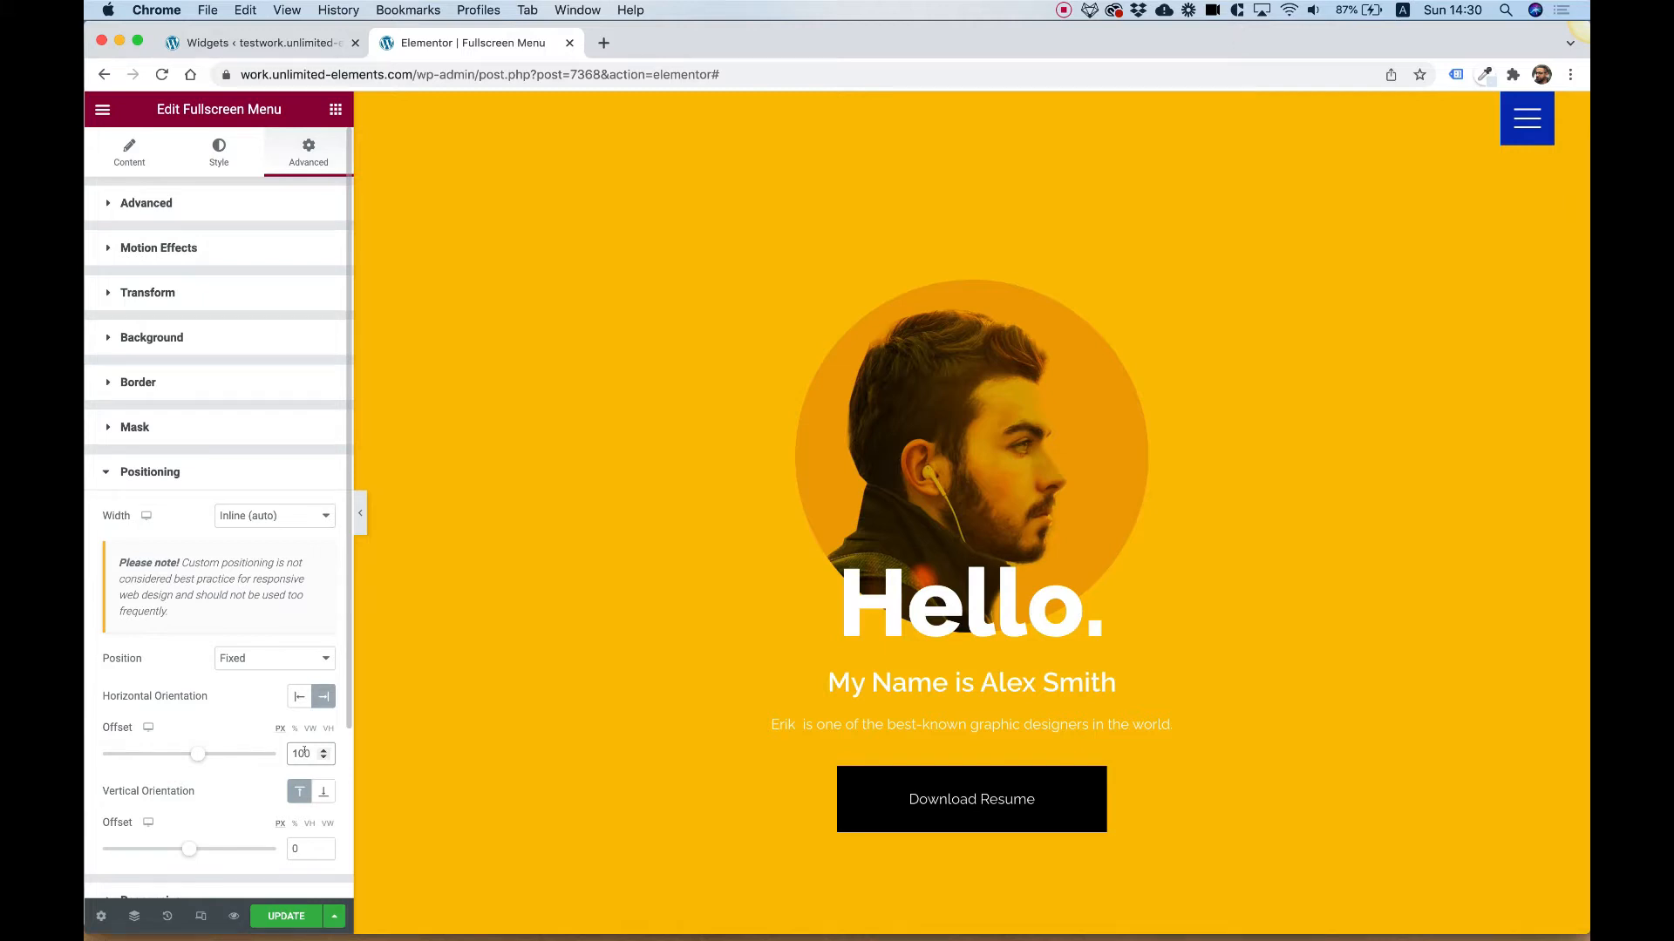
pyautogui.click(303, 848)
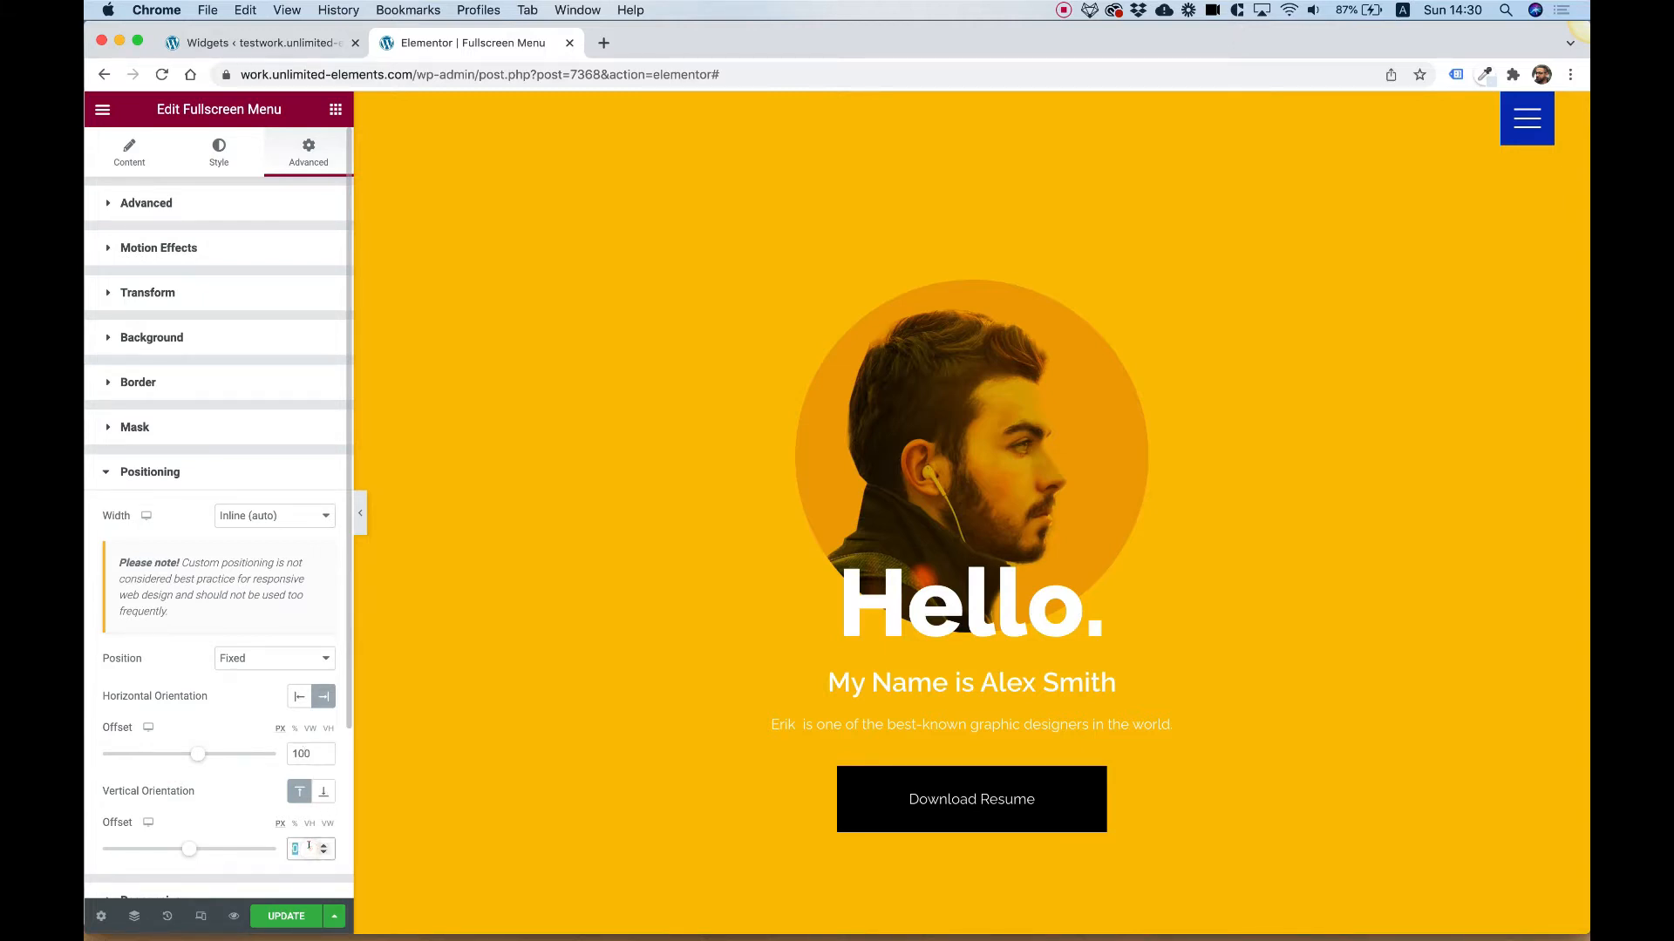
pyautogui.write('40')
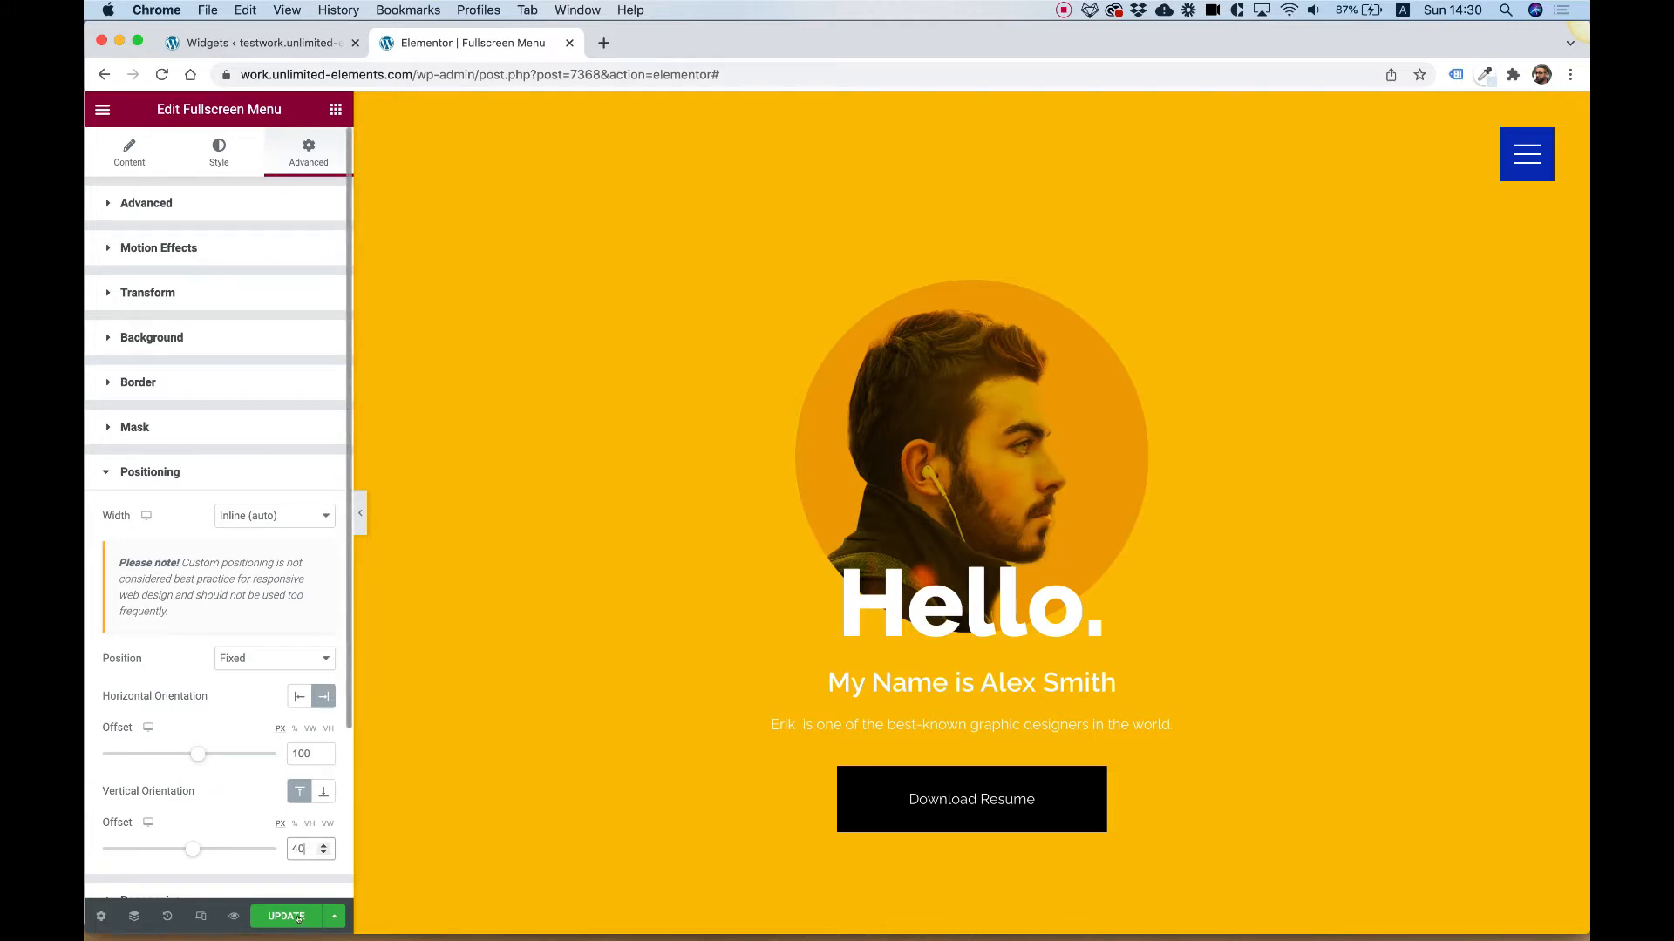
pyautogui.click(285, 916)
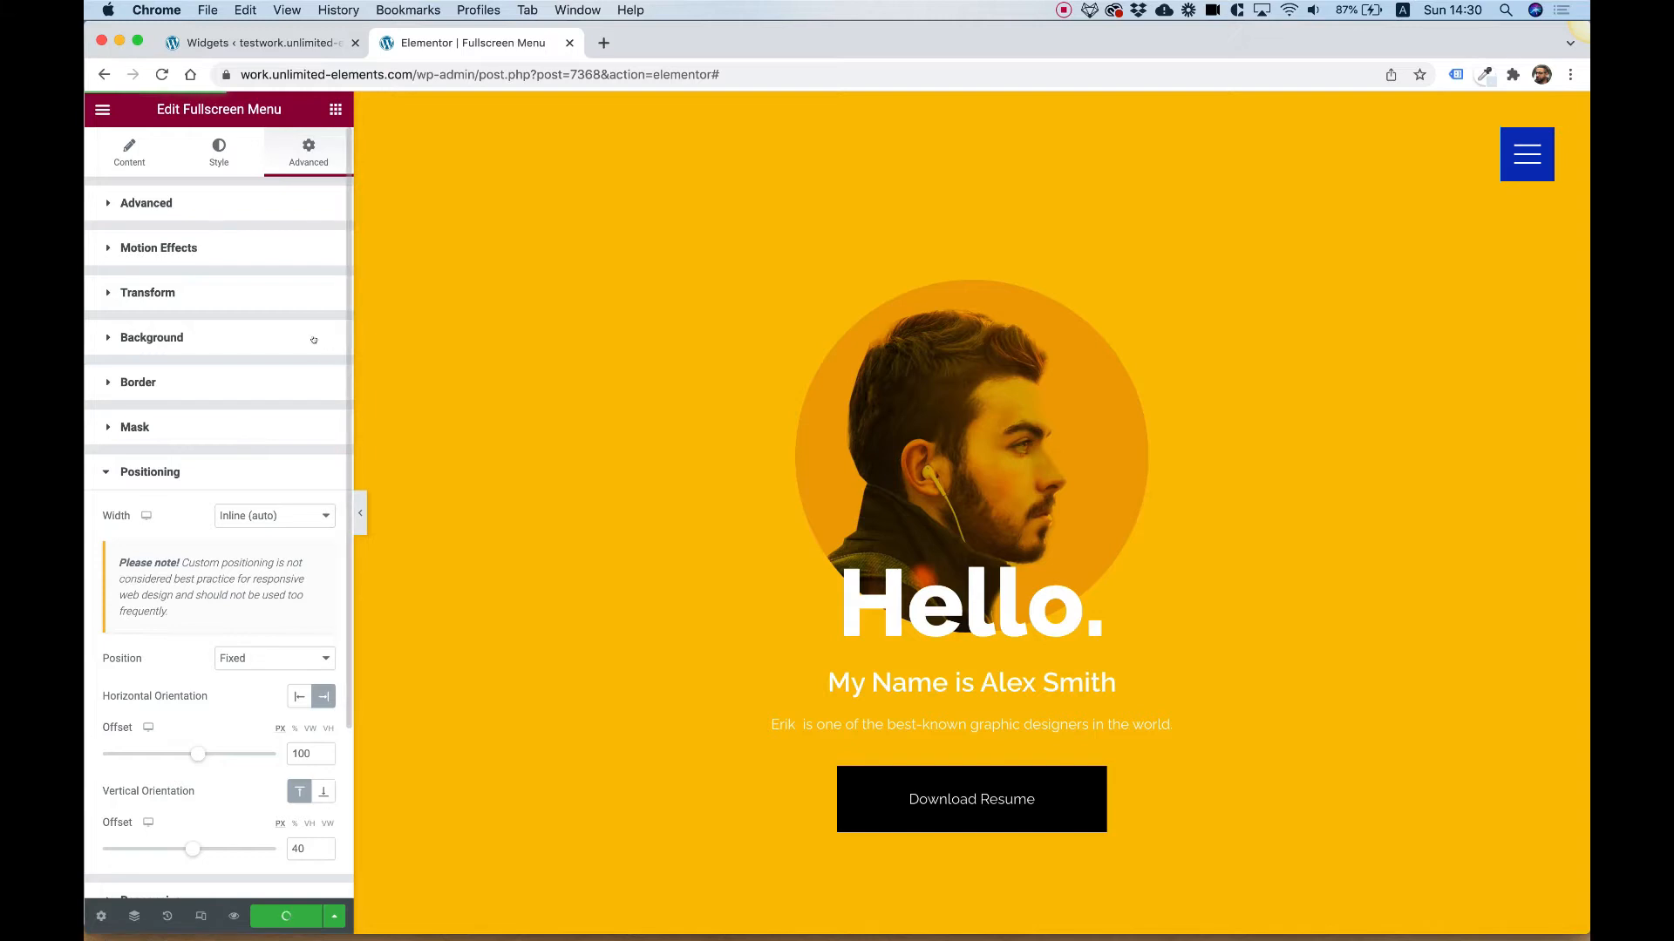
pyautogui.click(128, 151)
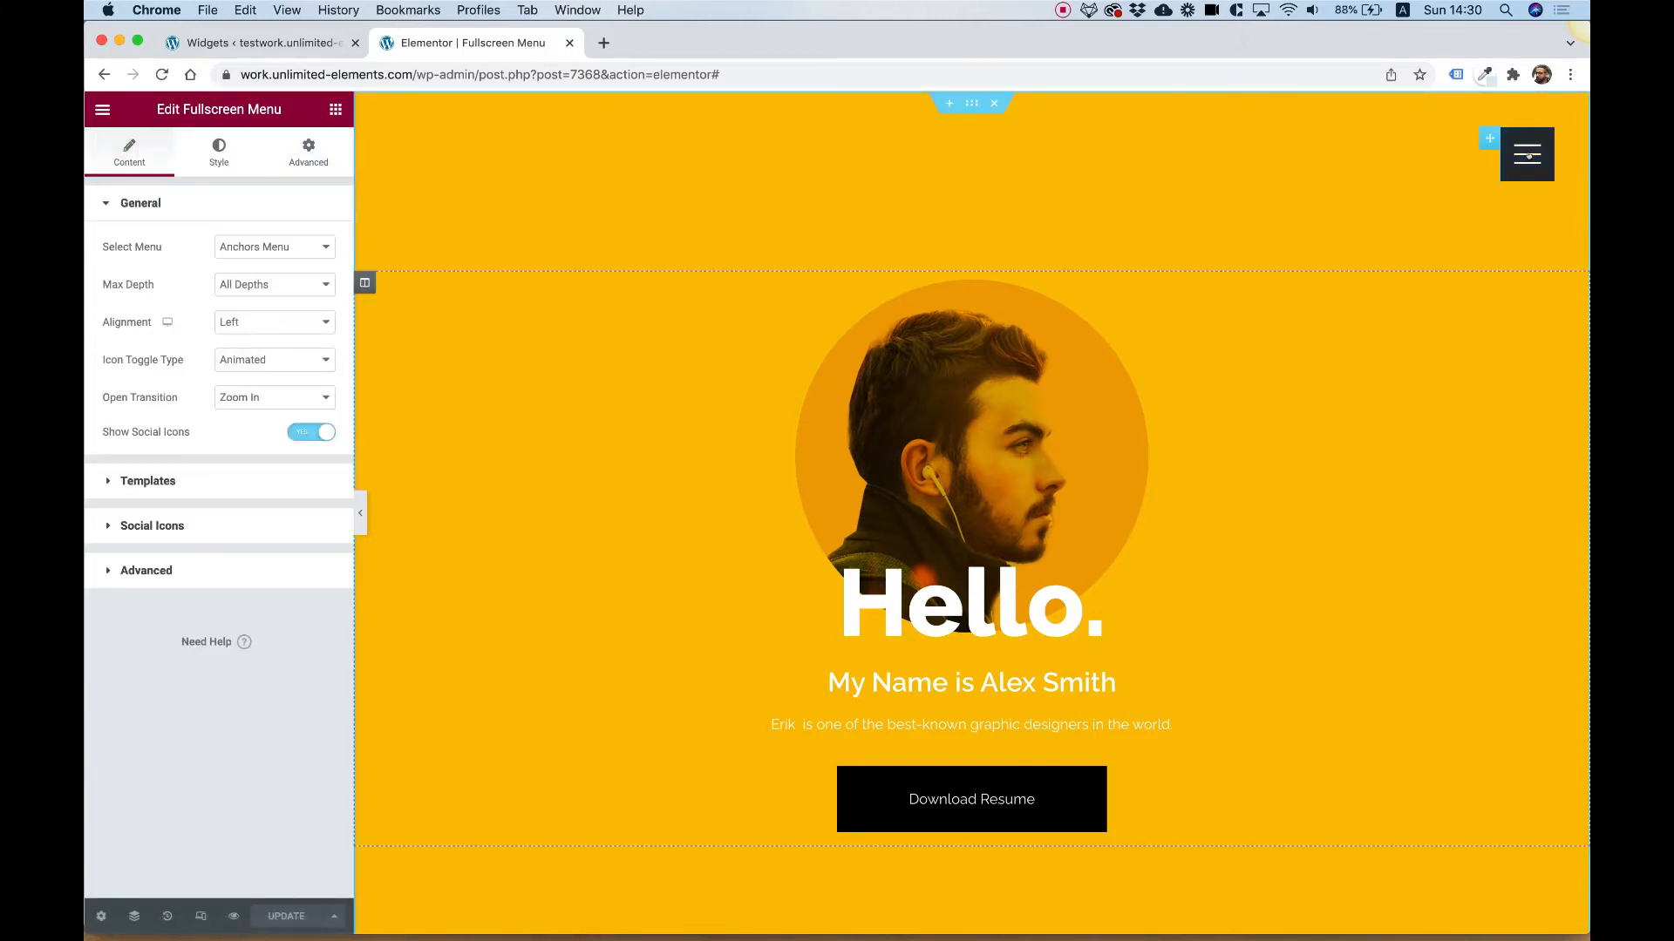
# Step: Toggle the full-screen menu open, closed and open again to preview its anchor links and icons
pyautogui.click(1526, 154)
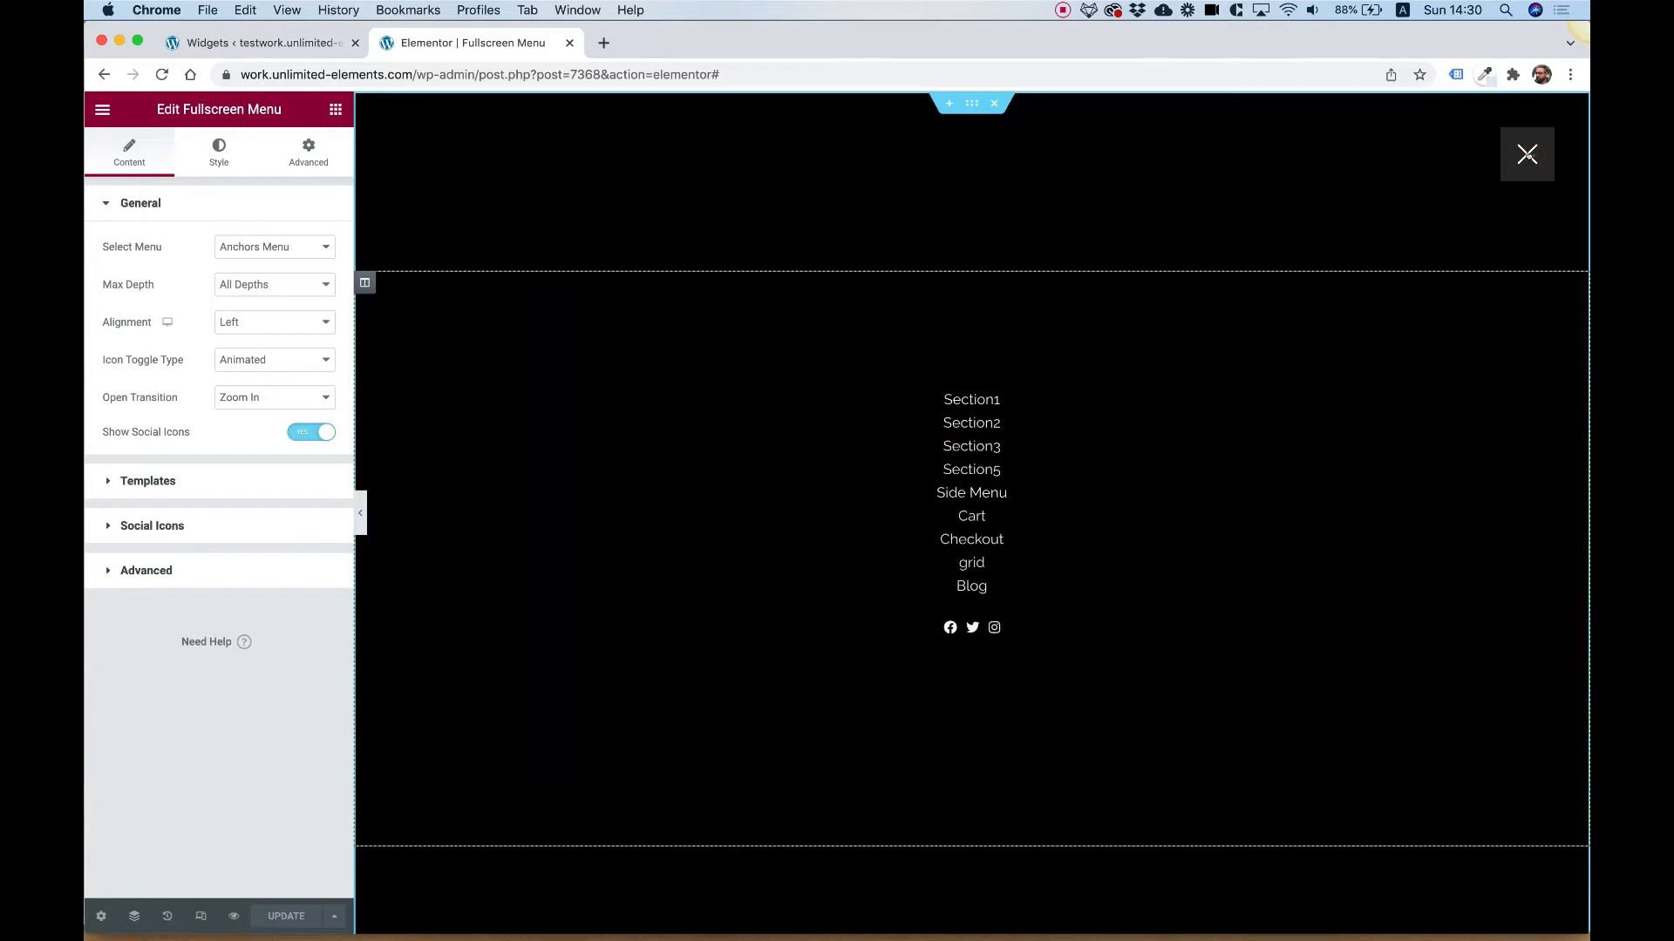
pyautogui.click(1527, 153)
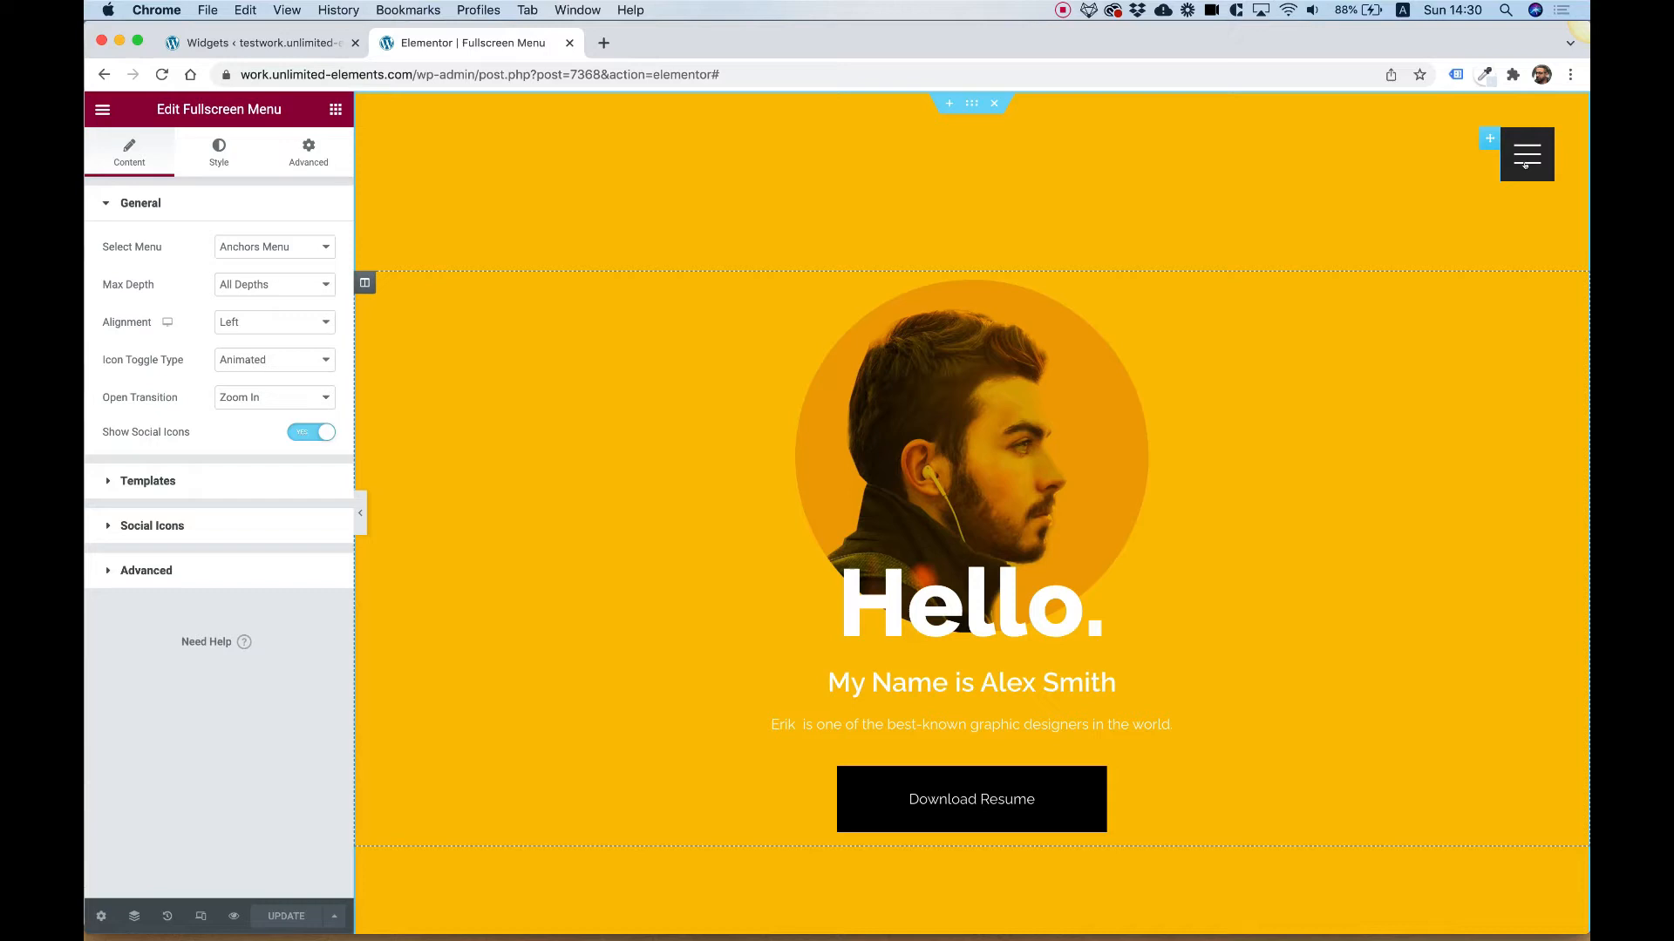
pyautogui.click(1526, 153)
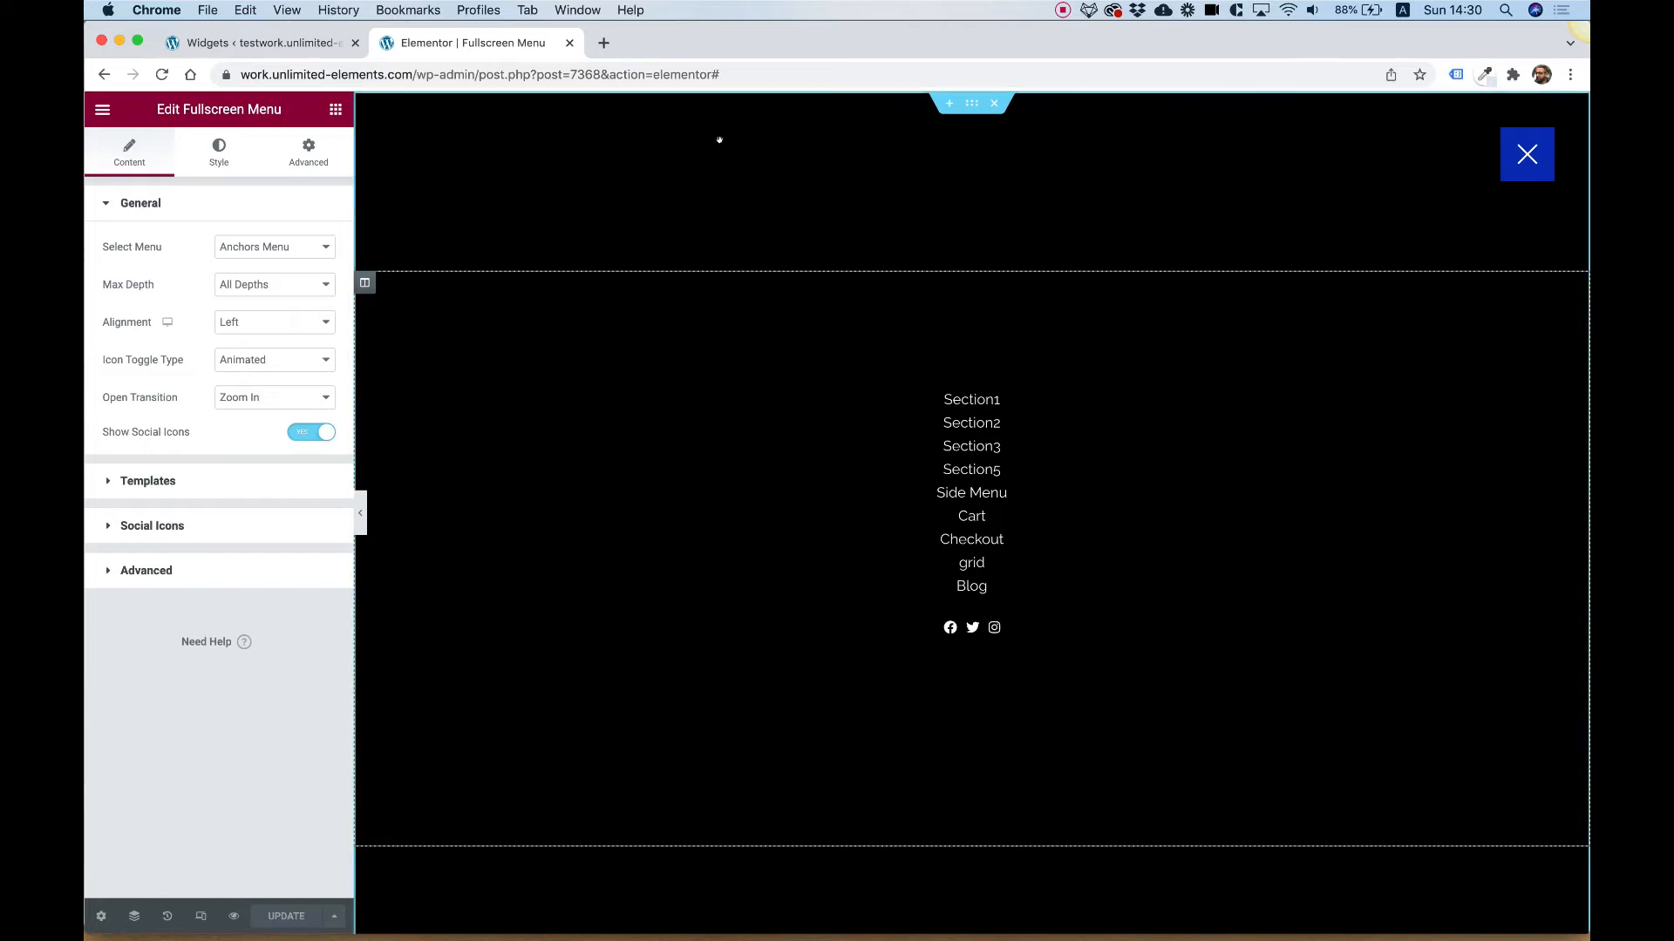
pyautogui.moveTo(707, 660)
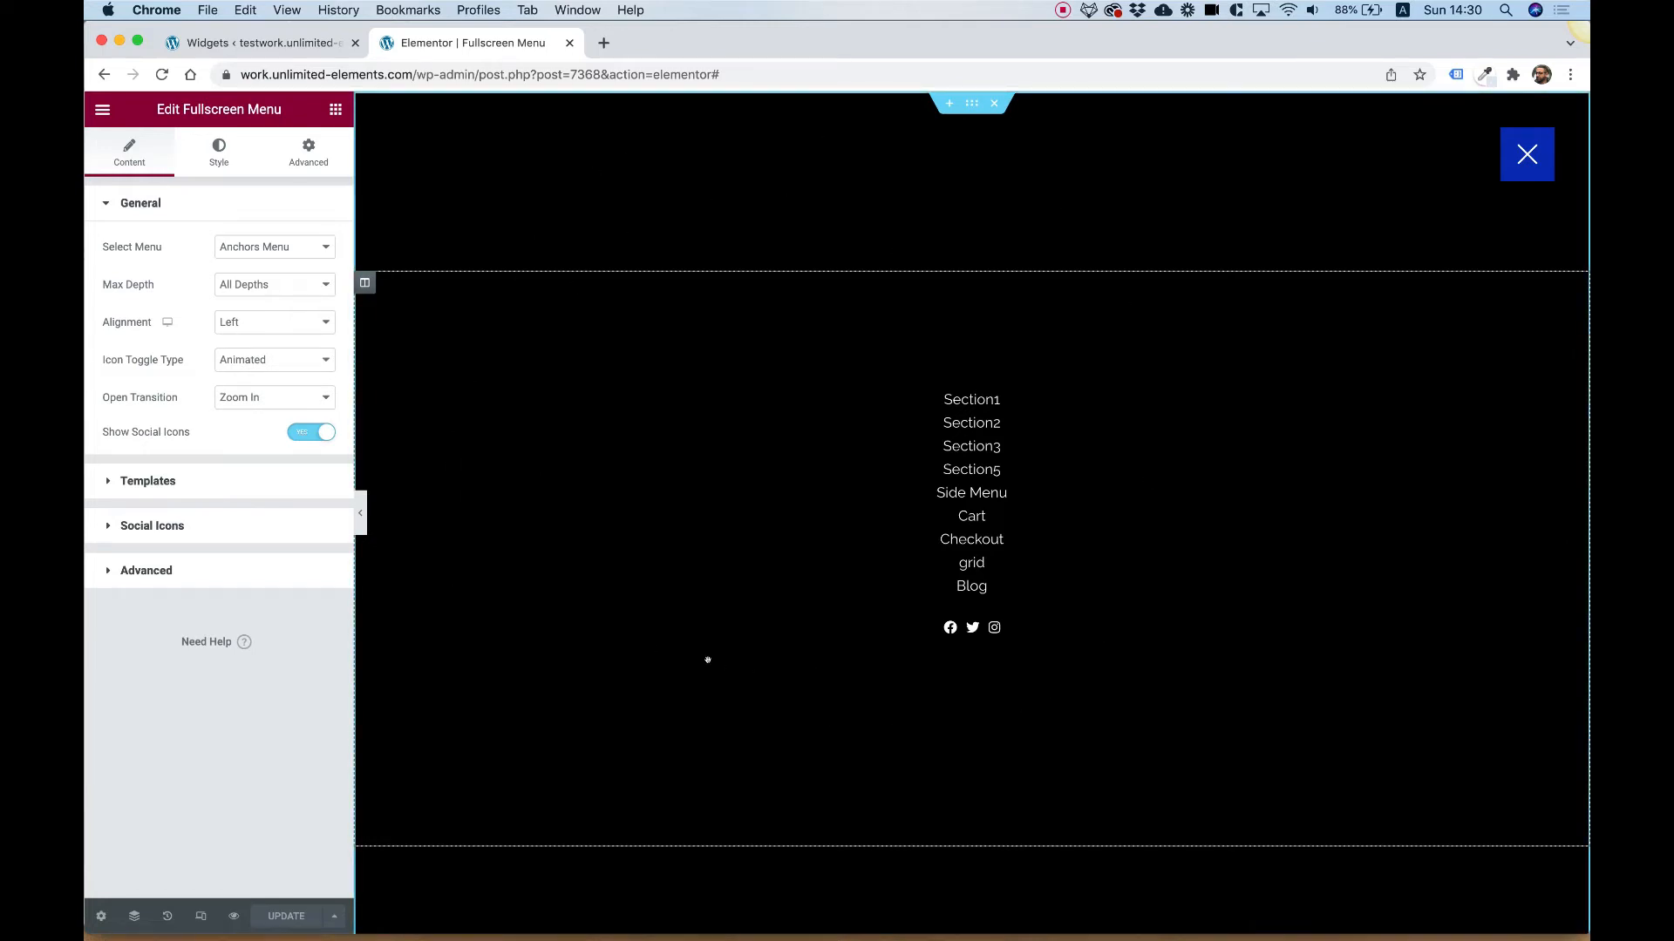
pyautogui.moveTo(1154, 557)
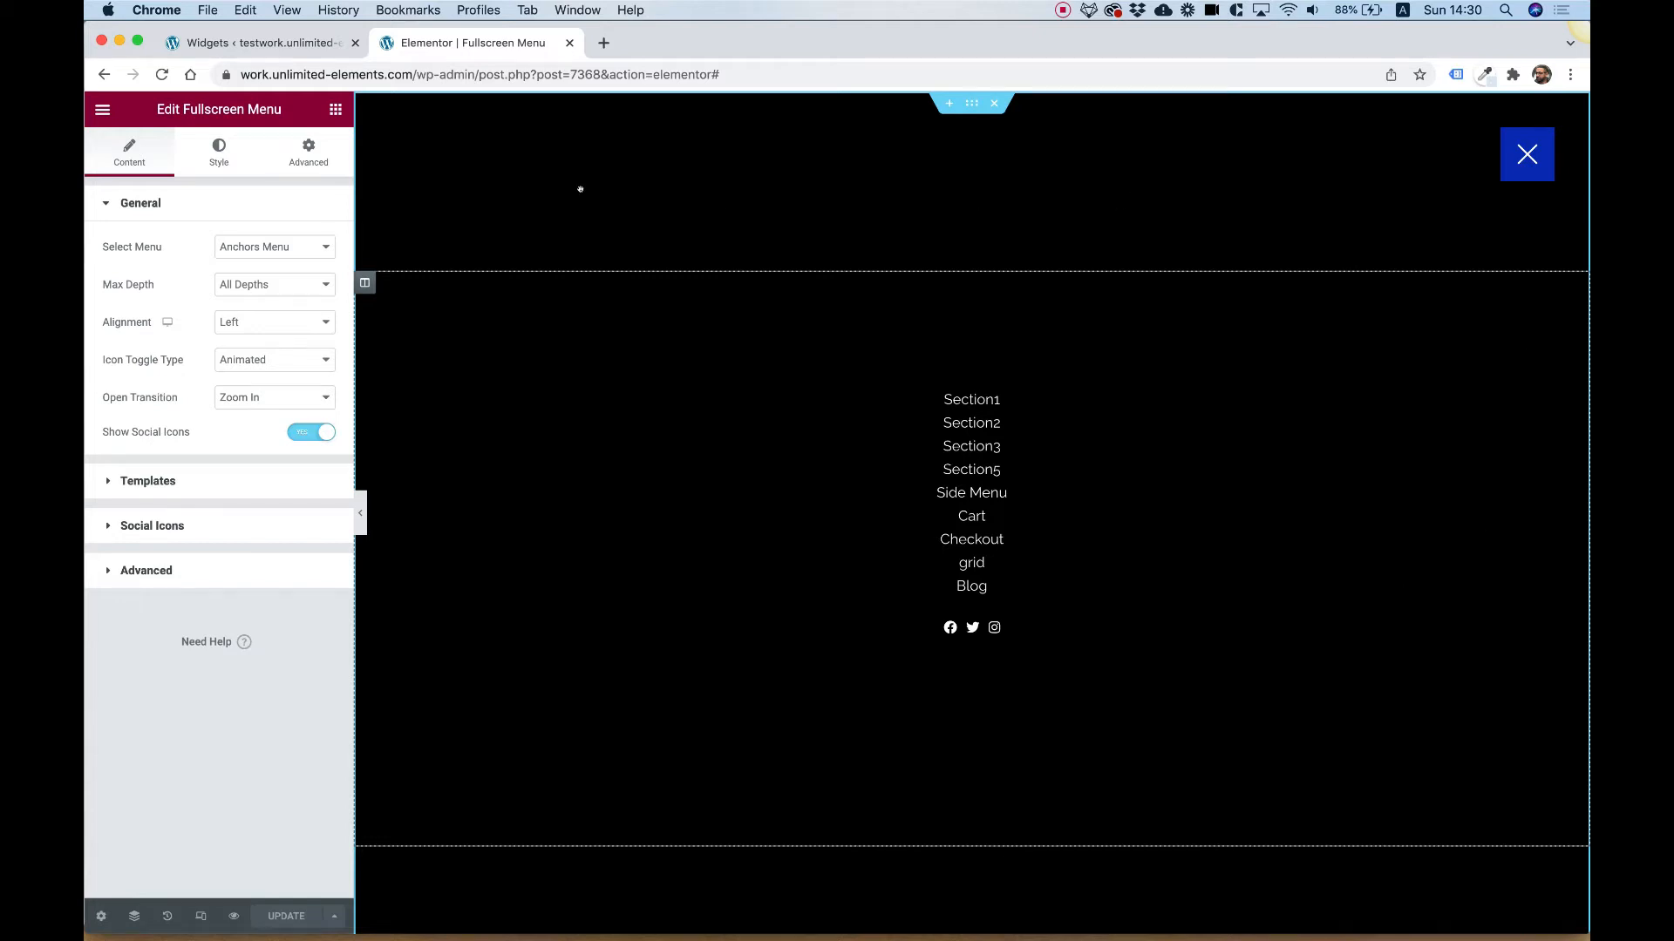
pyautogui.moveTo(480, 761)
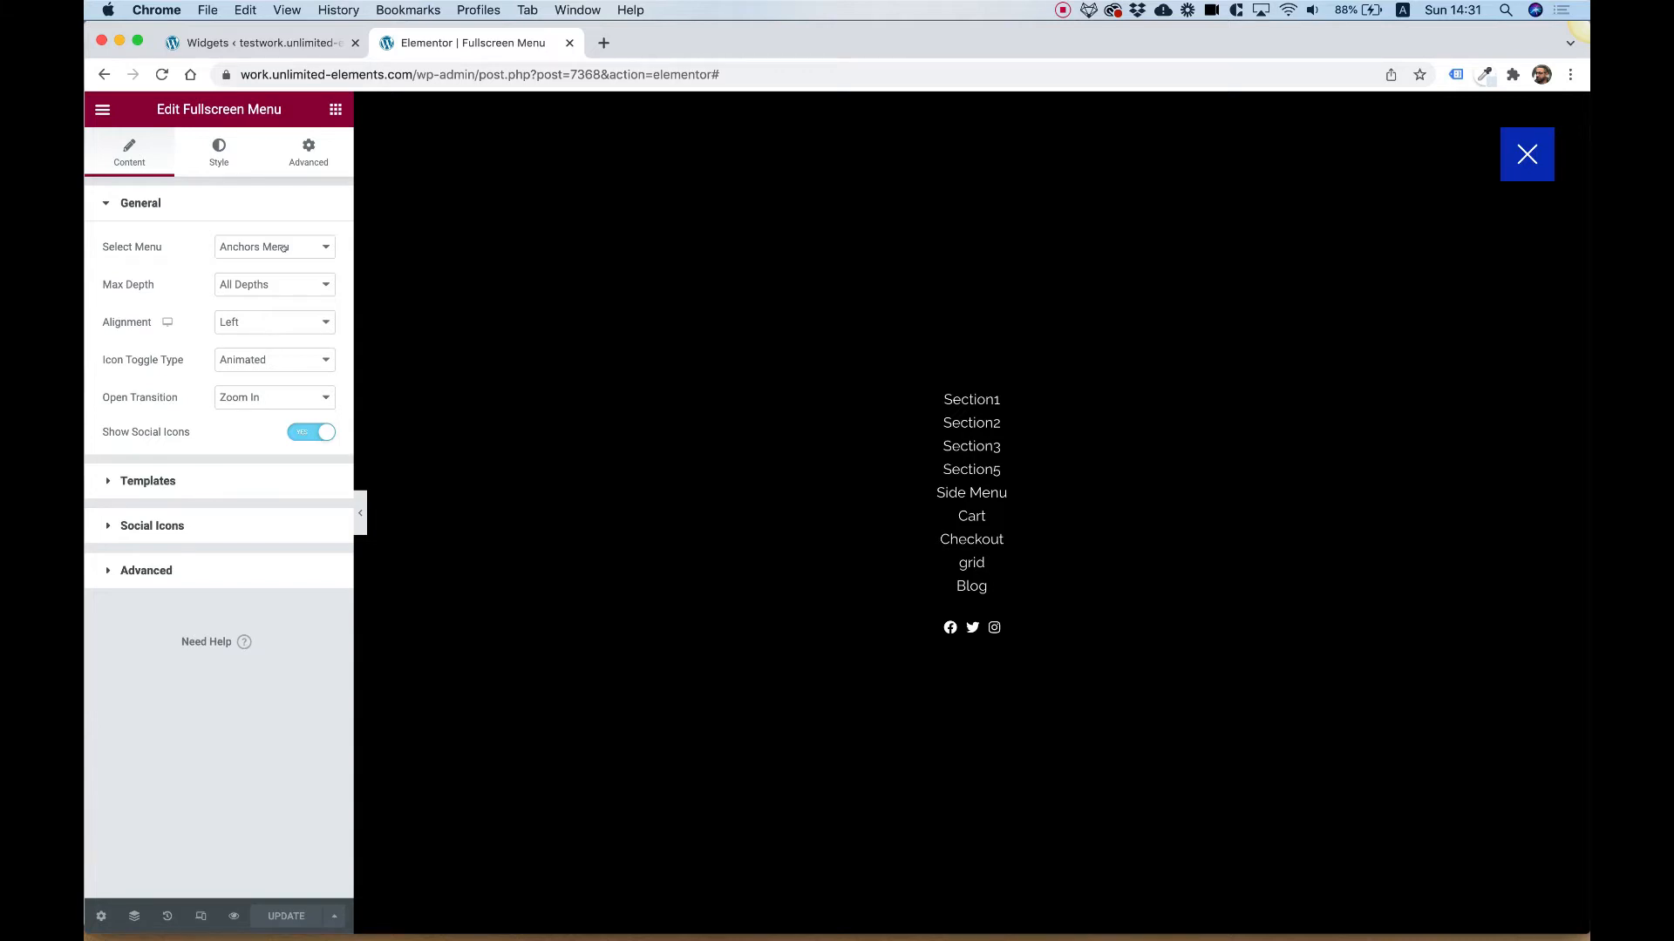
# Step: Select the Main menu with Max Depth 1 so only Home, Shop, Contact and Help show
pyautogui.click(273, 247)
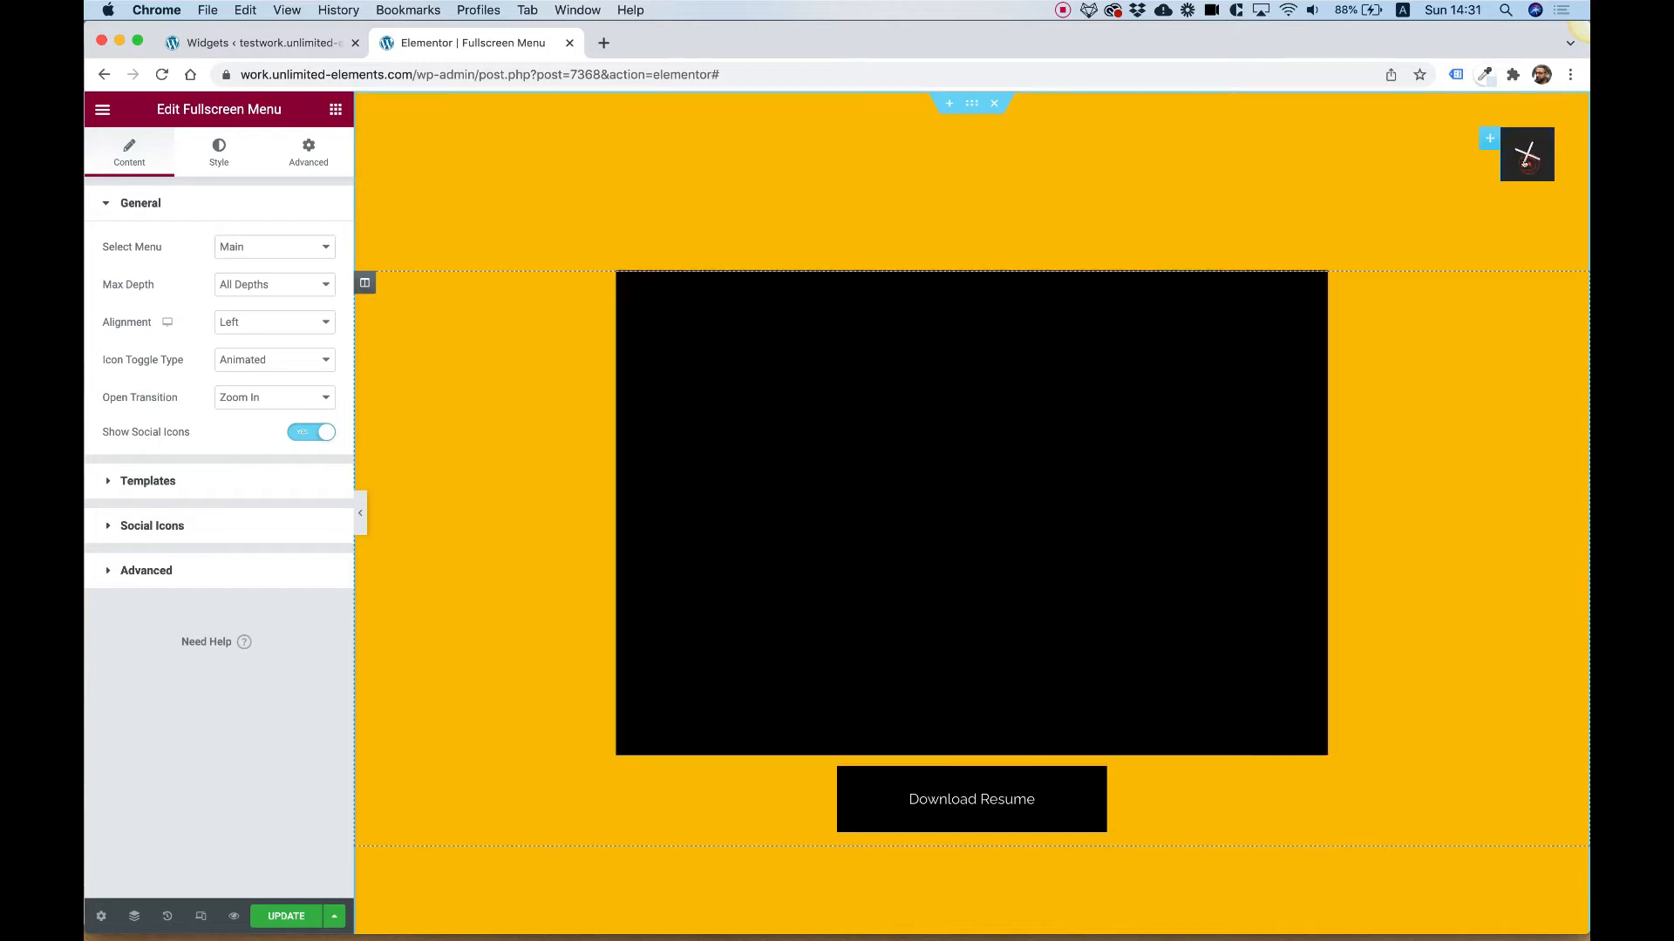
pyautogui.click(1525, 153)
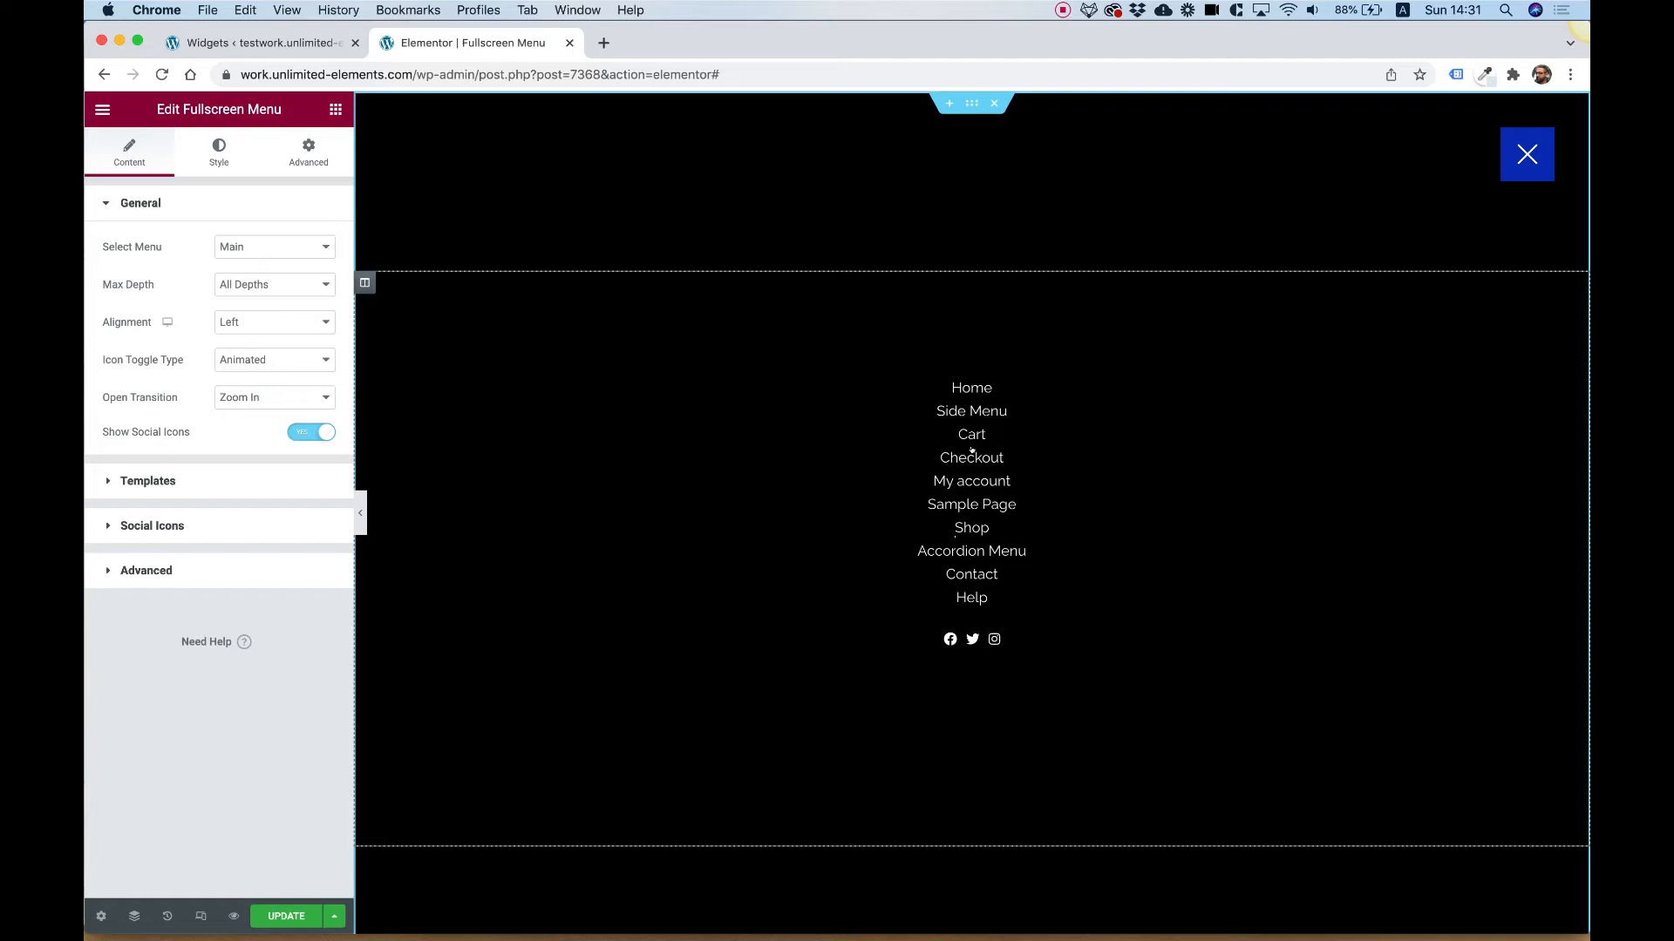
pyautogui.moveTo(970, 434)
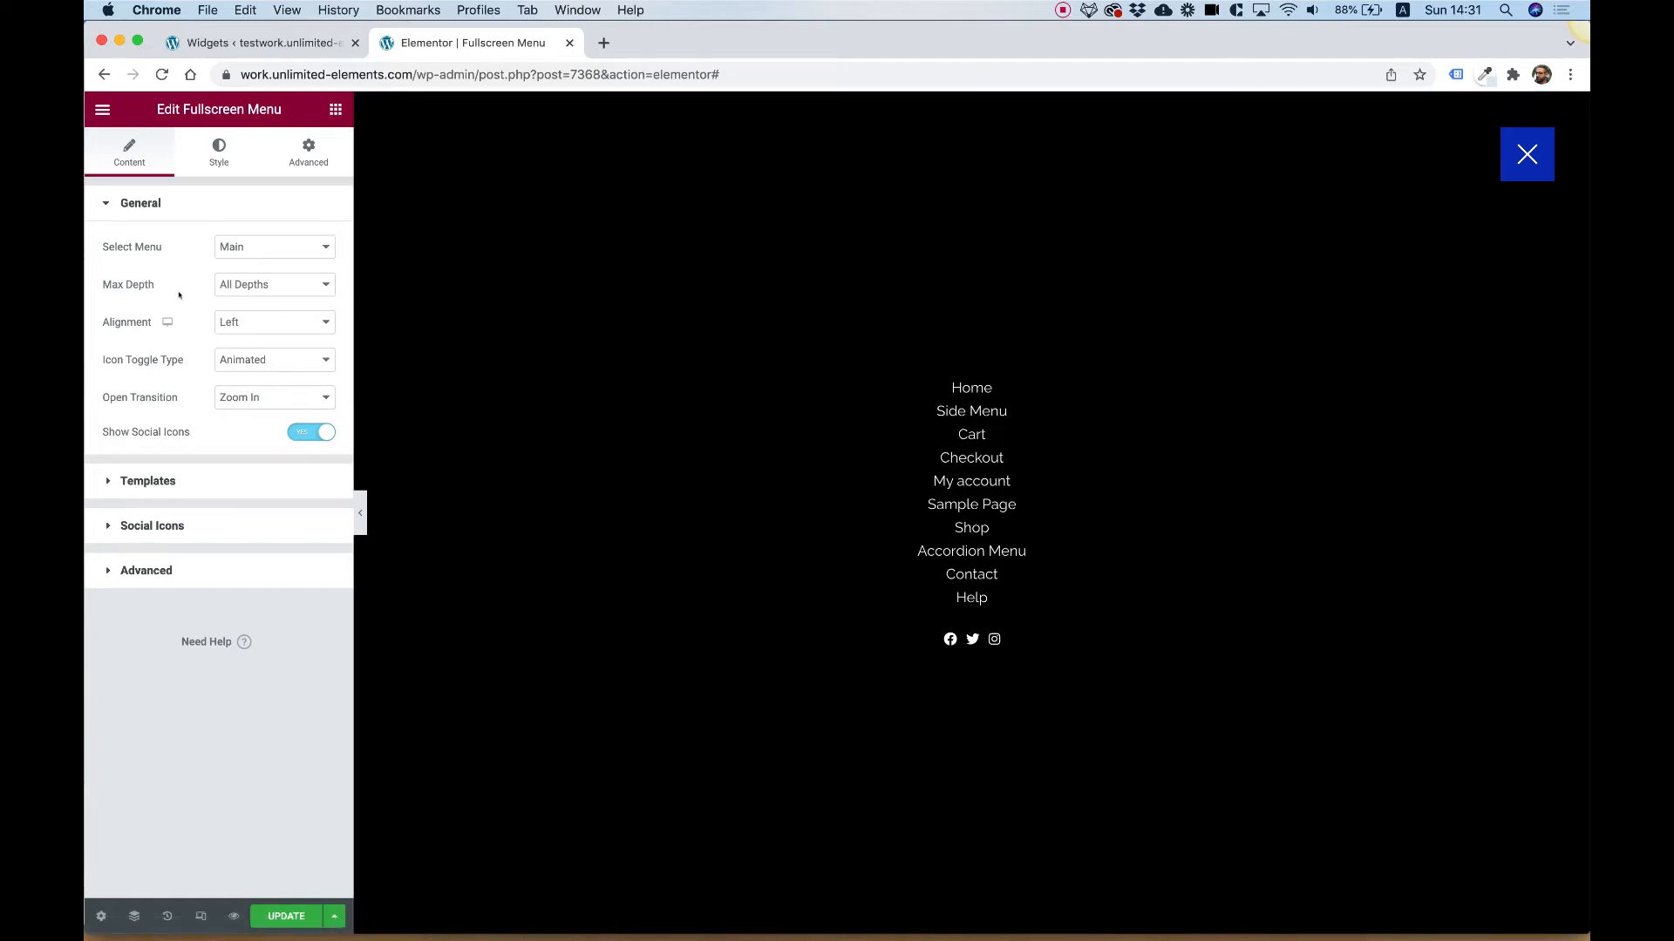
pyautogui.click(273, 284)
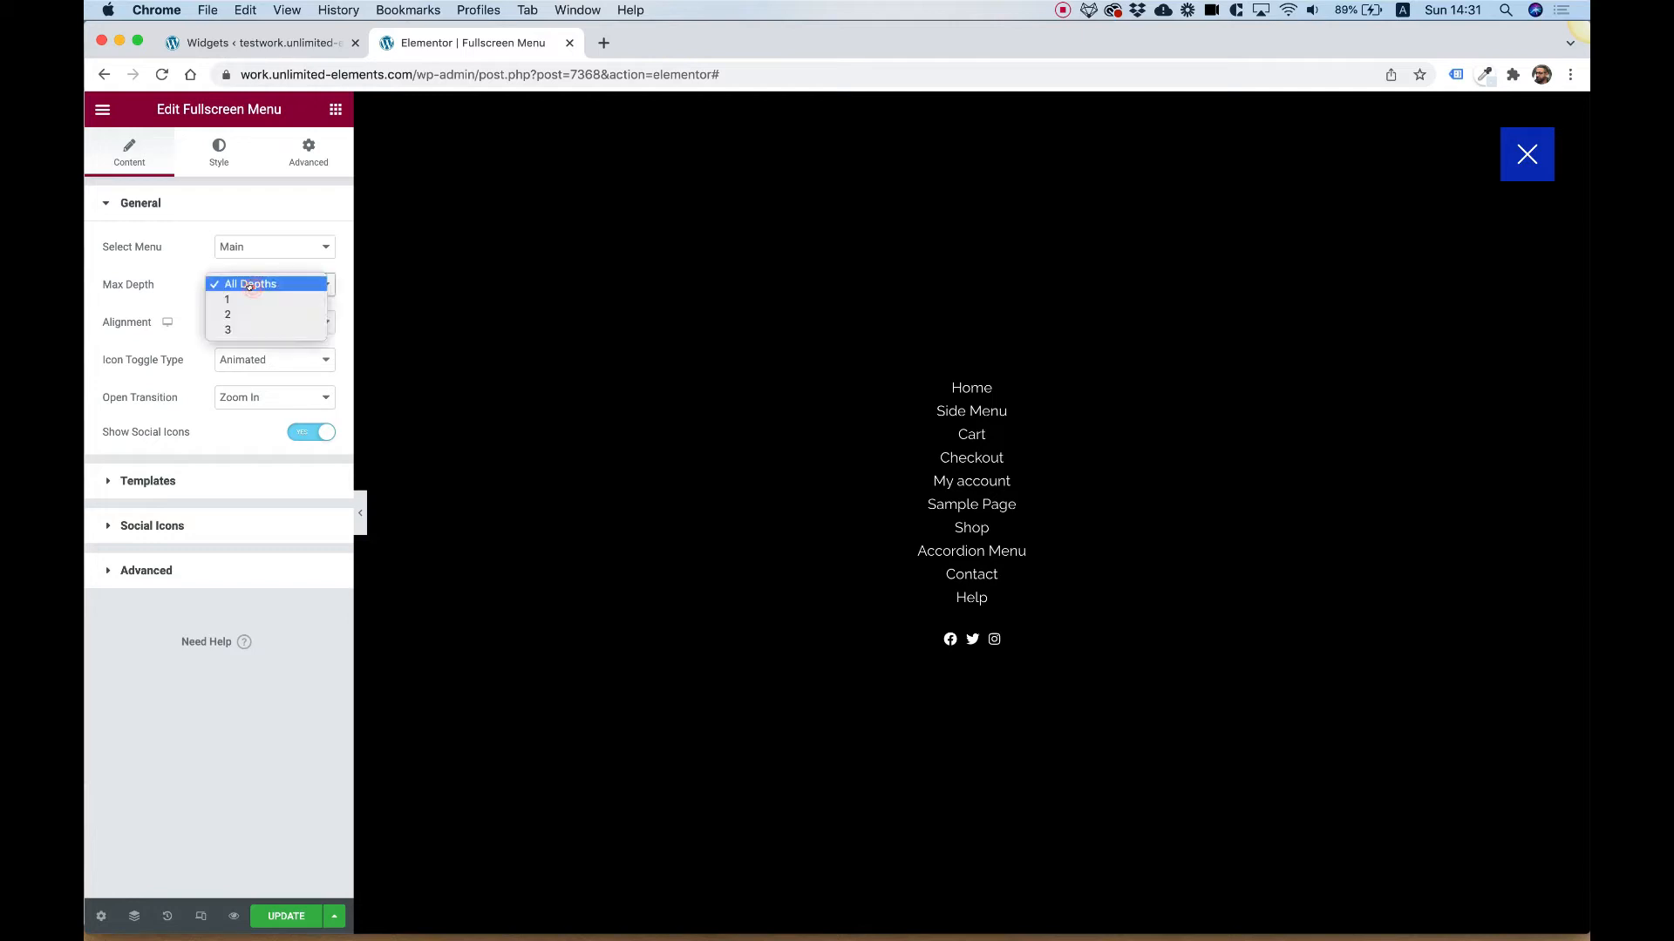
pyautogui.click(226, 299)
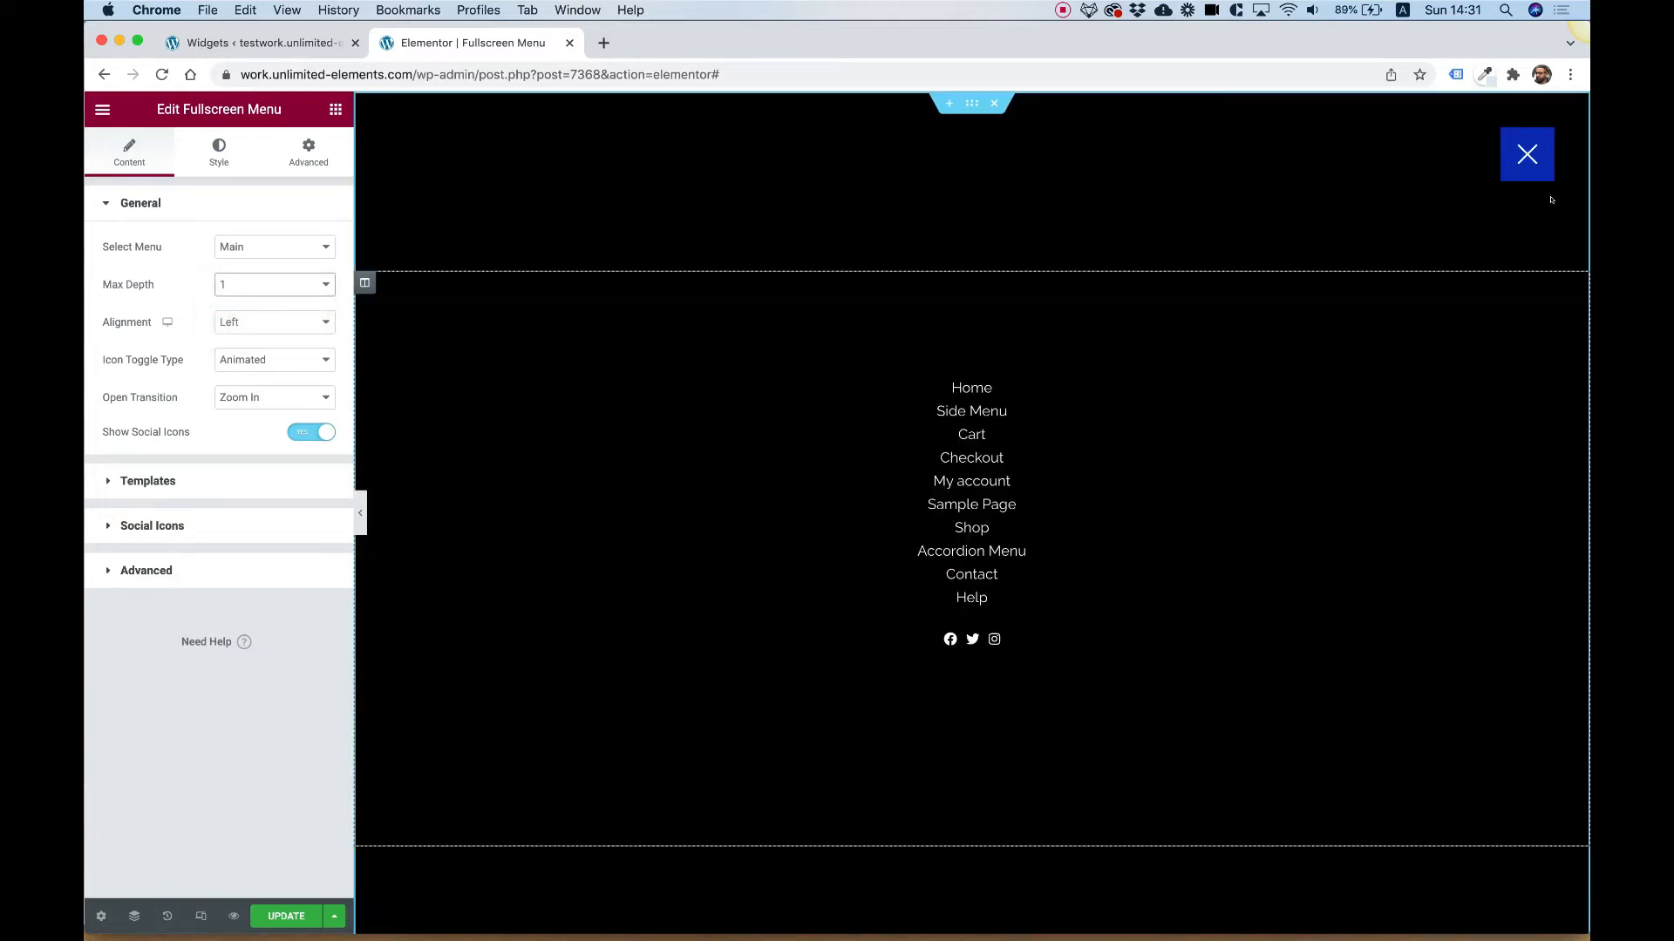
pyautogui.click(1526, 154)
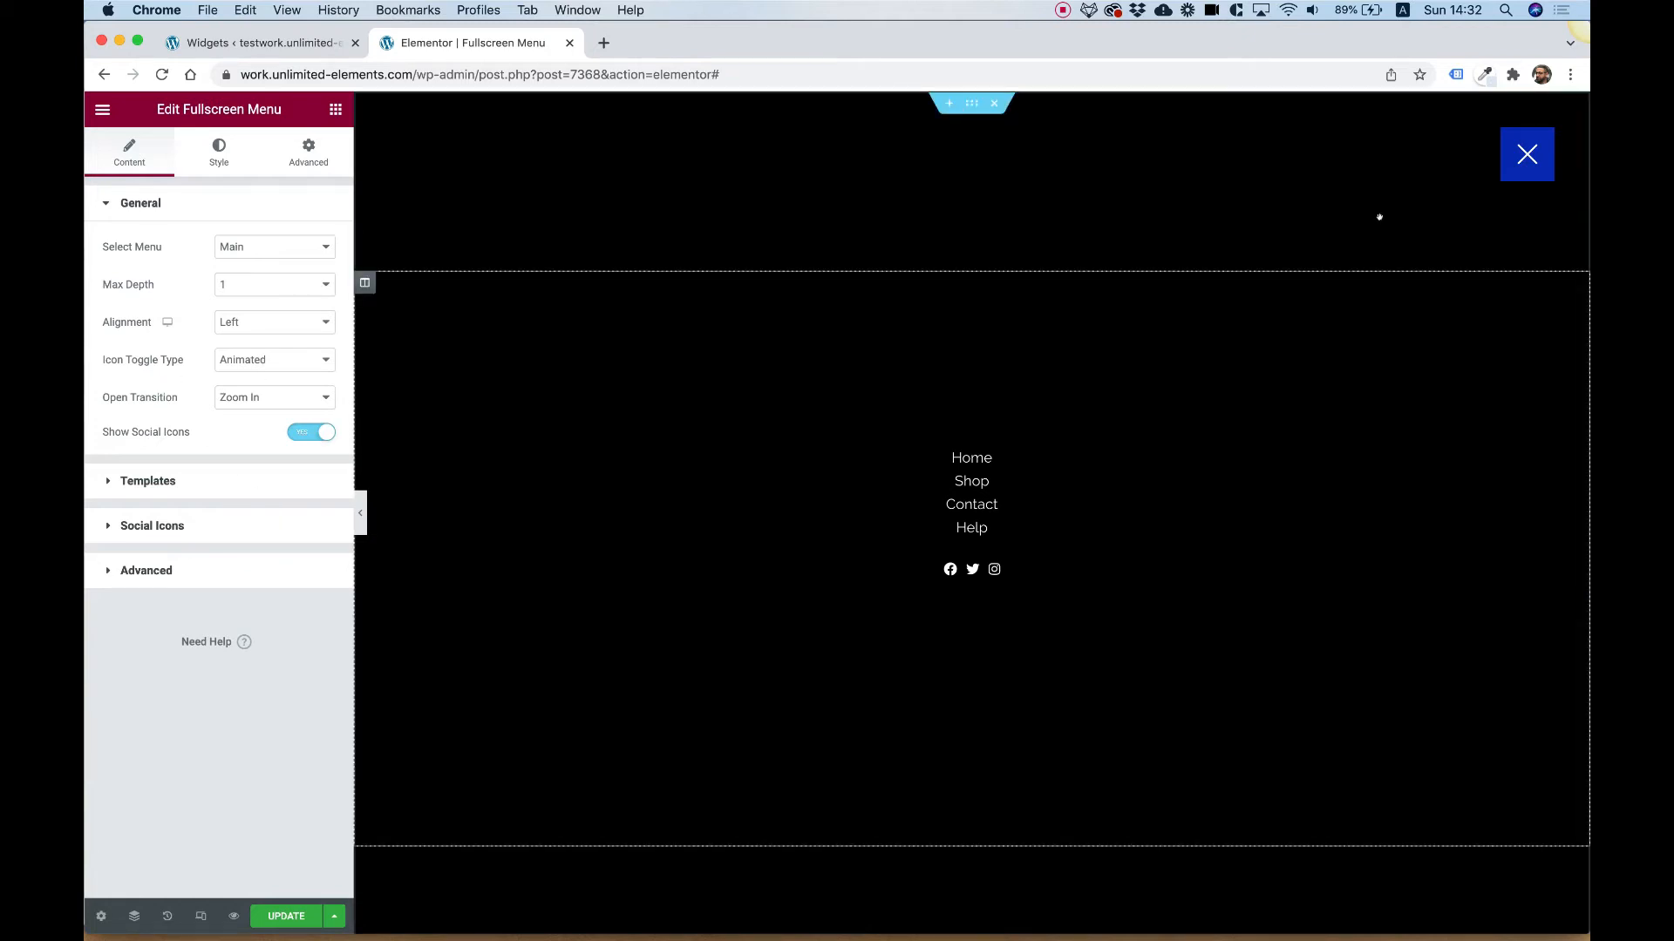
# Step: Try Custom Icons for the toggle, revert to Animated, and close the menu overlay
pyautogui.click(1526, 154)
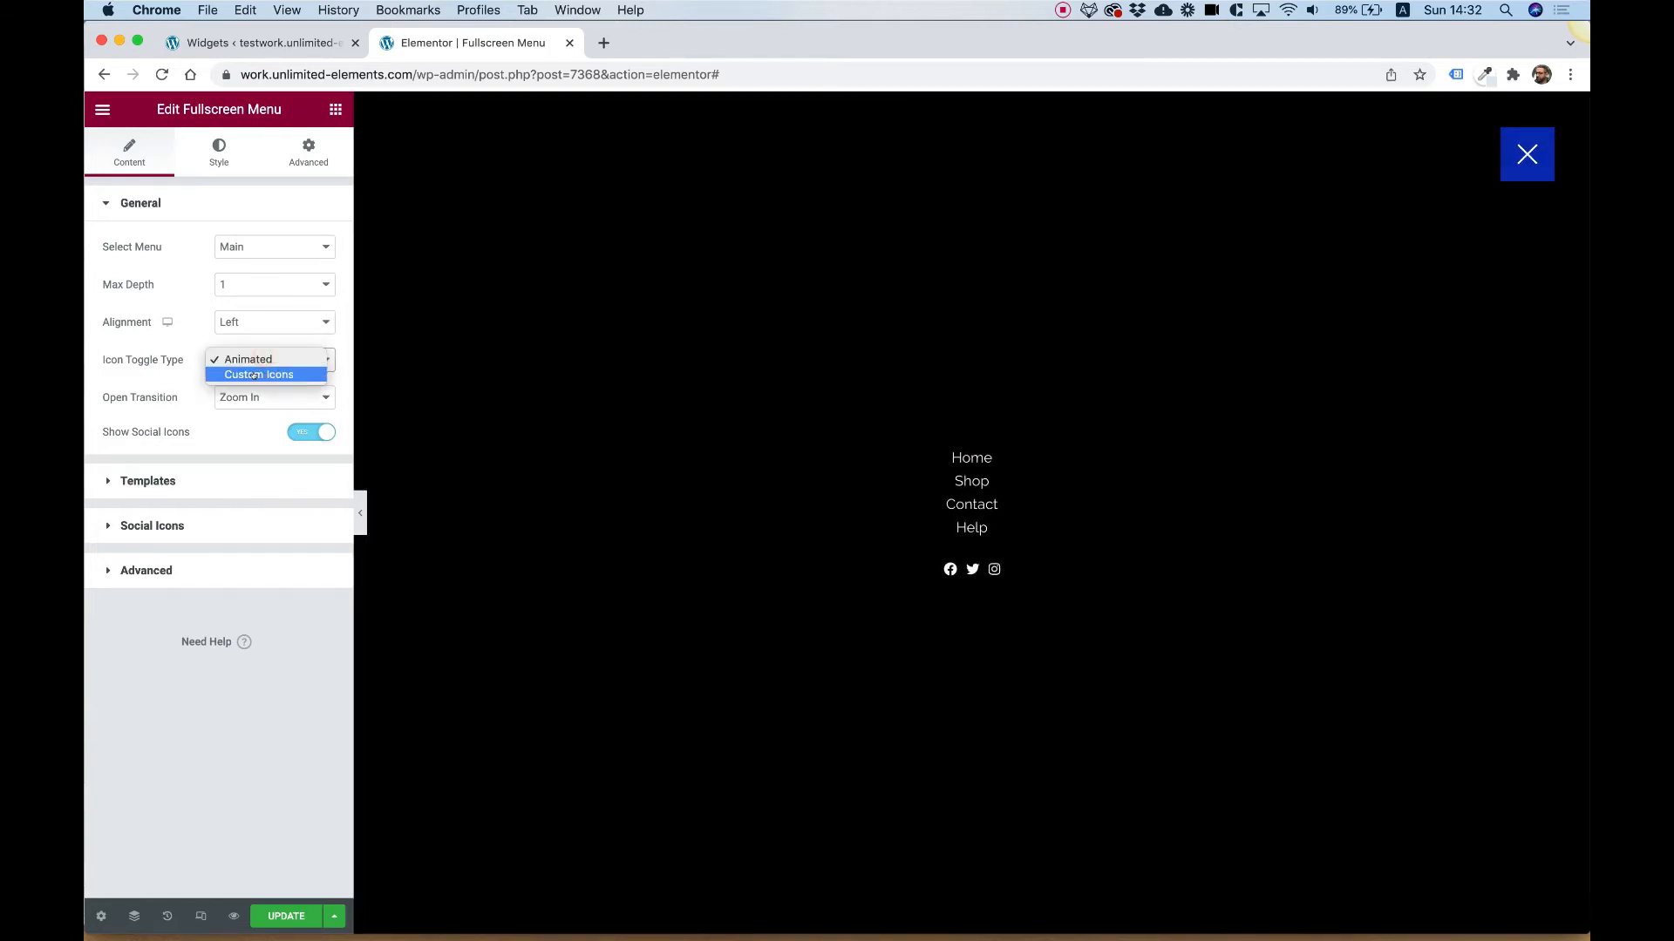
pyautogui.click(260, 375)
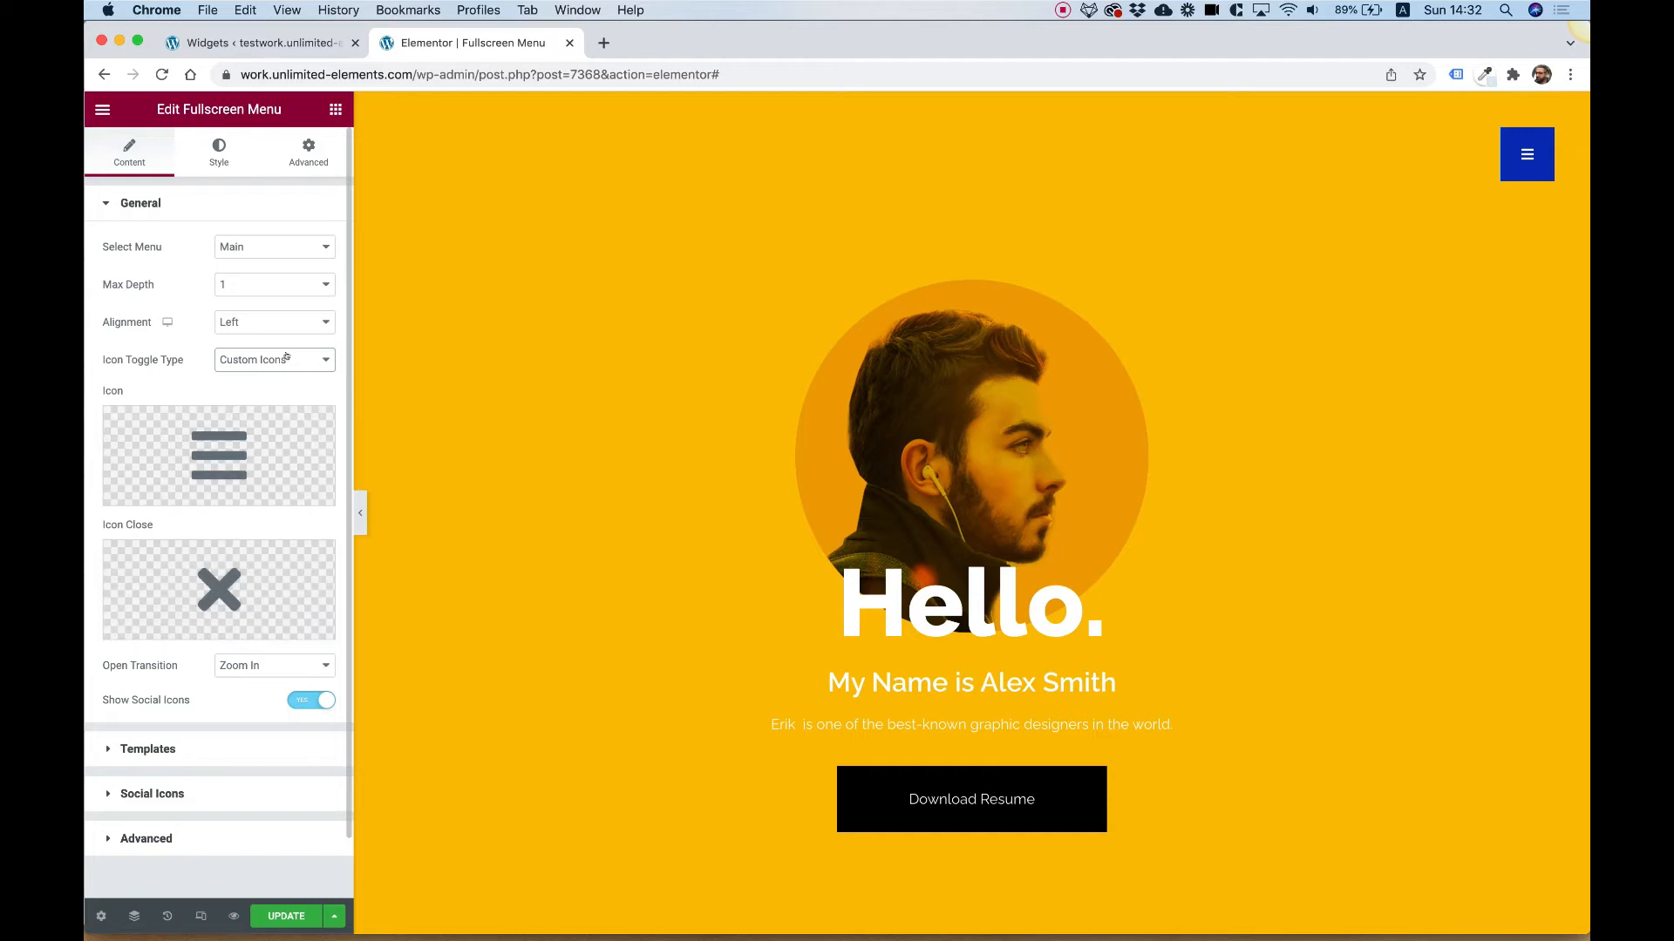
pyautogui.click(272, 359)
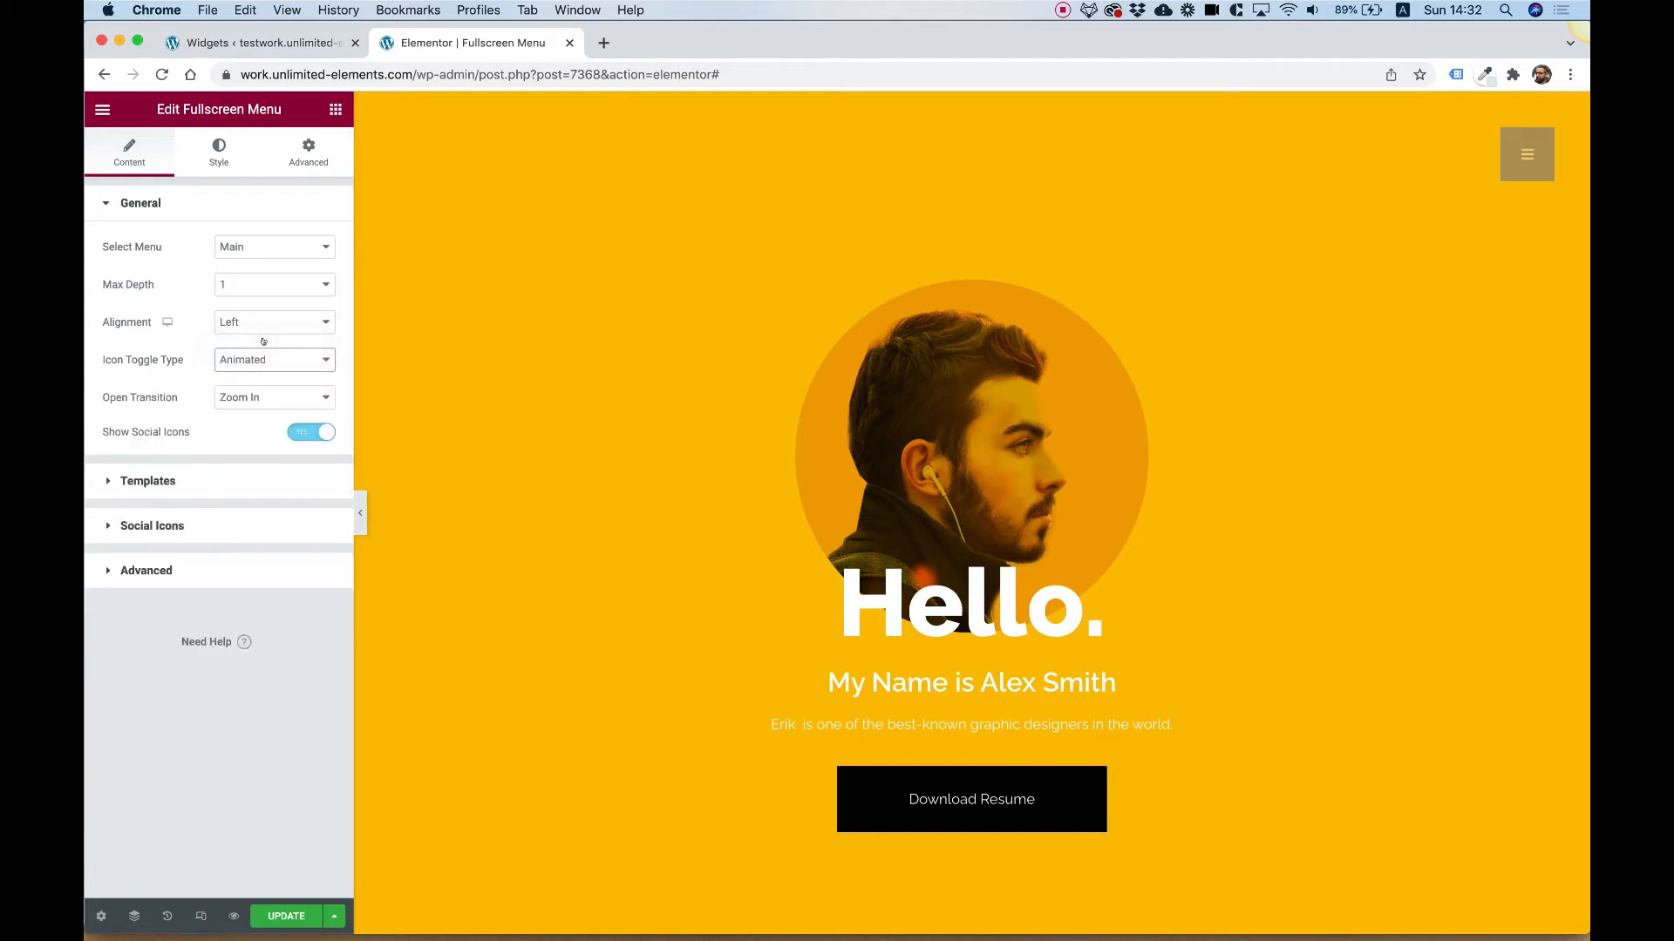
pyautogui.click(1526, 154)
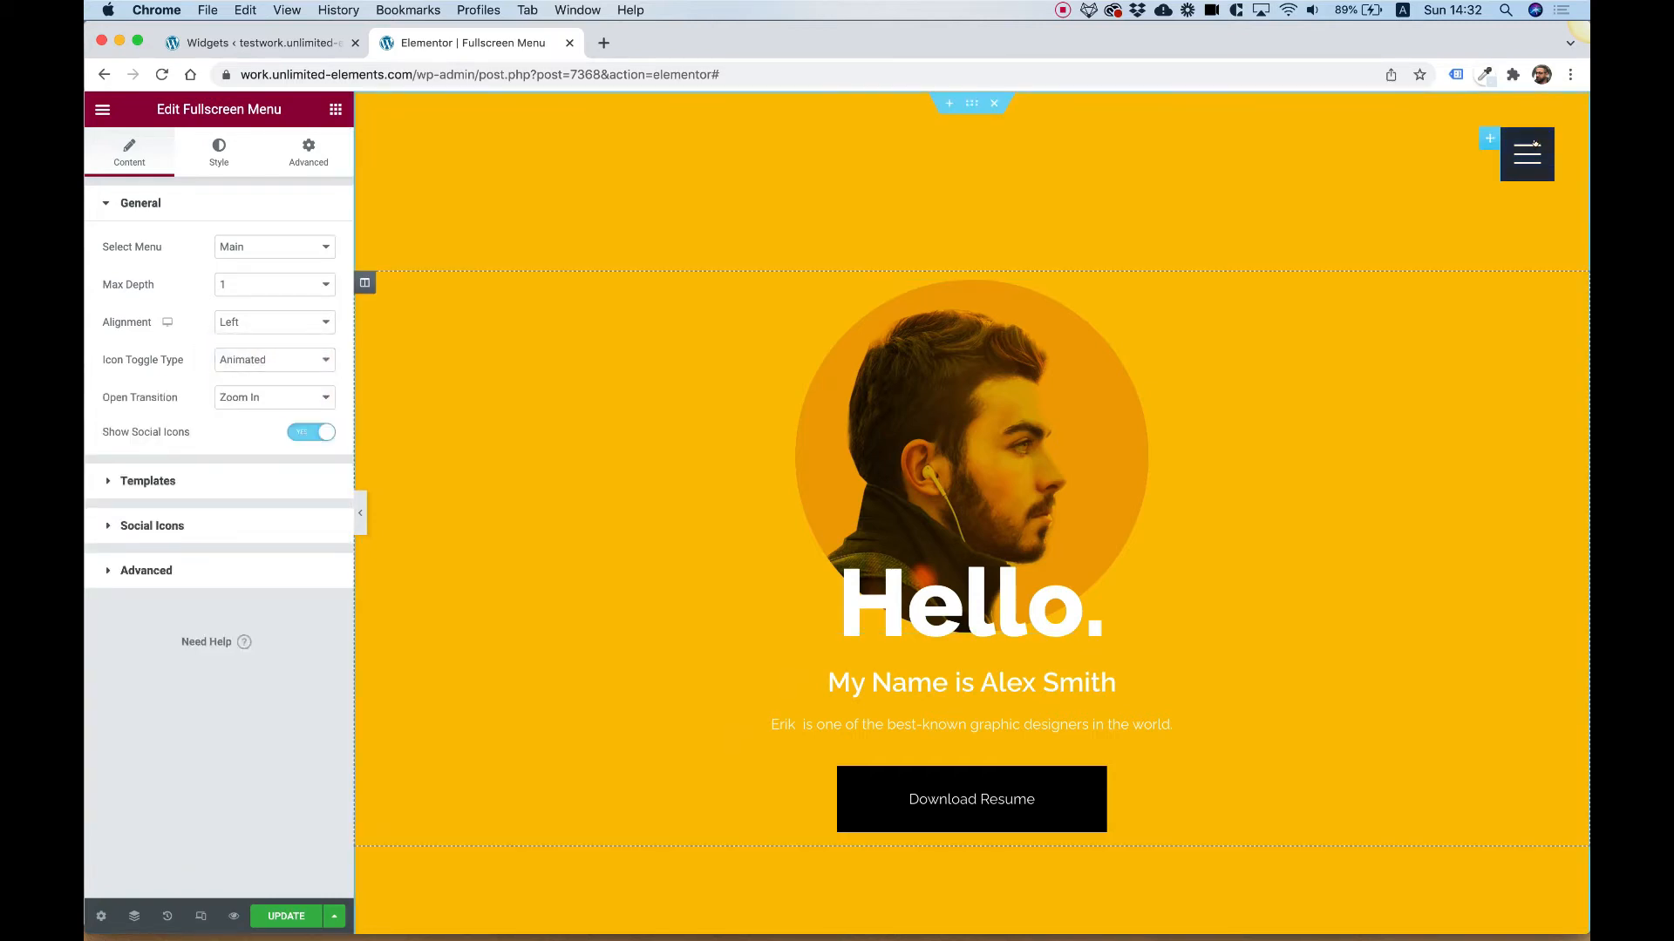
# Step: Set the Open Transition to Fade In Bottom and reopen the menu to test it
pyautogui.click(1526, 152)
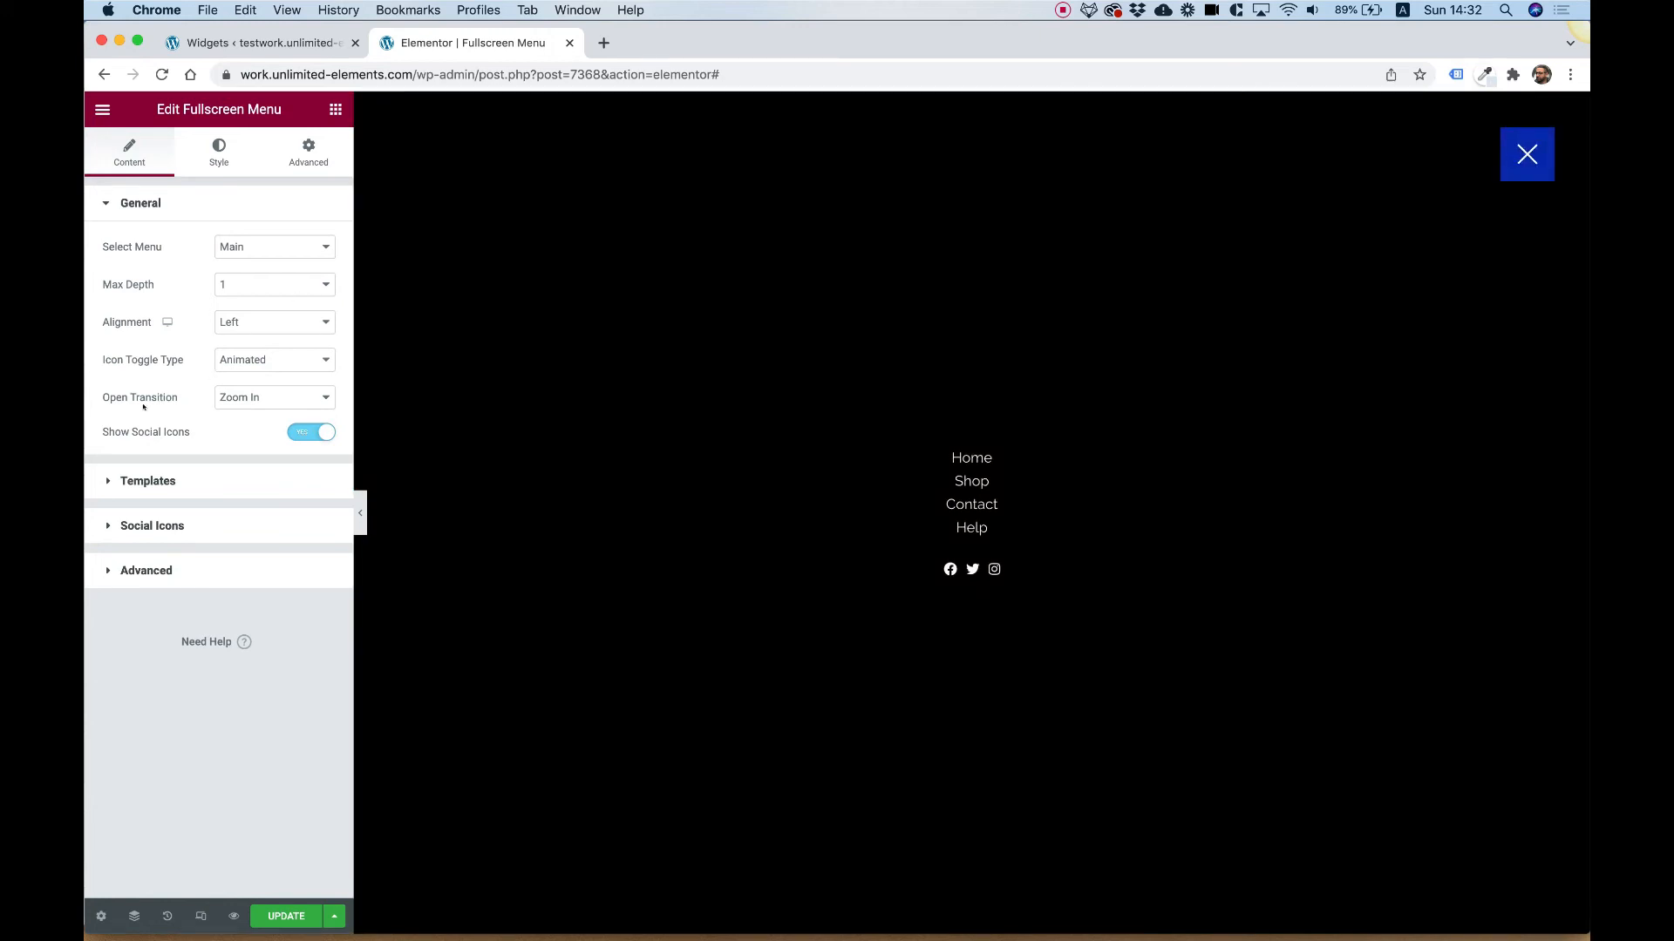
pyautogui.click(273, 398)
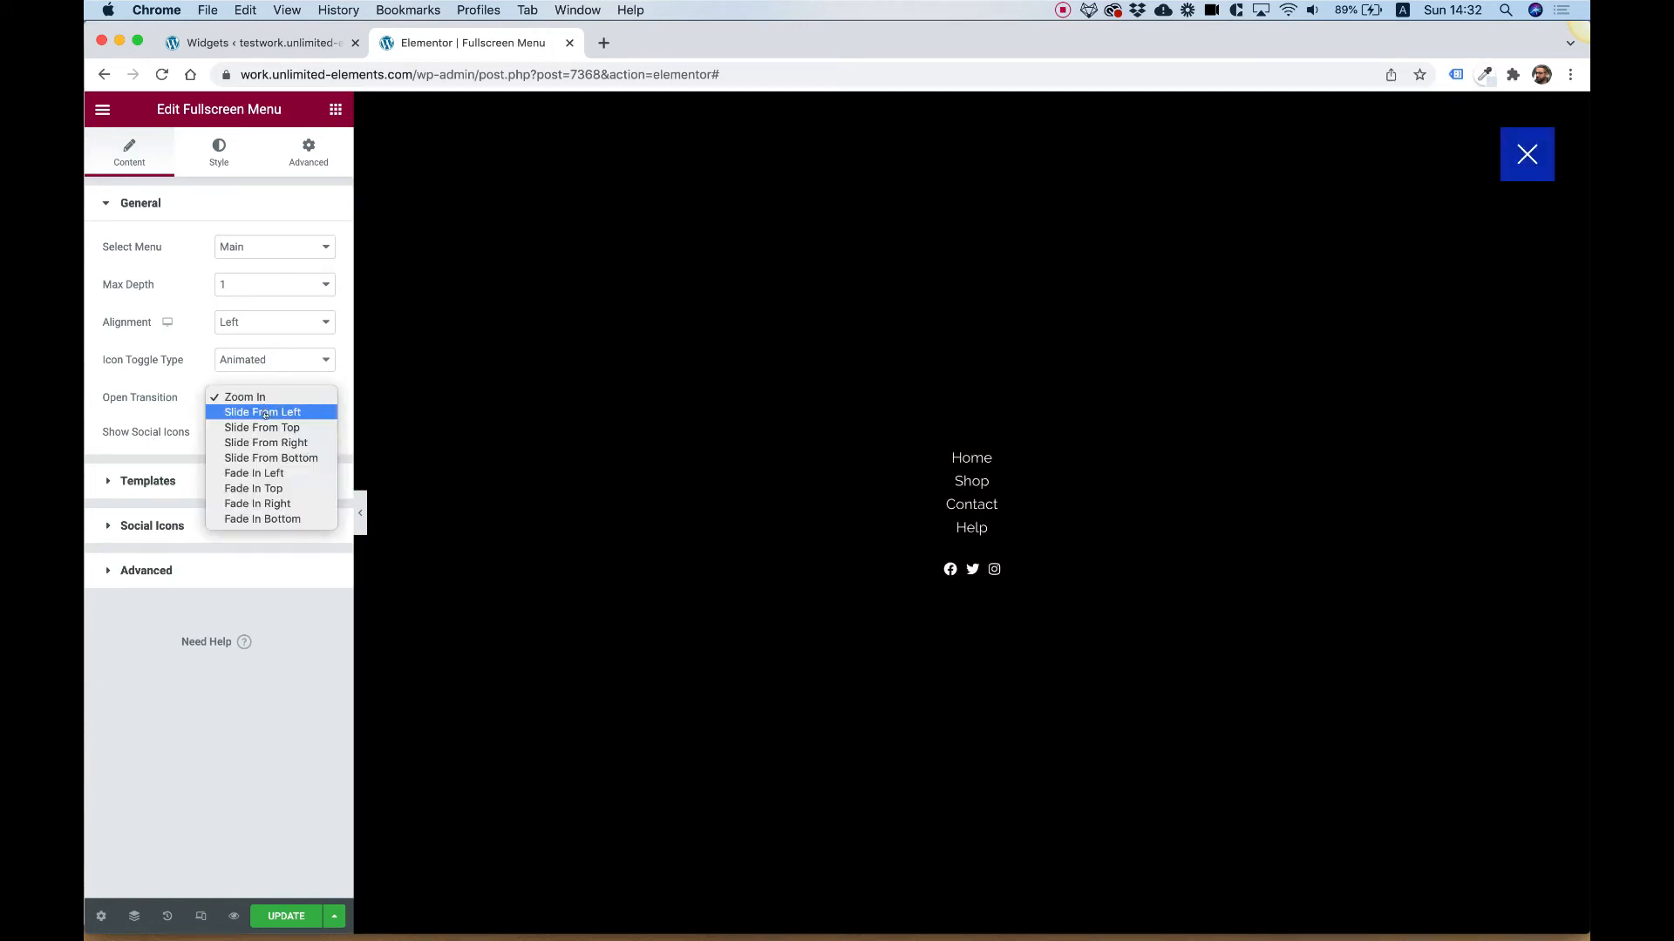
pyautogui.moveTo(256, 503)
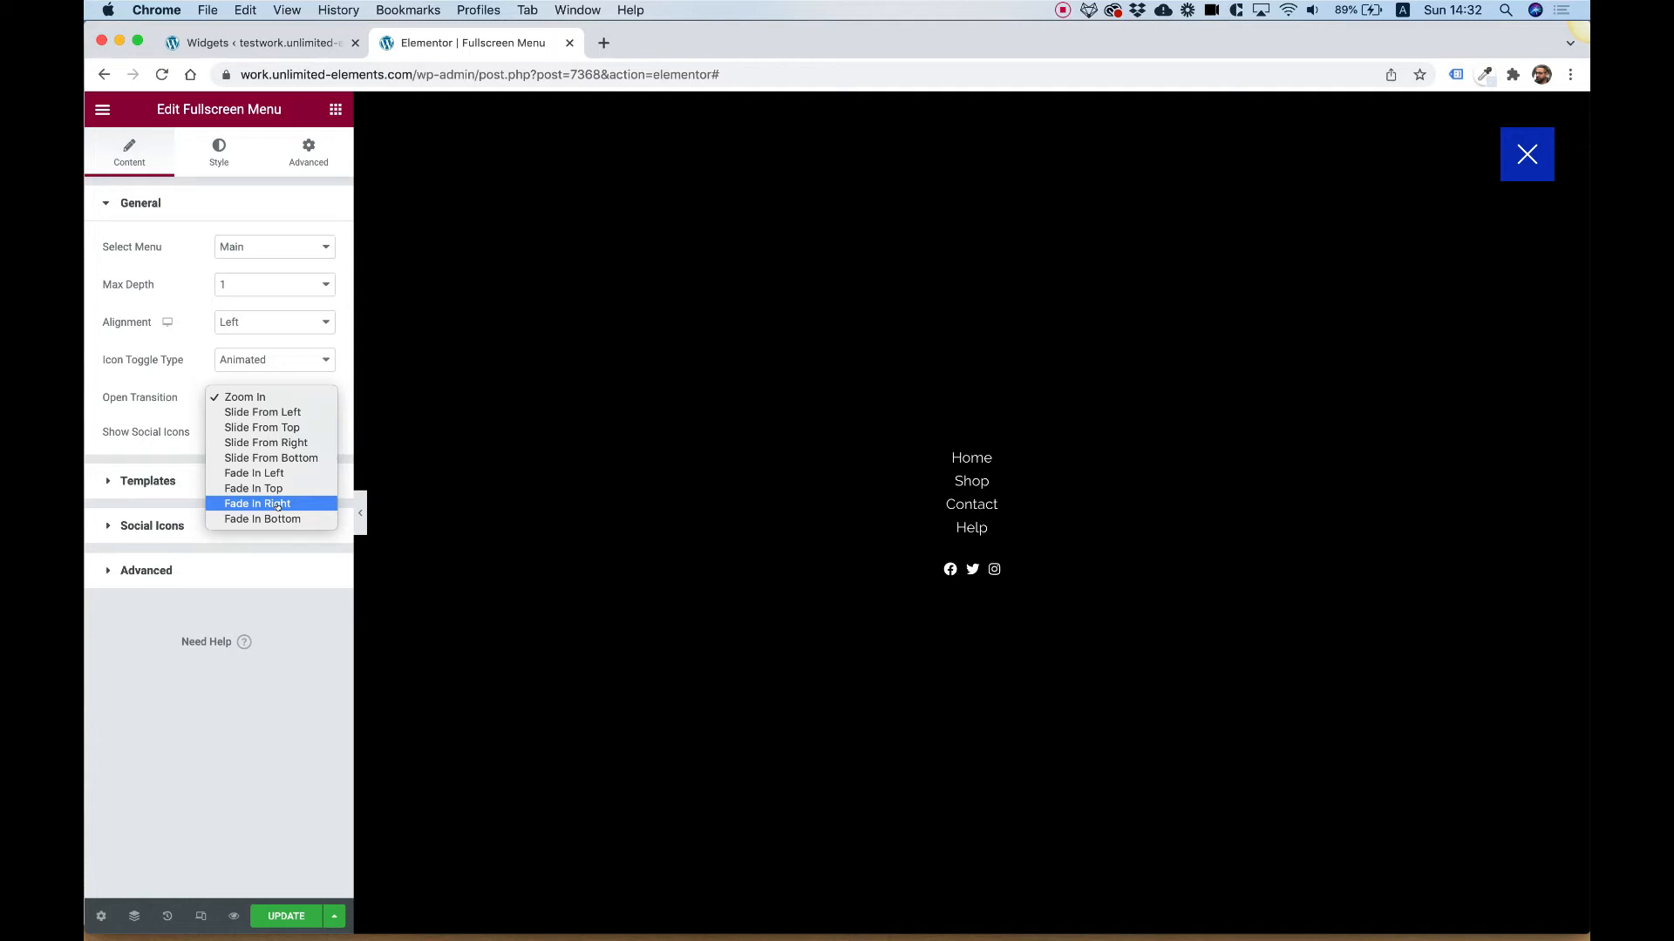
pyautogui.click(262, 518)
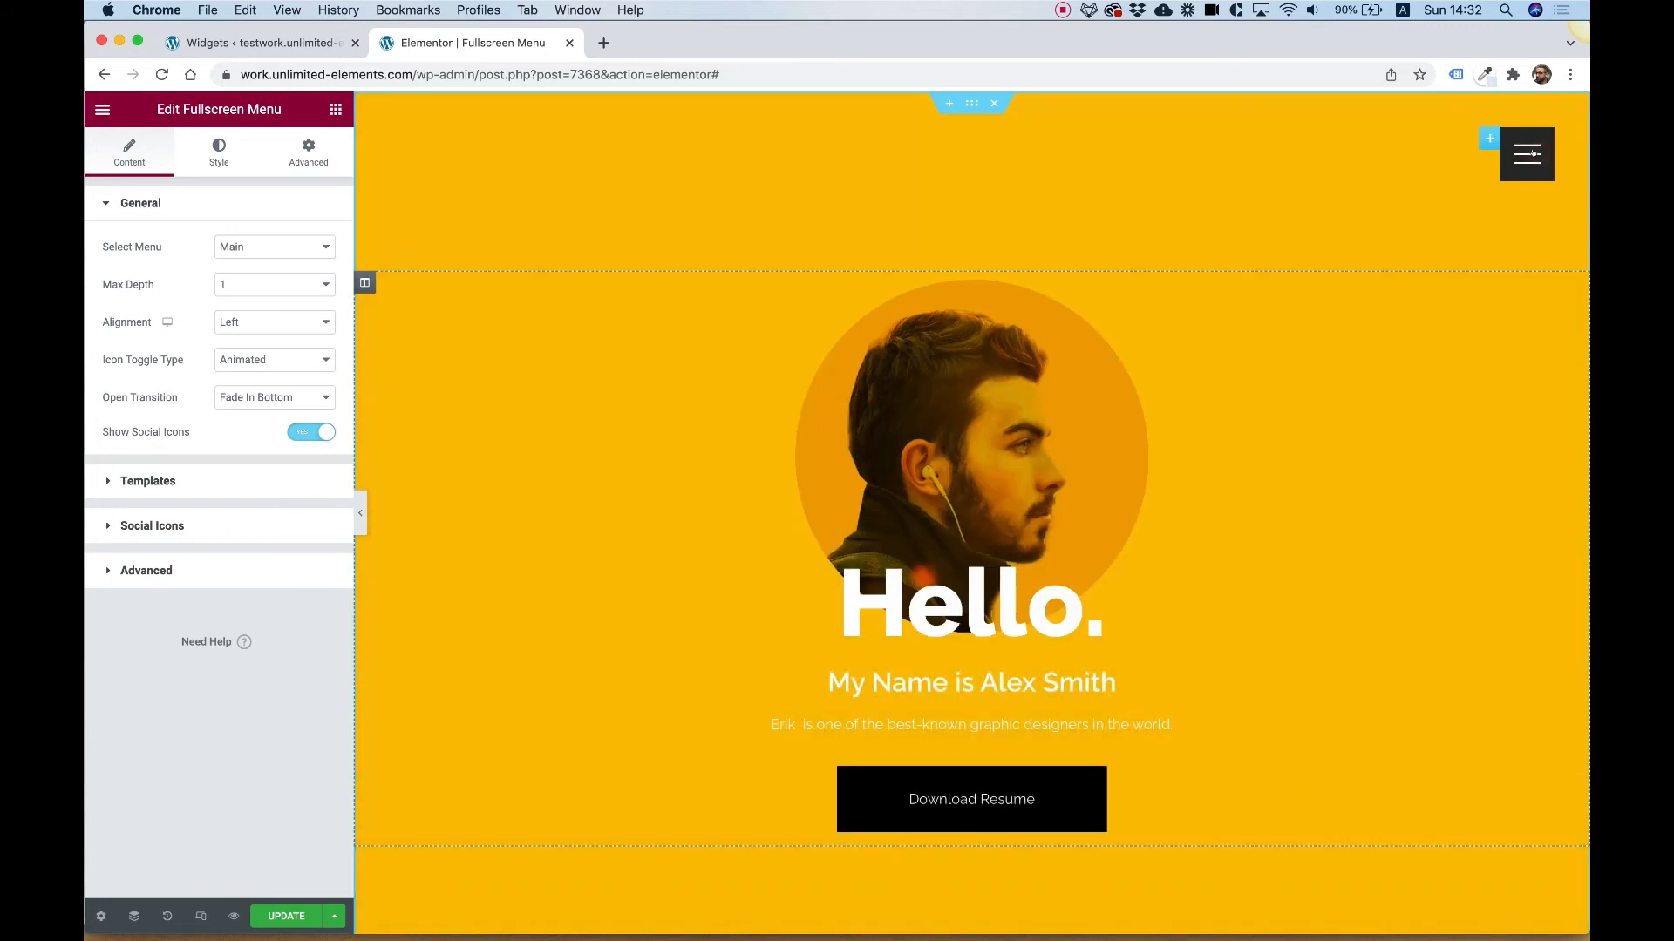
pyautogui.click(1525, 153)
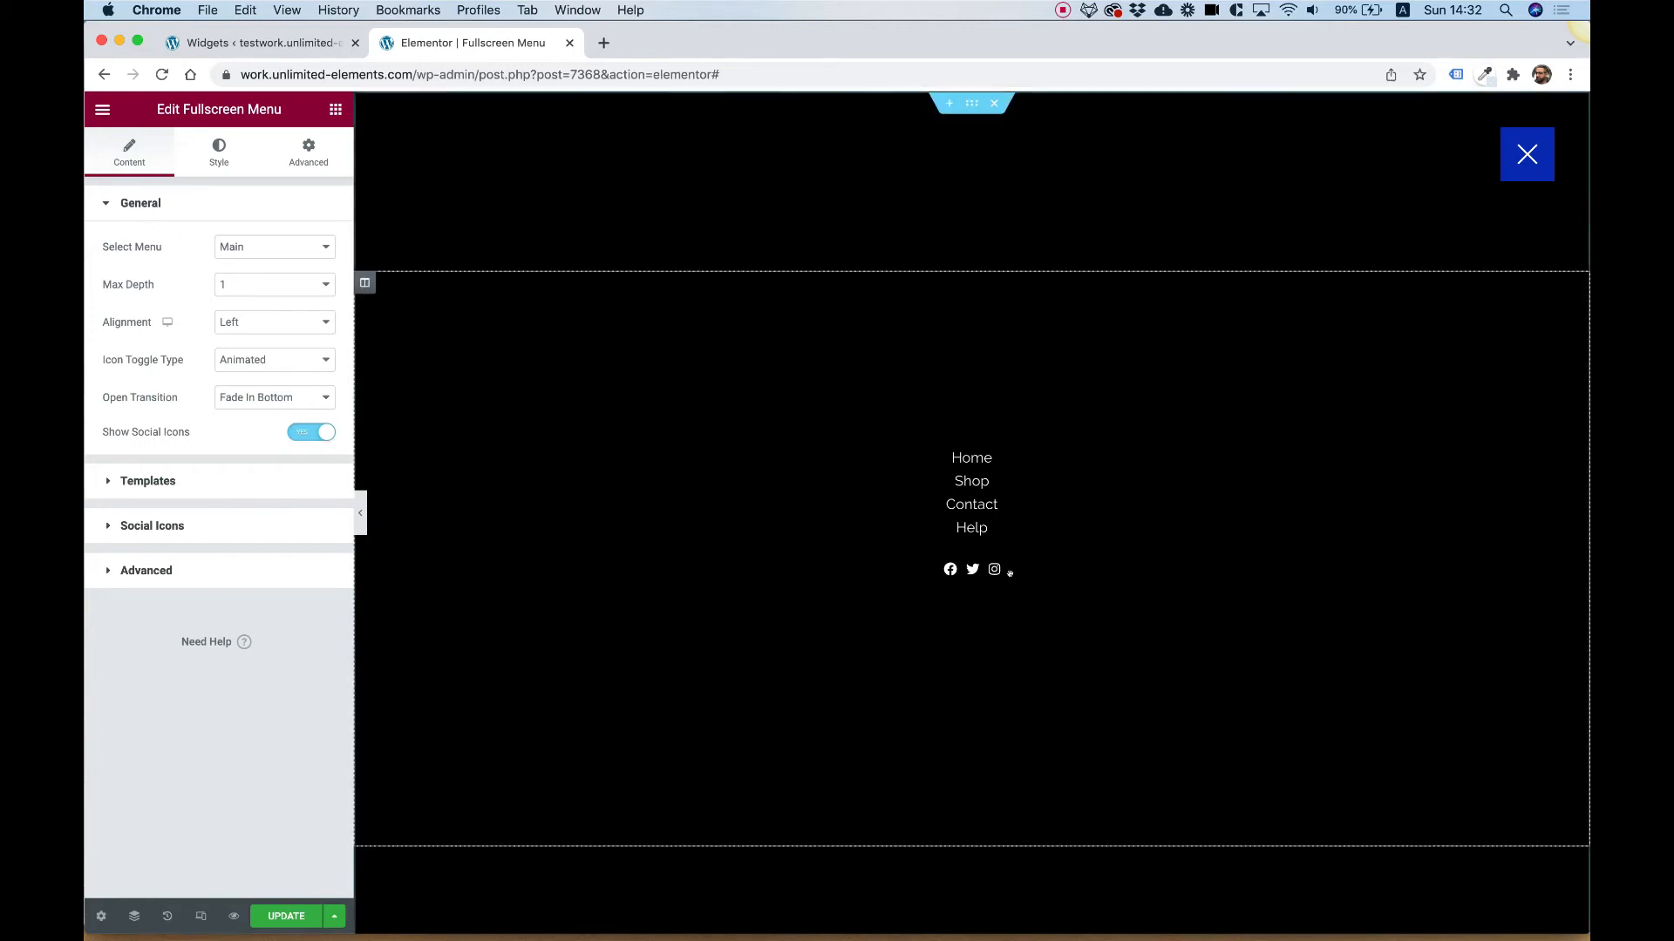
pyautogui.moveTo(998, 571)
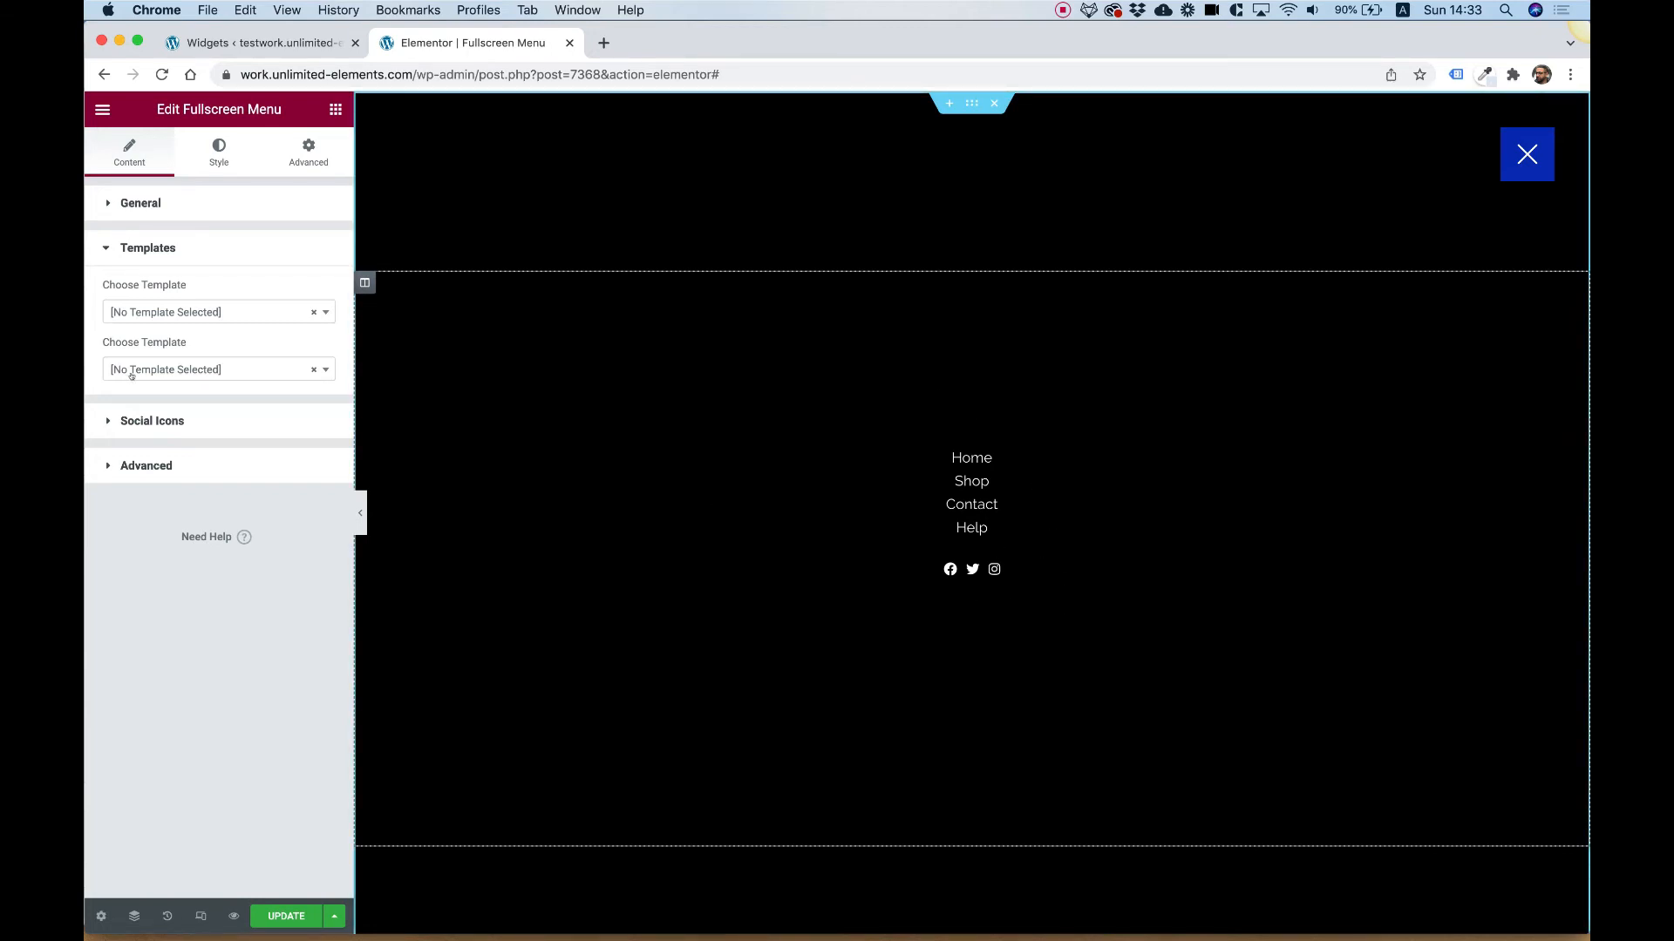
pyautogui.moveTo(203, 312)
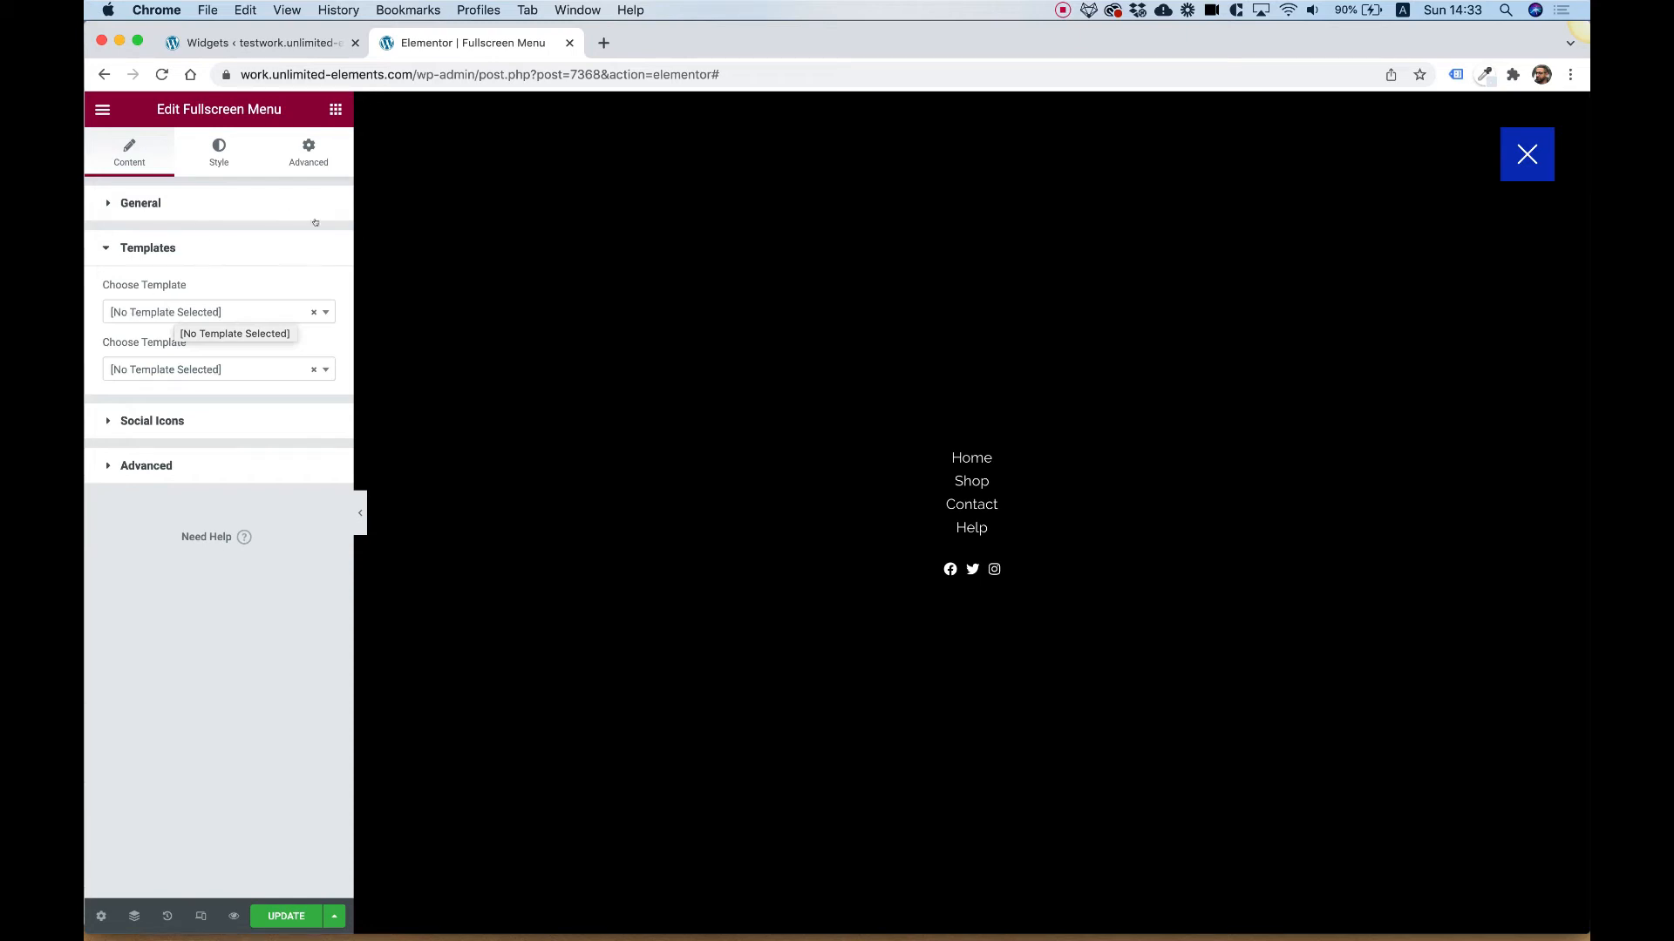
# Step: Expand the Templates section showing the Social Icons list (Facebook, Twitter, Instagram)
pyautogui.click(213, 310)
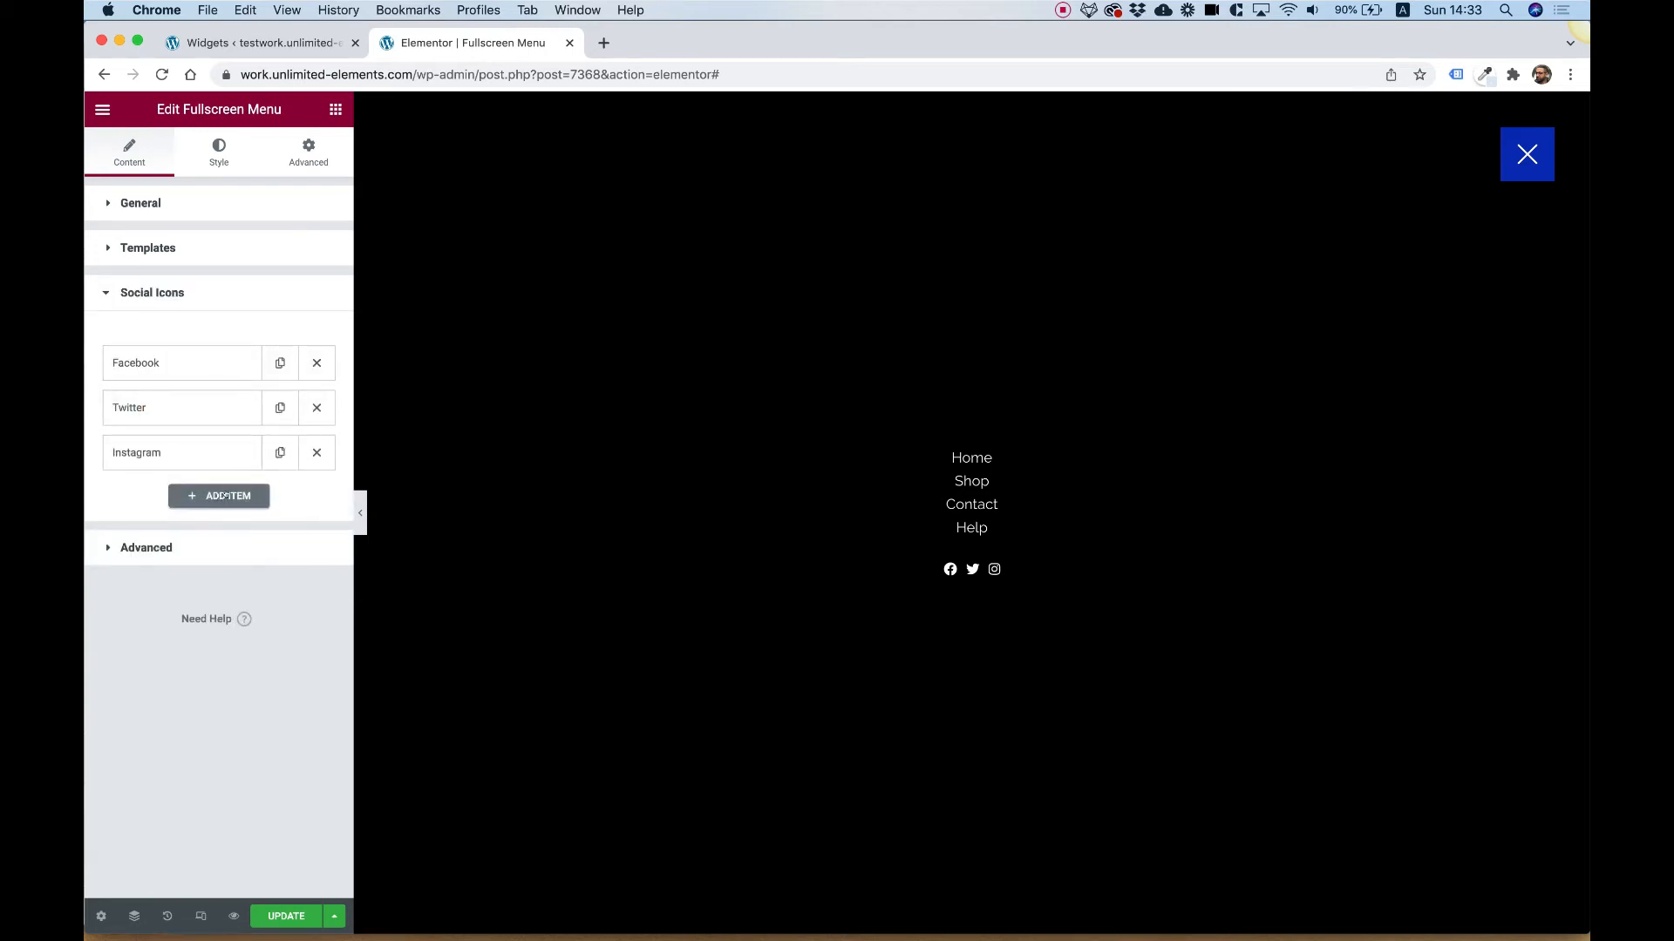
# Step: Move Instagram ahead of Twitter in the social icons and check the new order in the menu
pyautogui.click(181, 447)
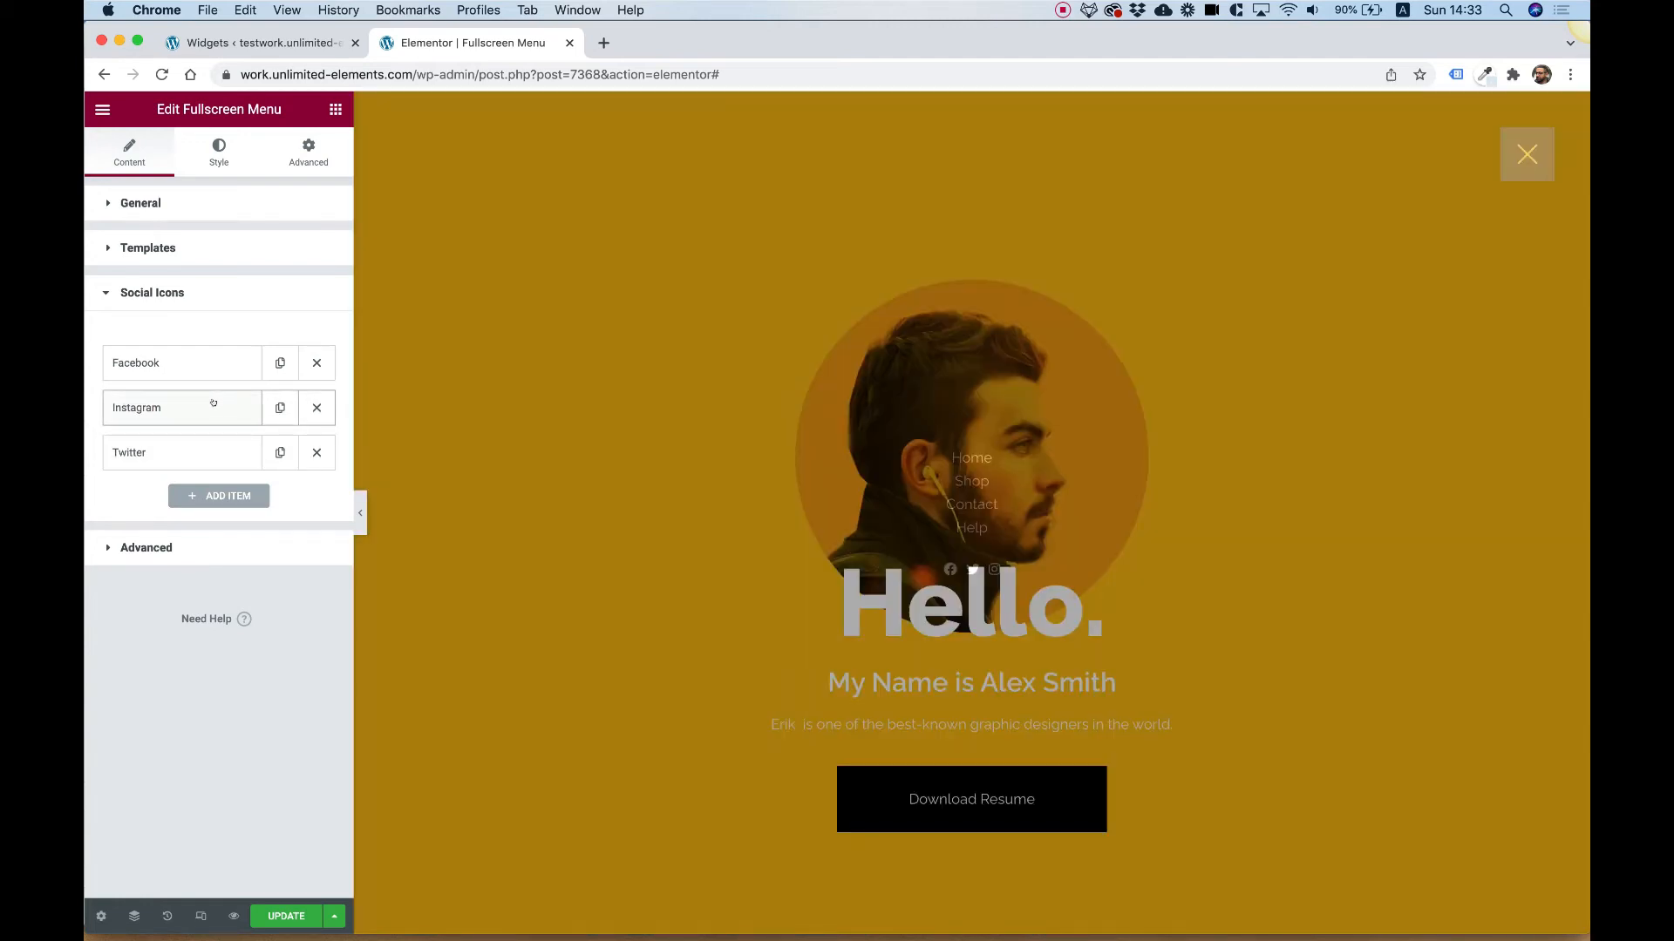
pyautogui.click(1526, 153)
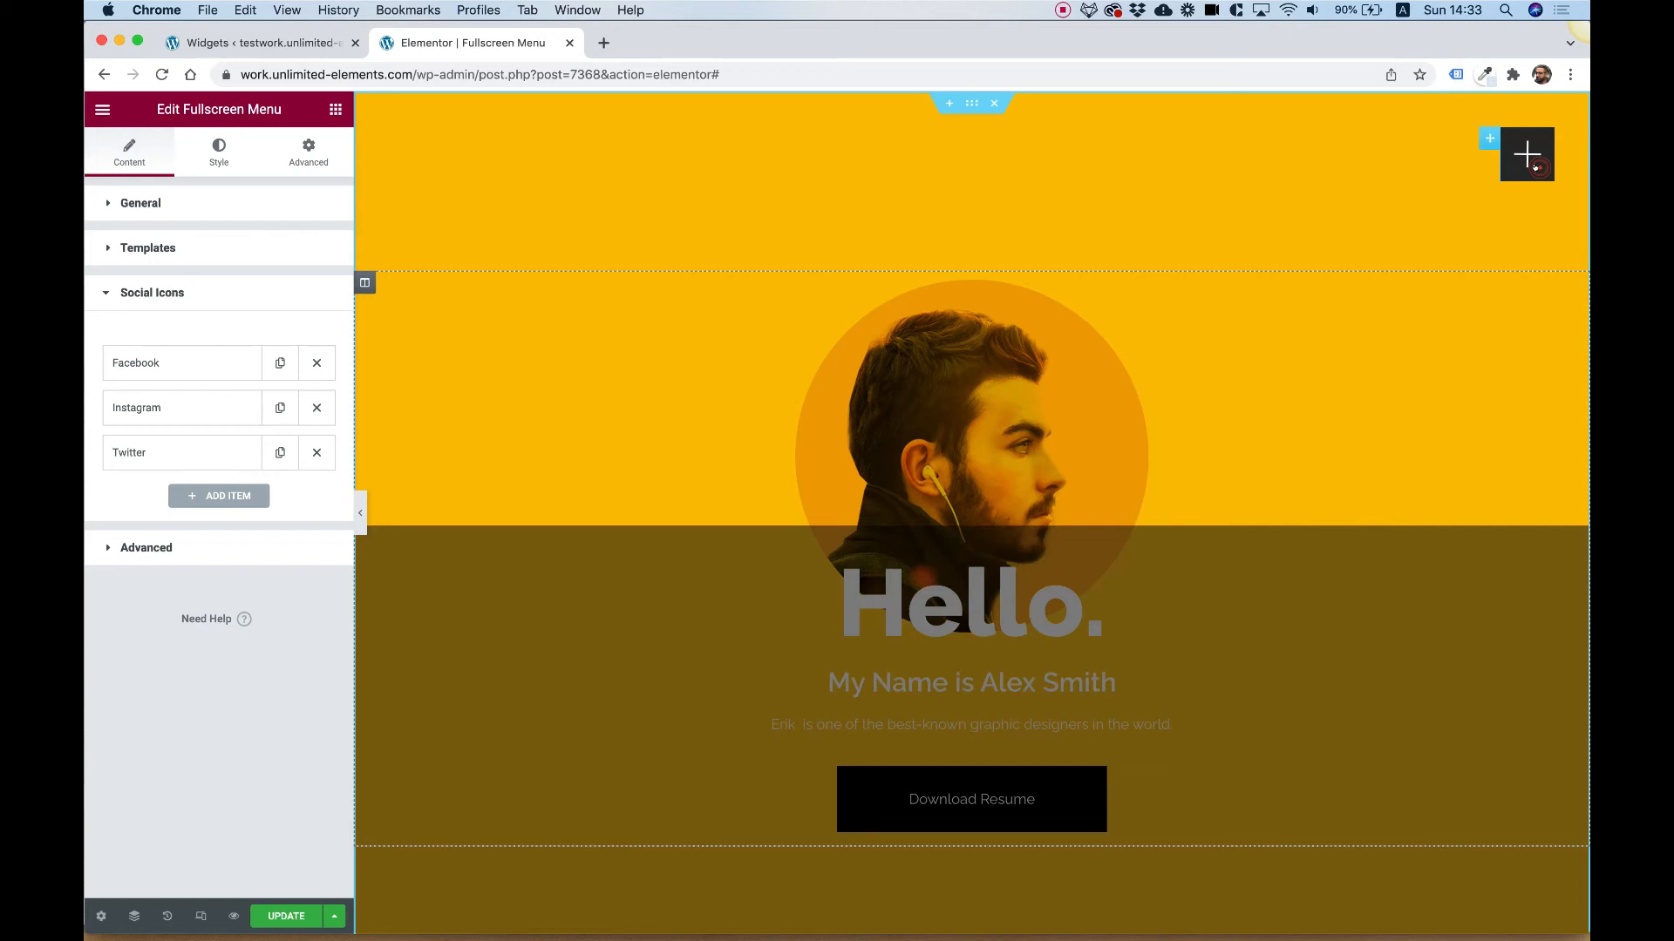
pyautogui.click(1526, 153)
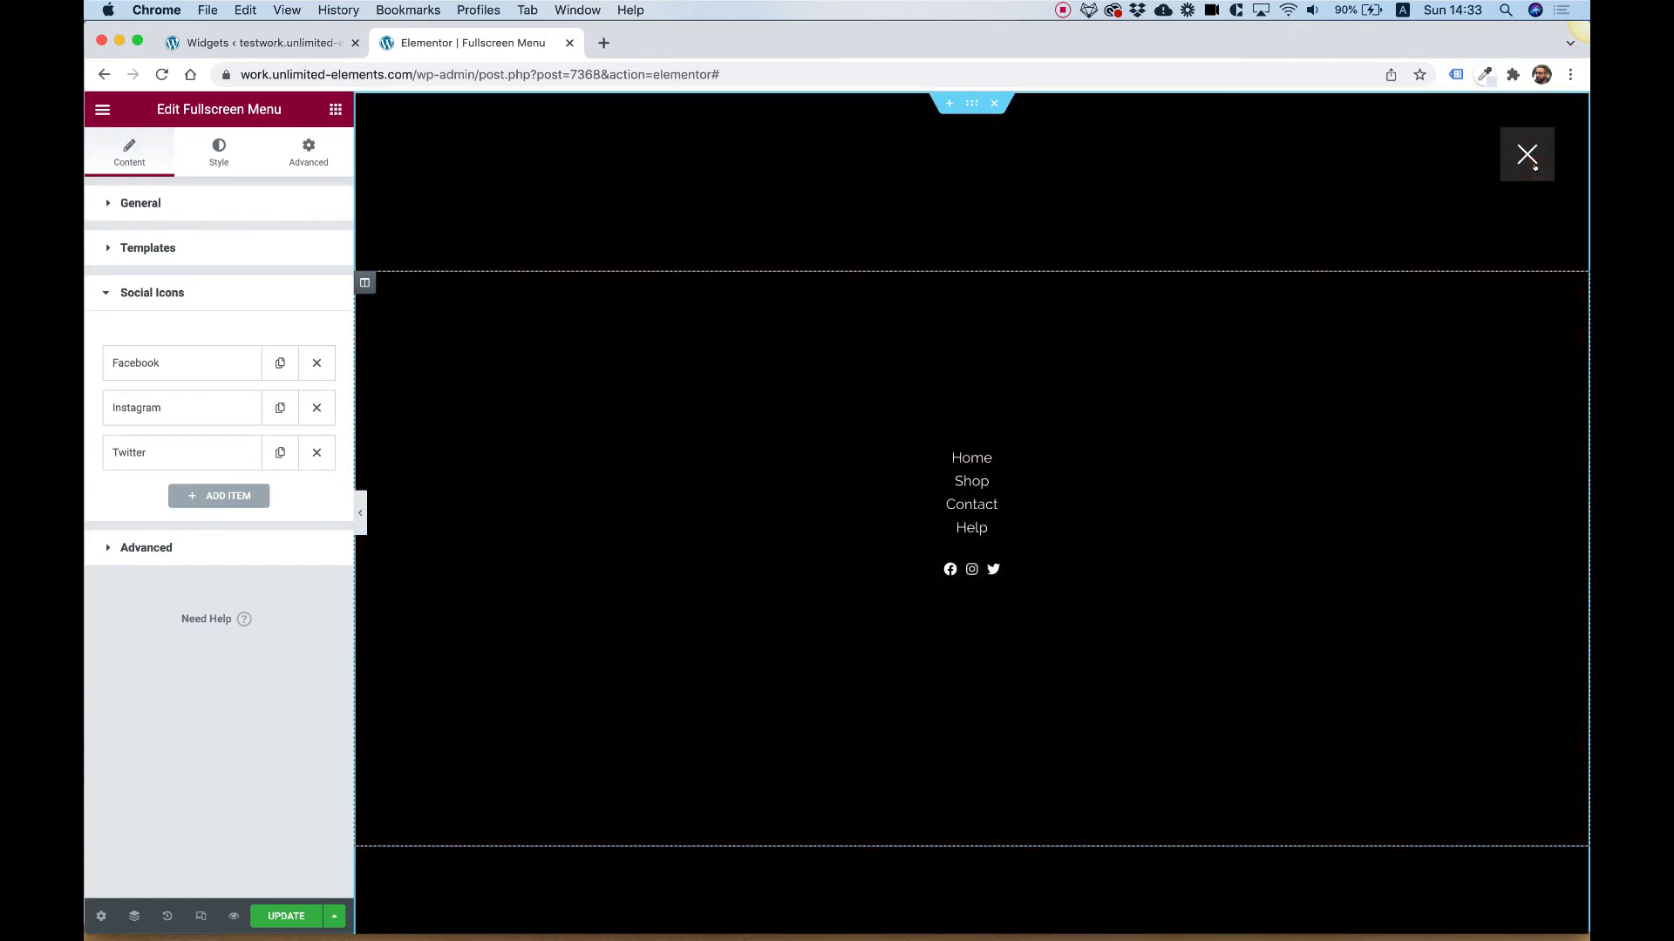
pyautogui.click(217, 152)
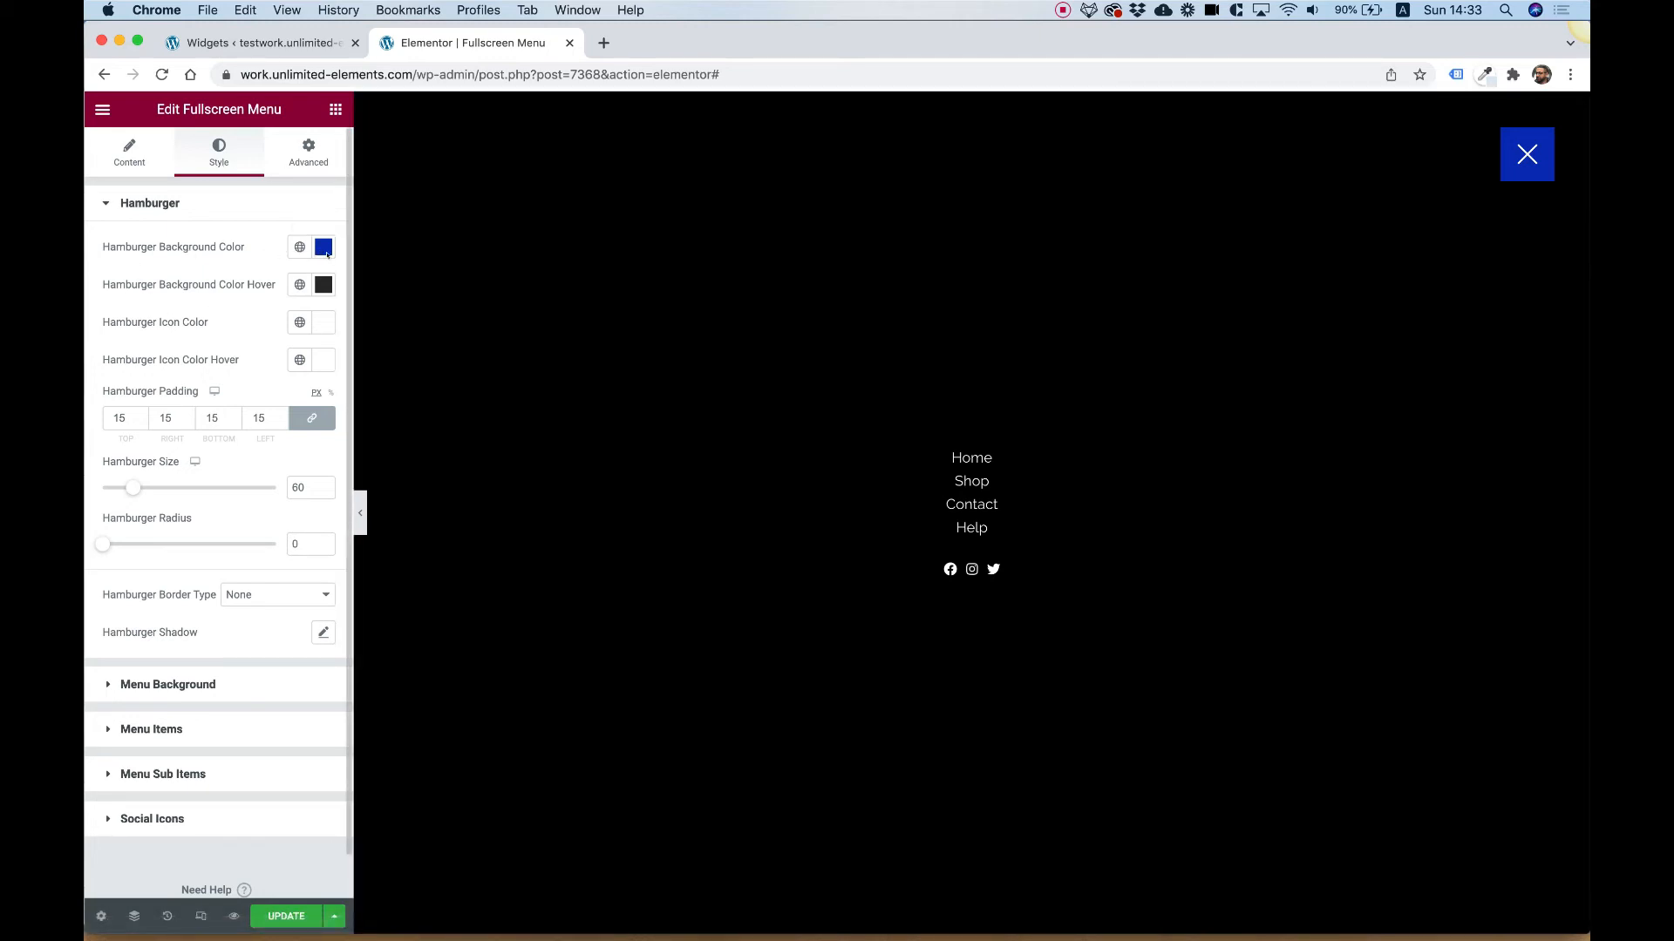
# Step: Make the hamburger black with radius 100 and a 5 px solid white border
pyautogui.click(323, 246)
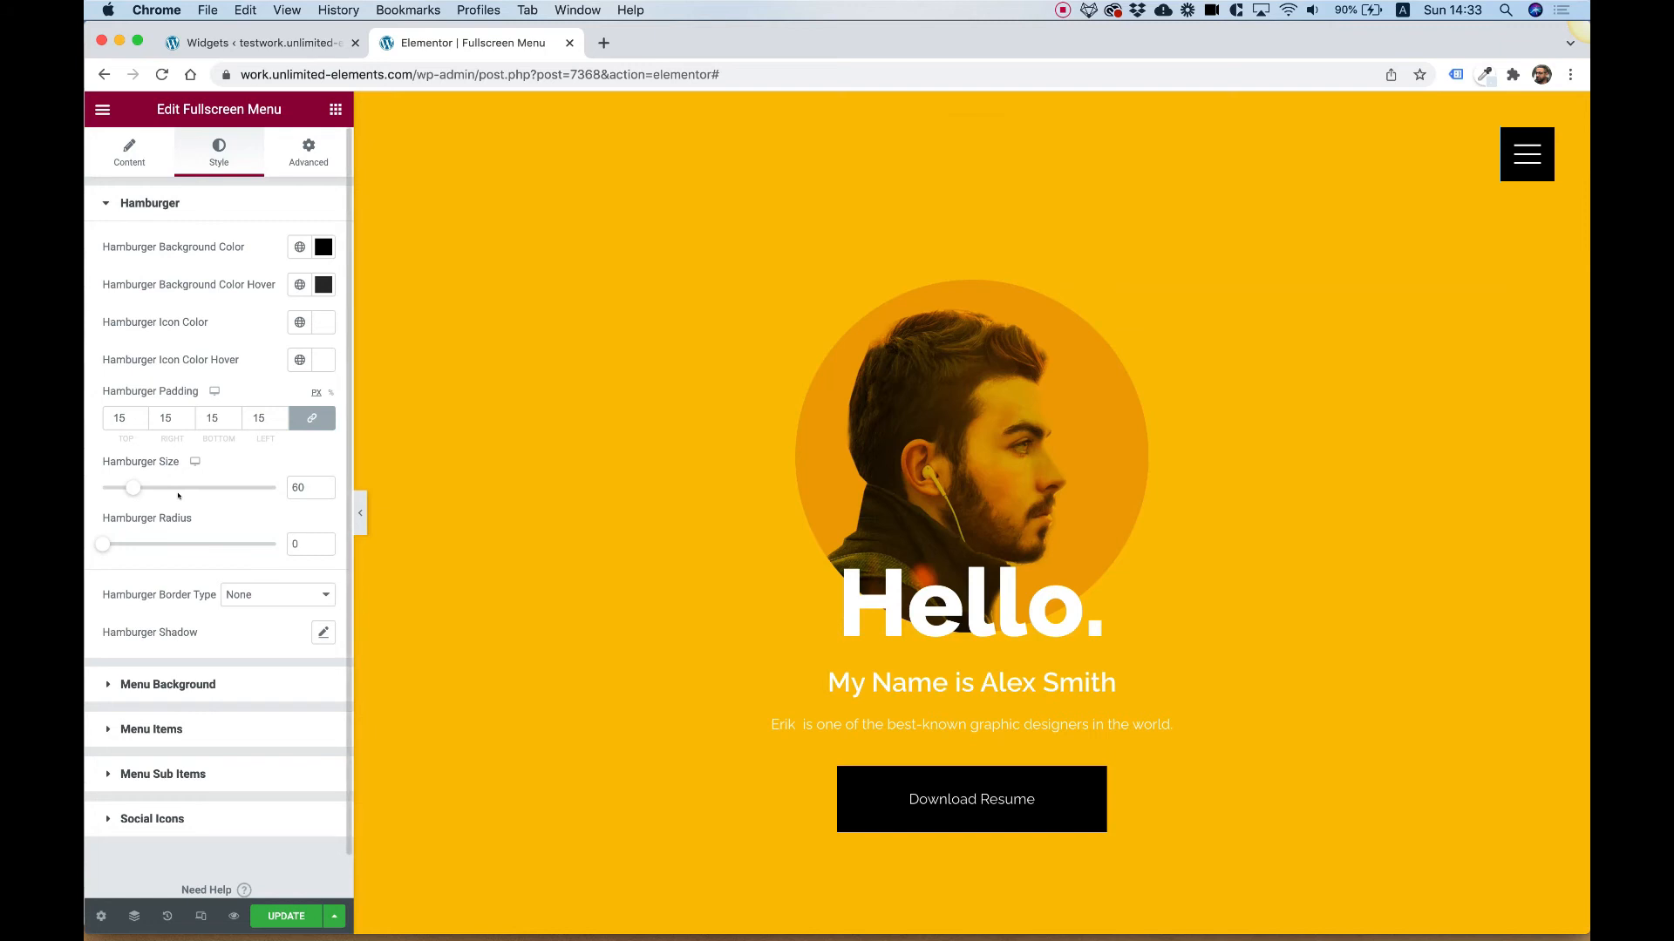
pyautogui.moveTo(103, 543); pyautogui.dragTo(276, 543)
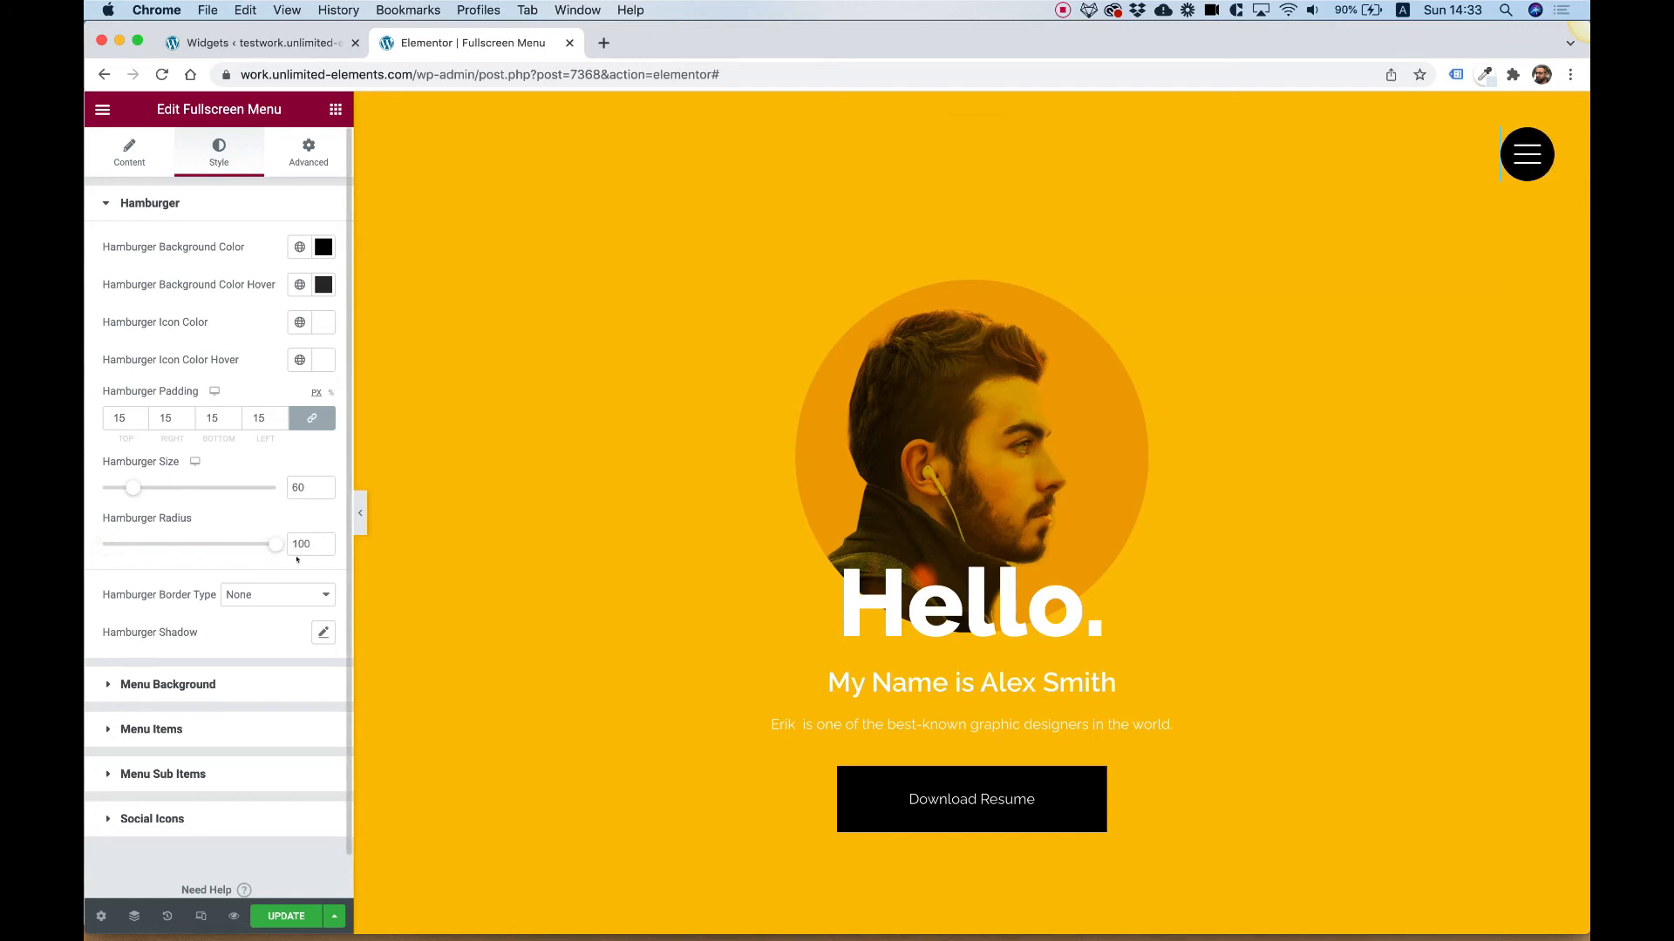
pyautogui.click(275, 594)
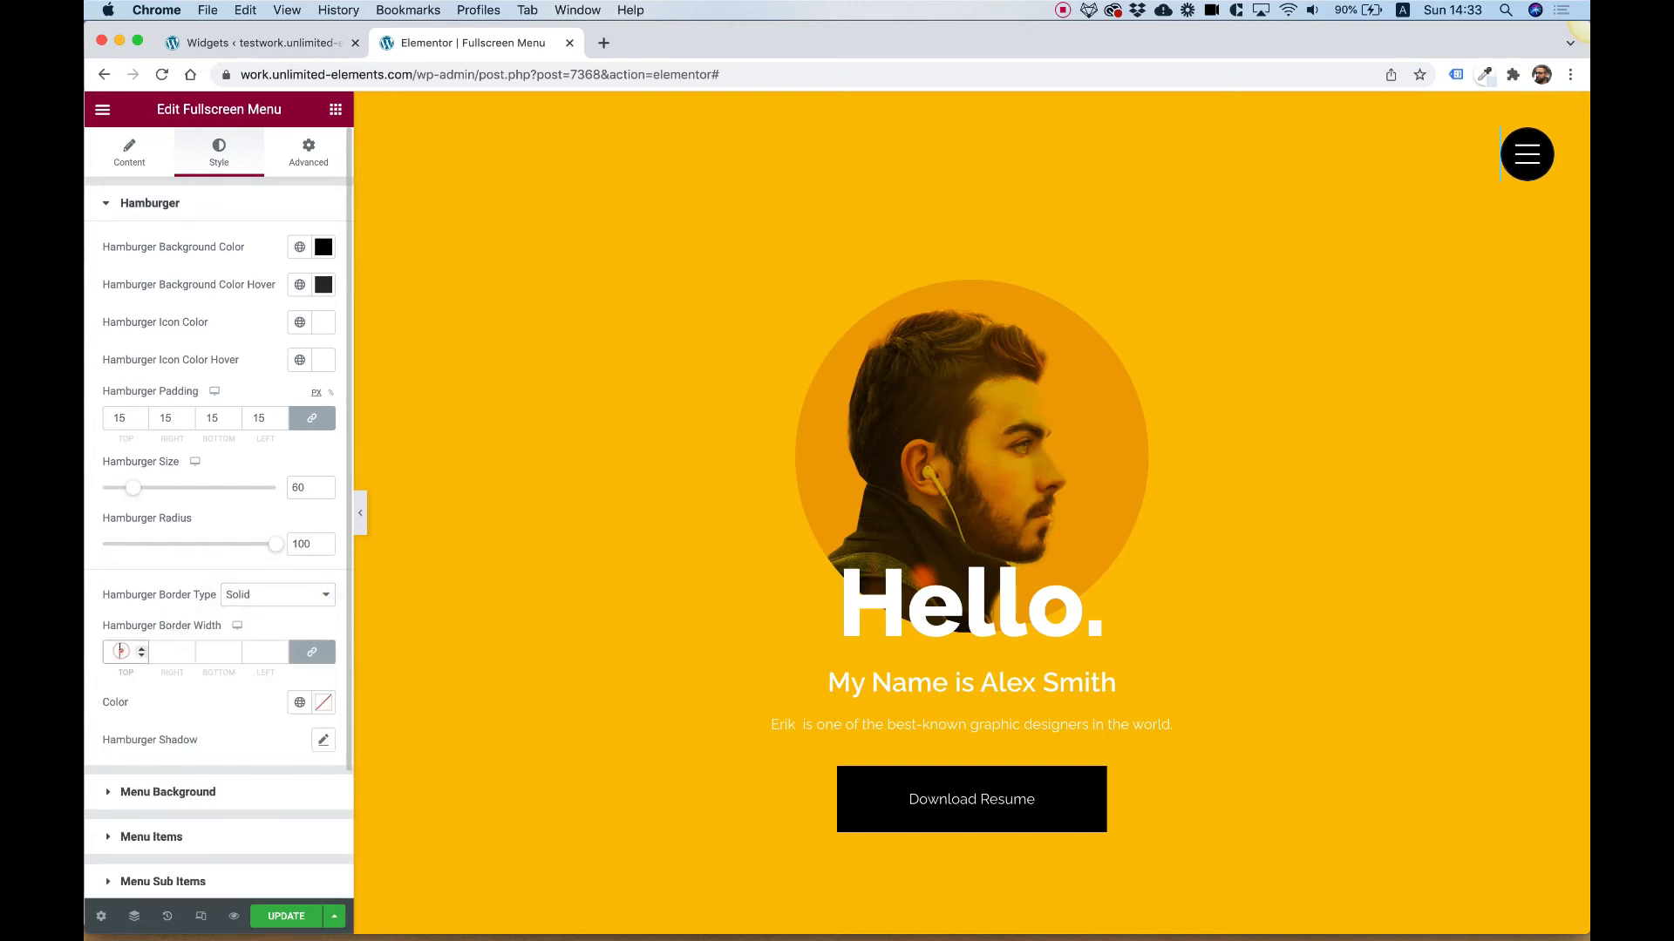
pyautogui.write('5')
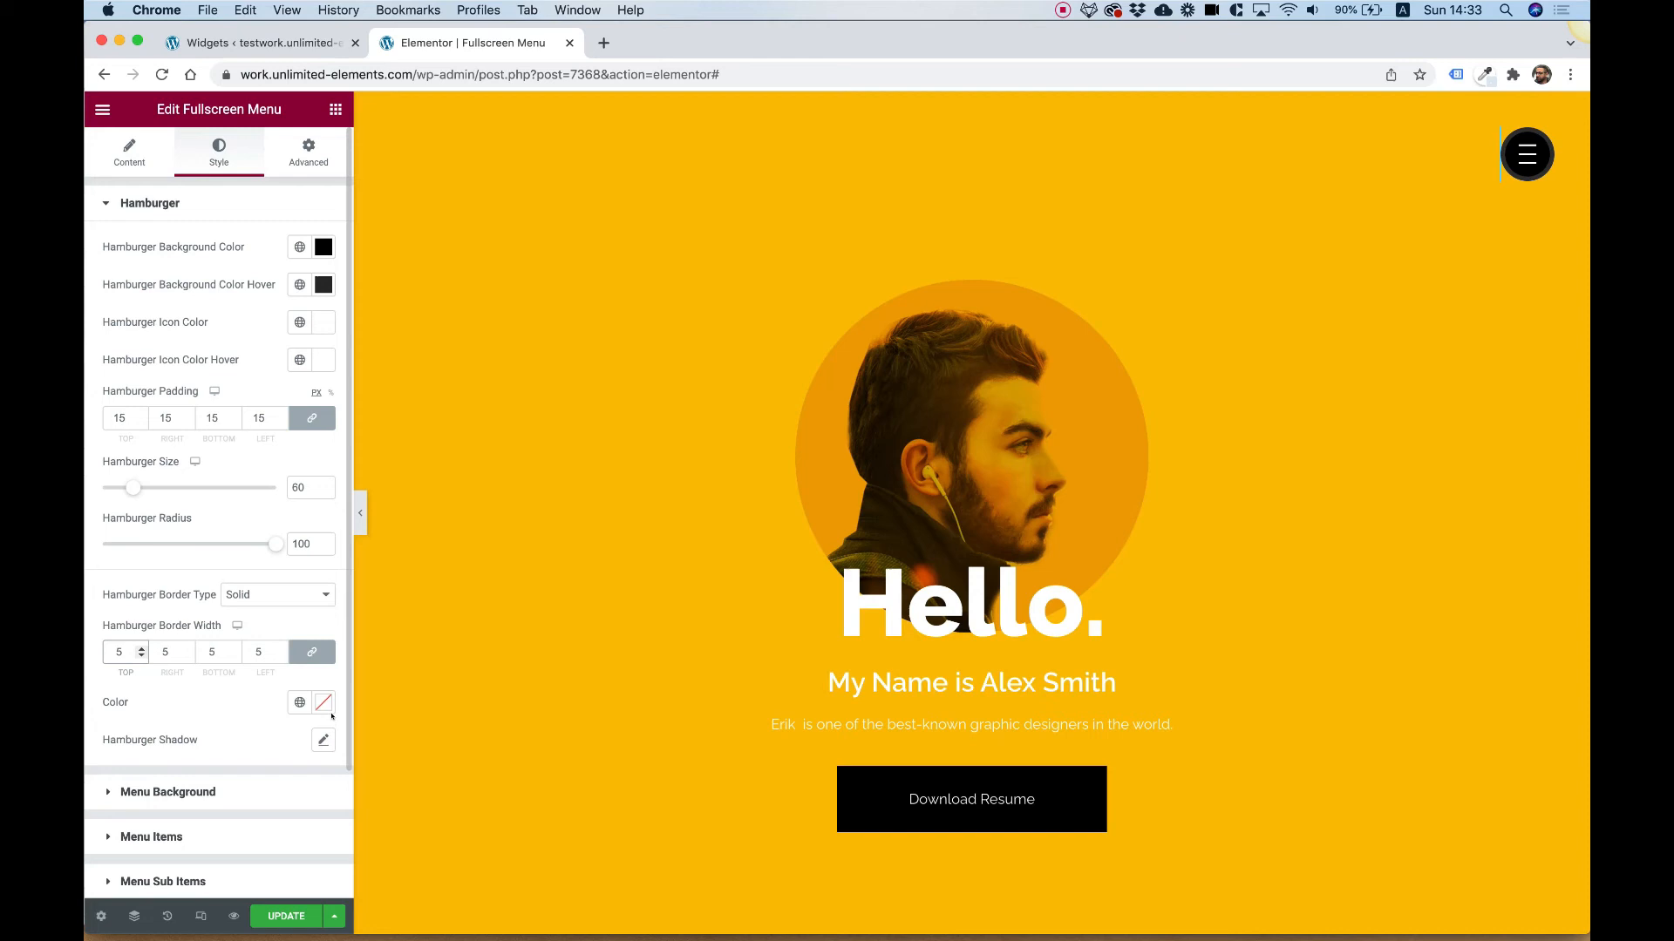
pyautogui.click(324, 703)
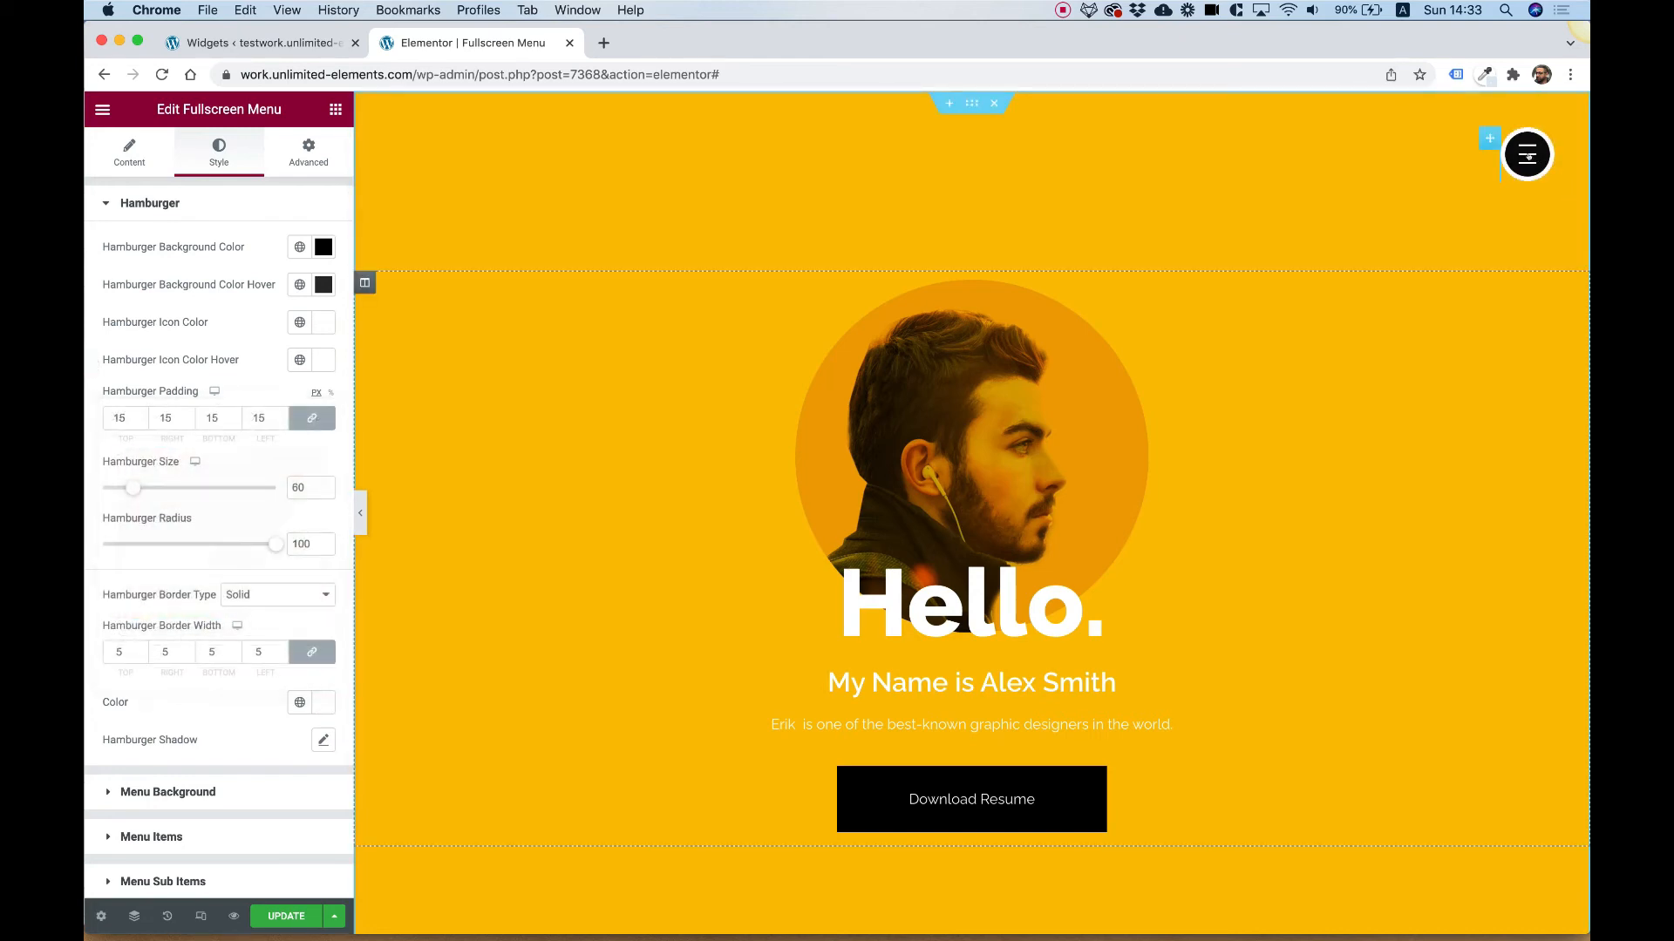
pyautogui.click(1526, 154)
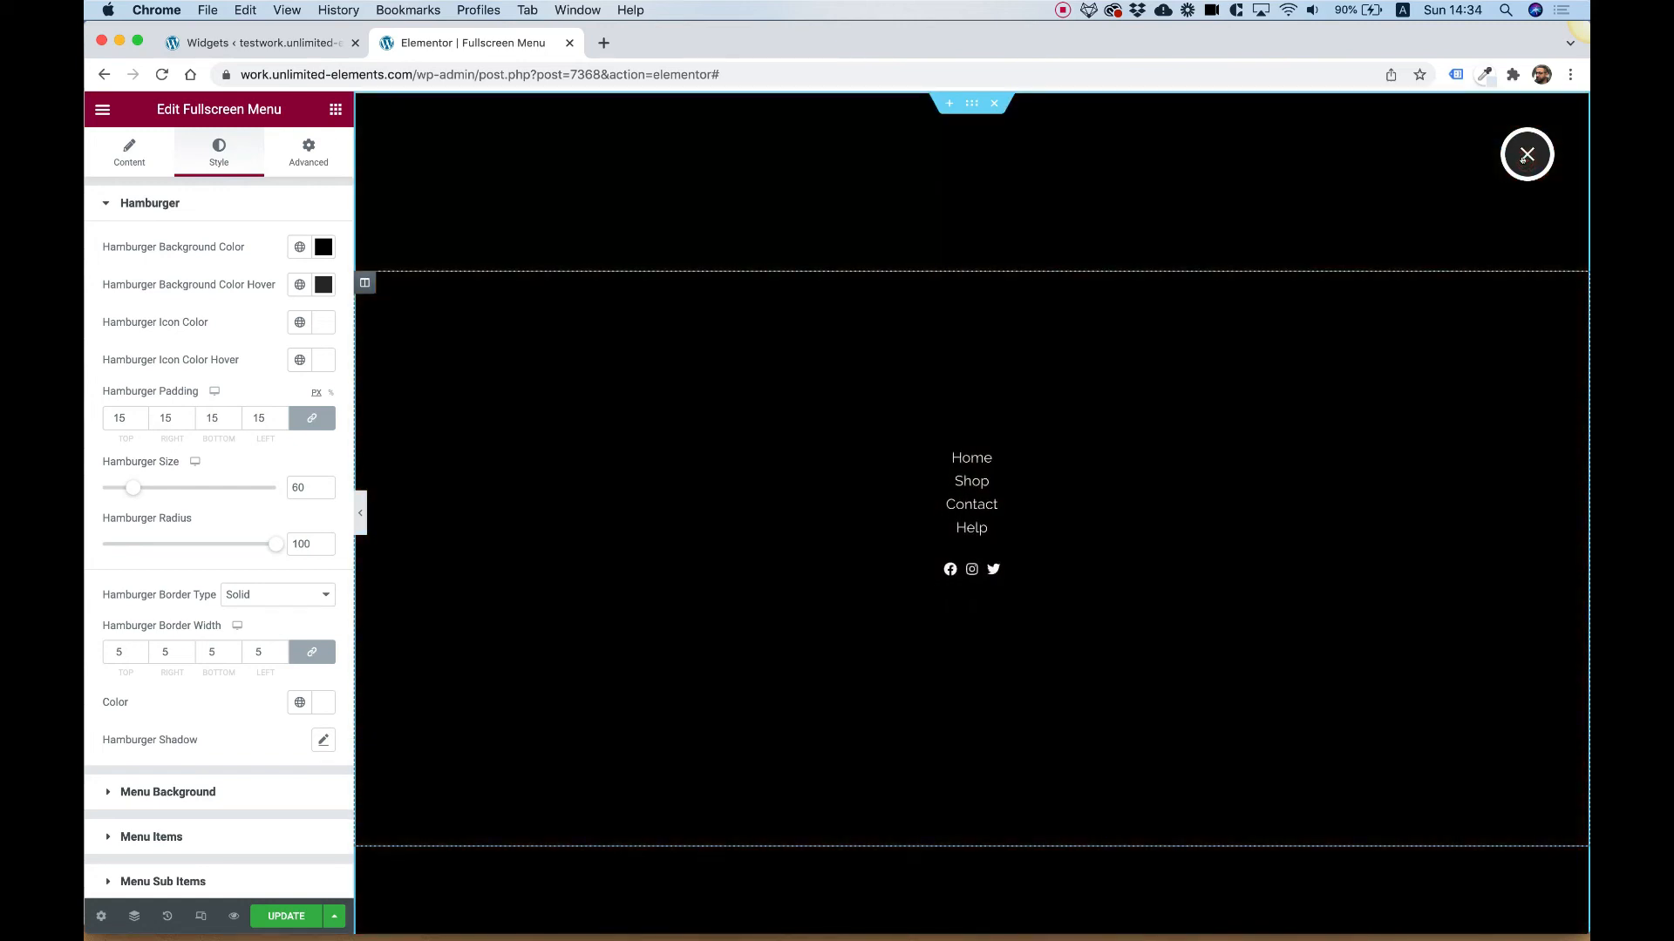
pyautogui.moveTo(379, 339)
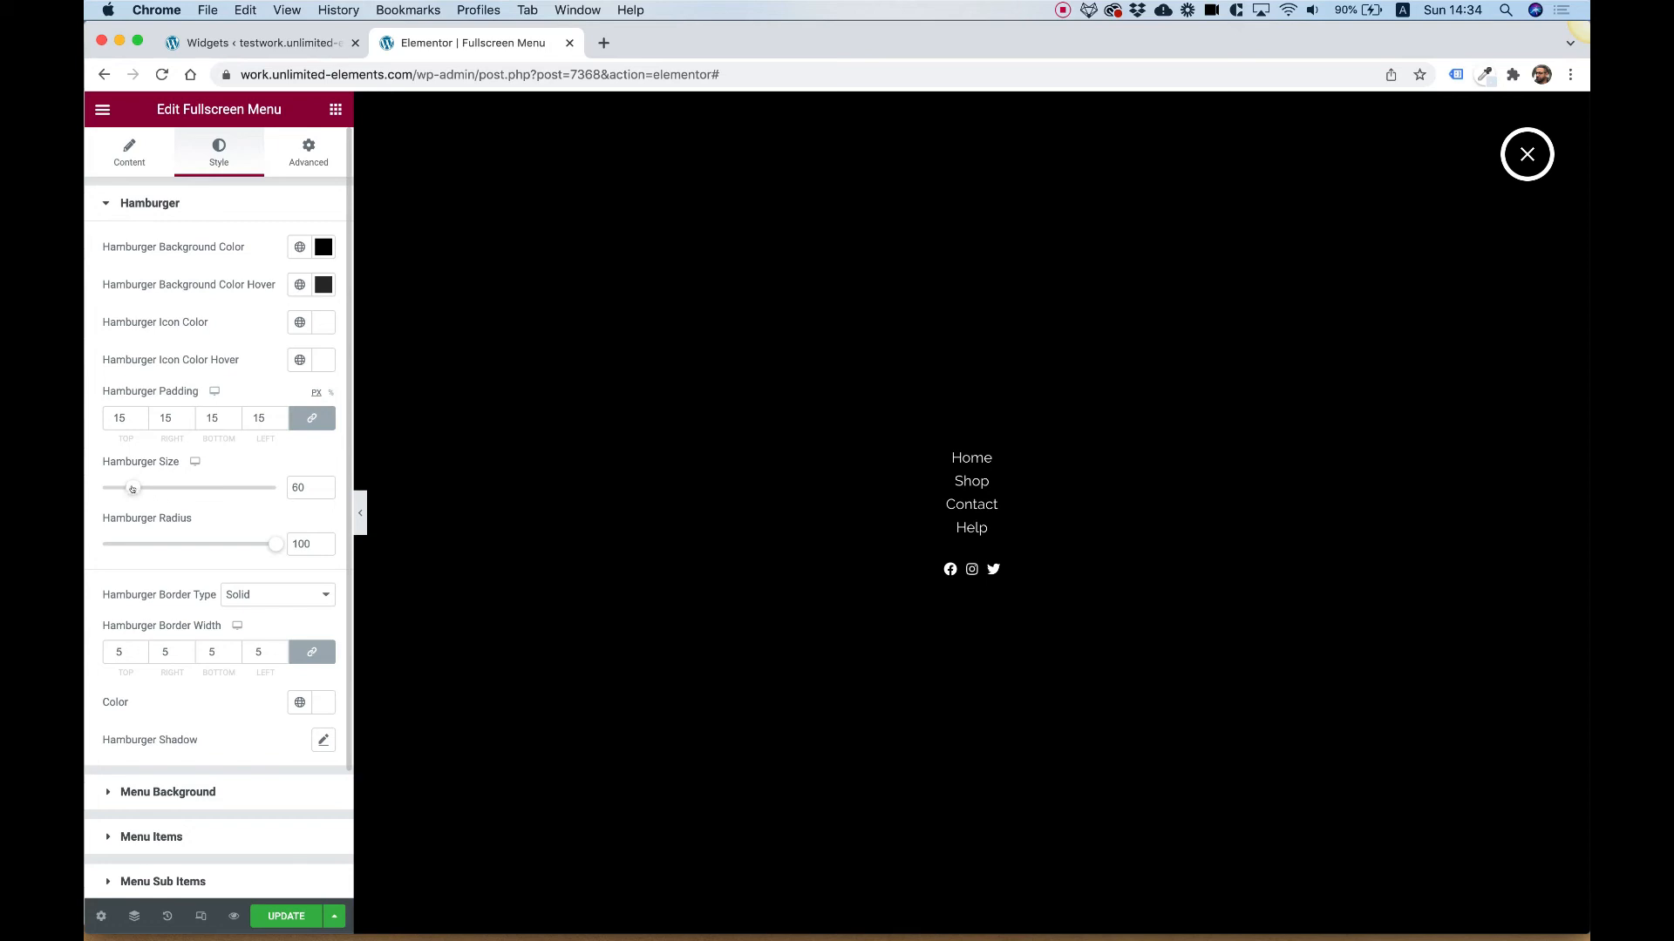
# Step: Enlarge the hamburger to size 68 with padding 19
pyautogui.moveTo(133, 488); pyautogui.dragTo(144, 488)
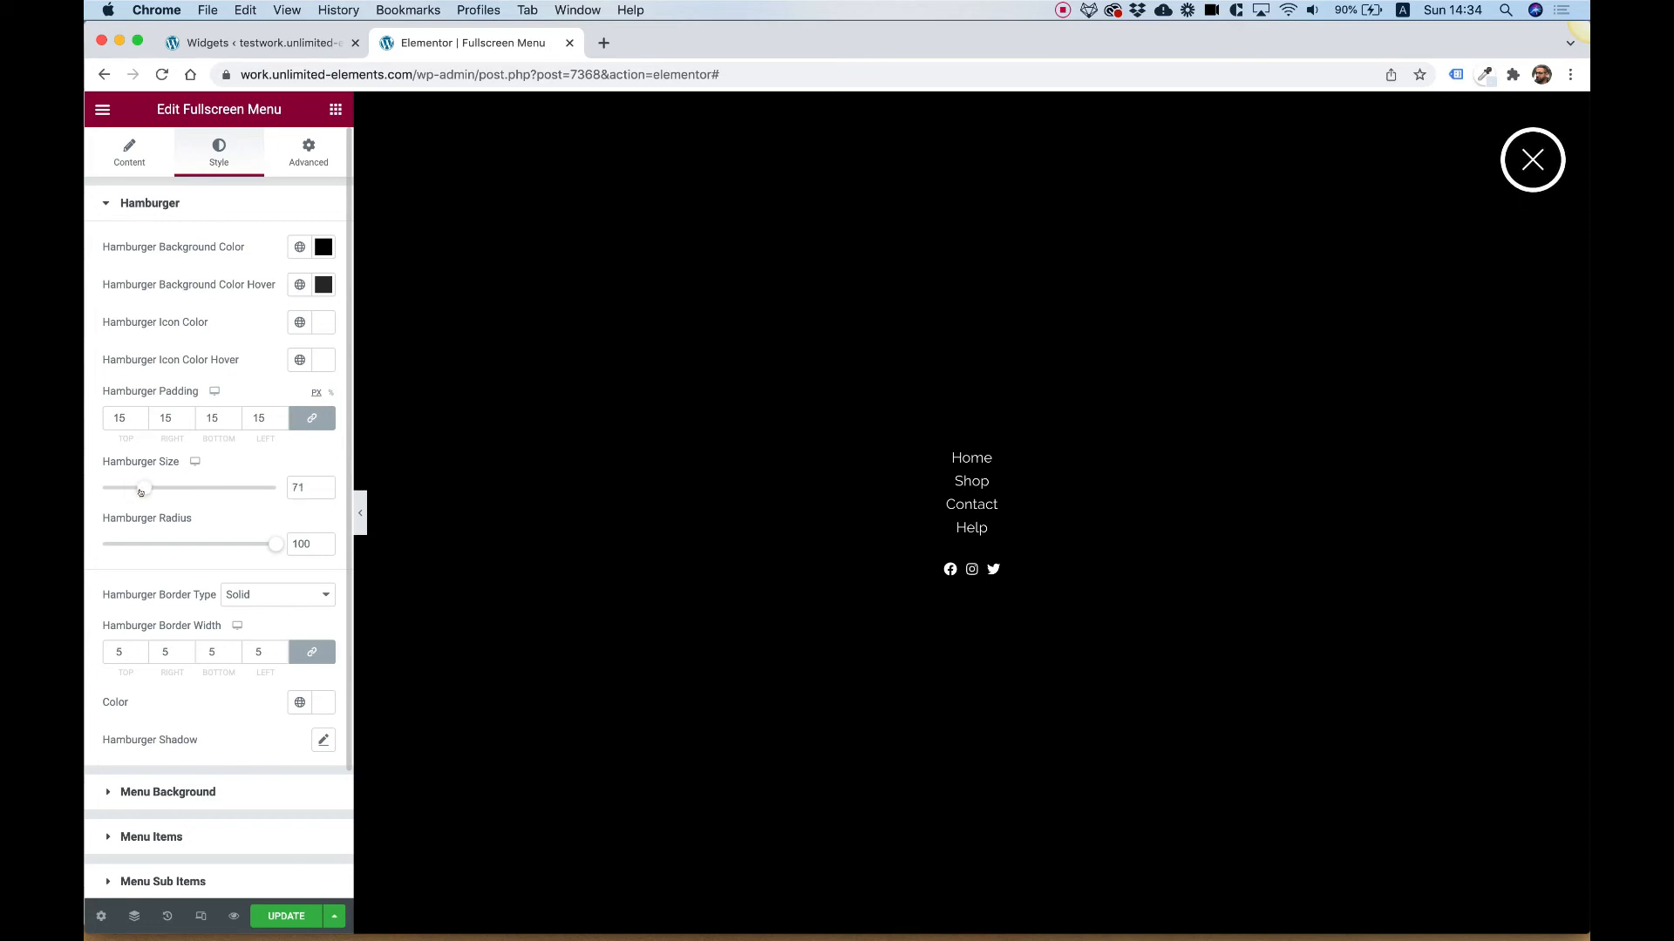
pyautogui.moveTo(145, 488); pyautogui.dragTo(141, 488)
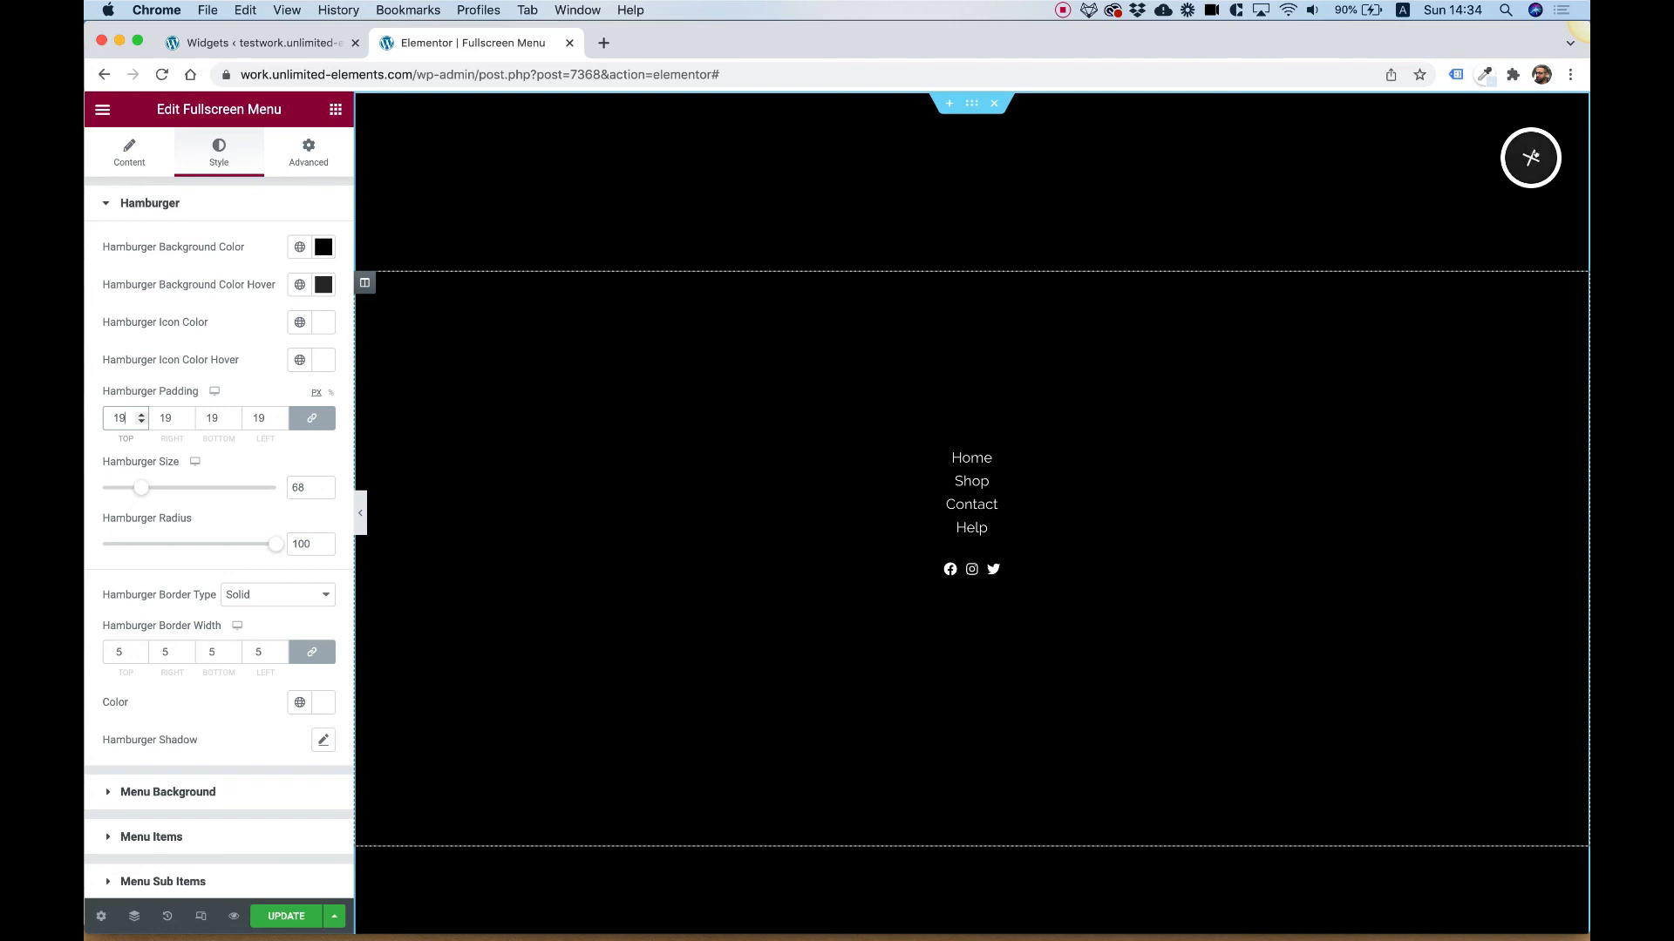
pyautogui.click(1531, 157)
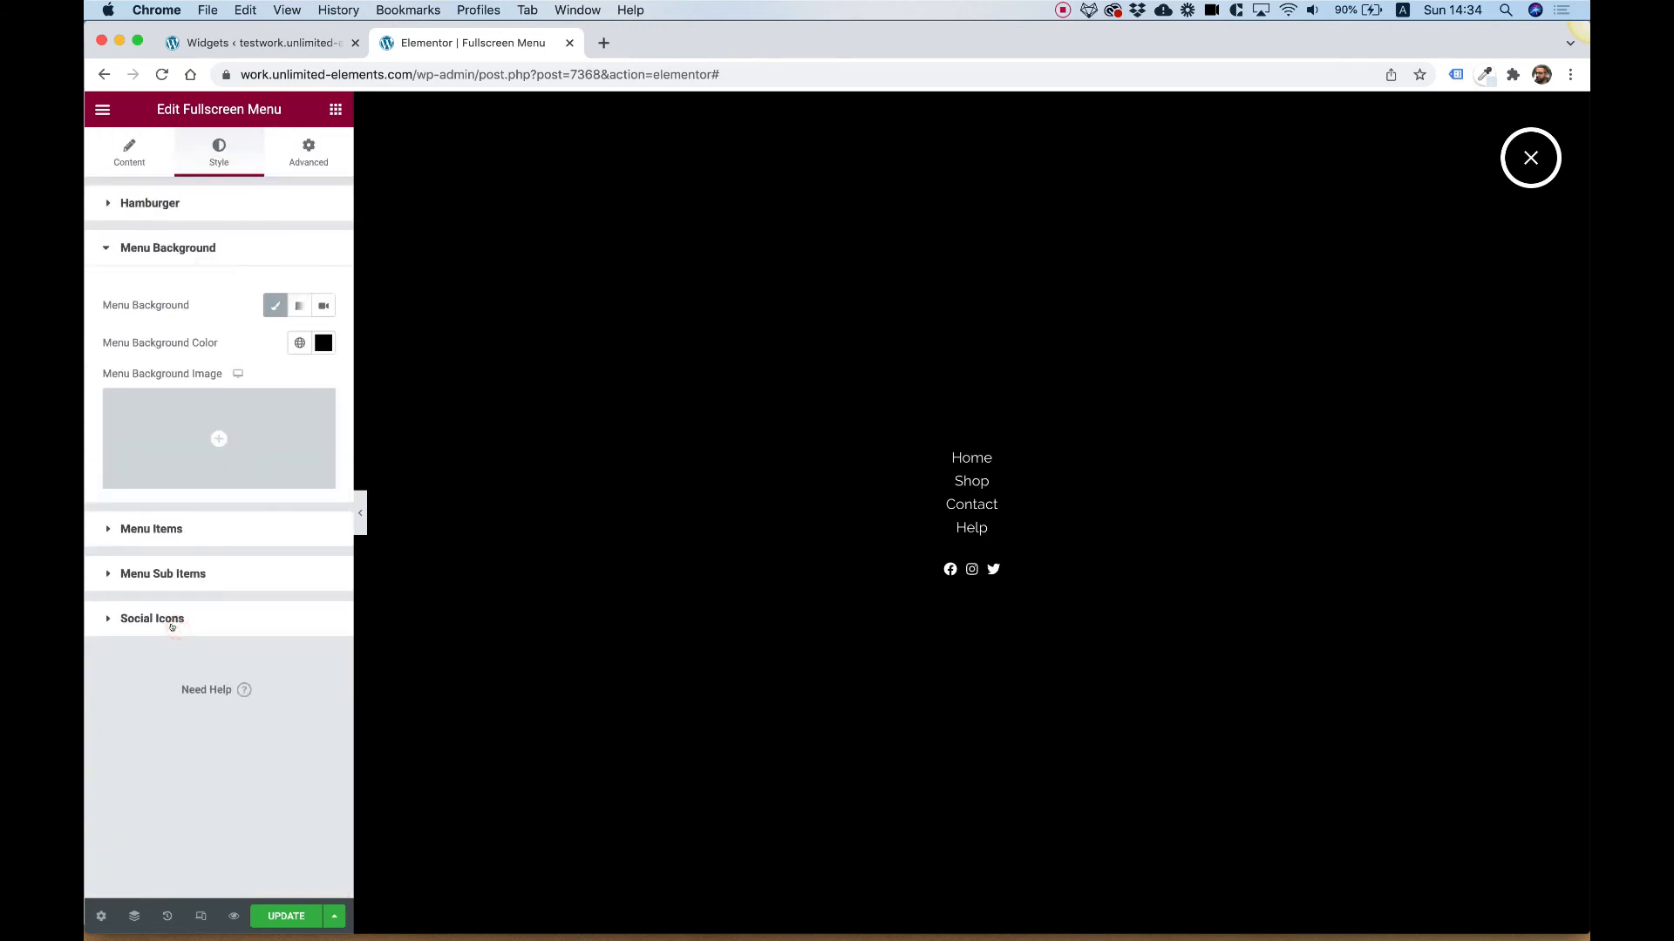
pyautogui.moveTo(298, 305)
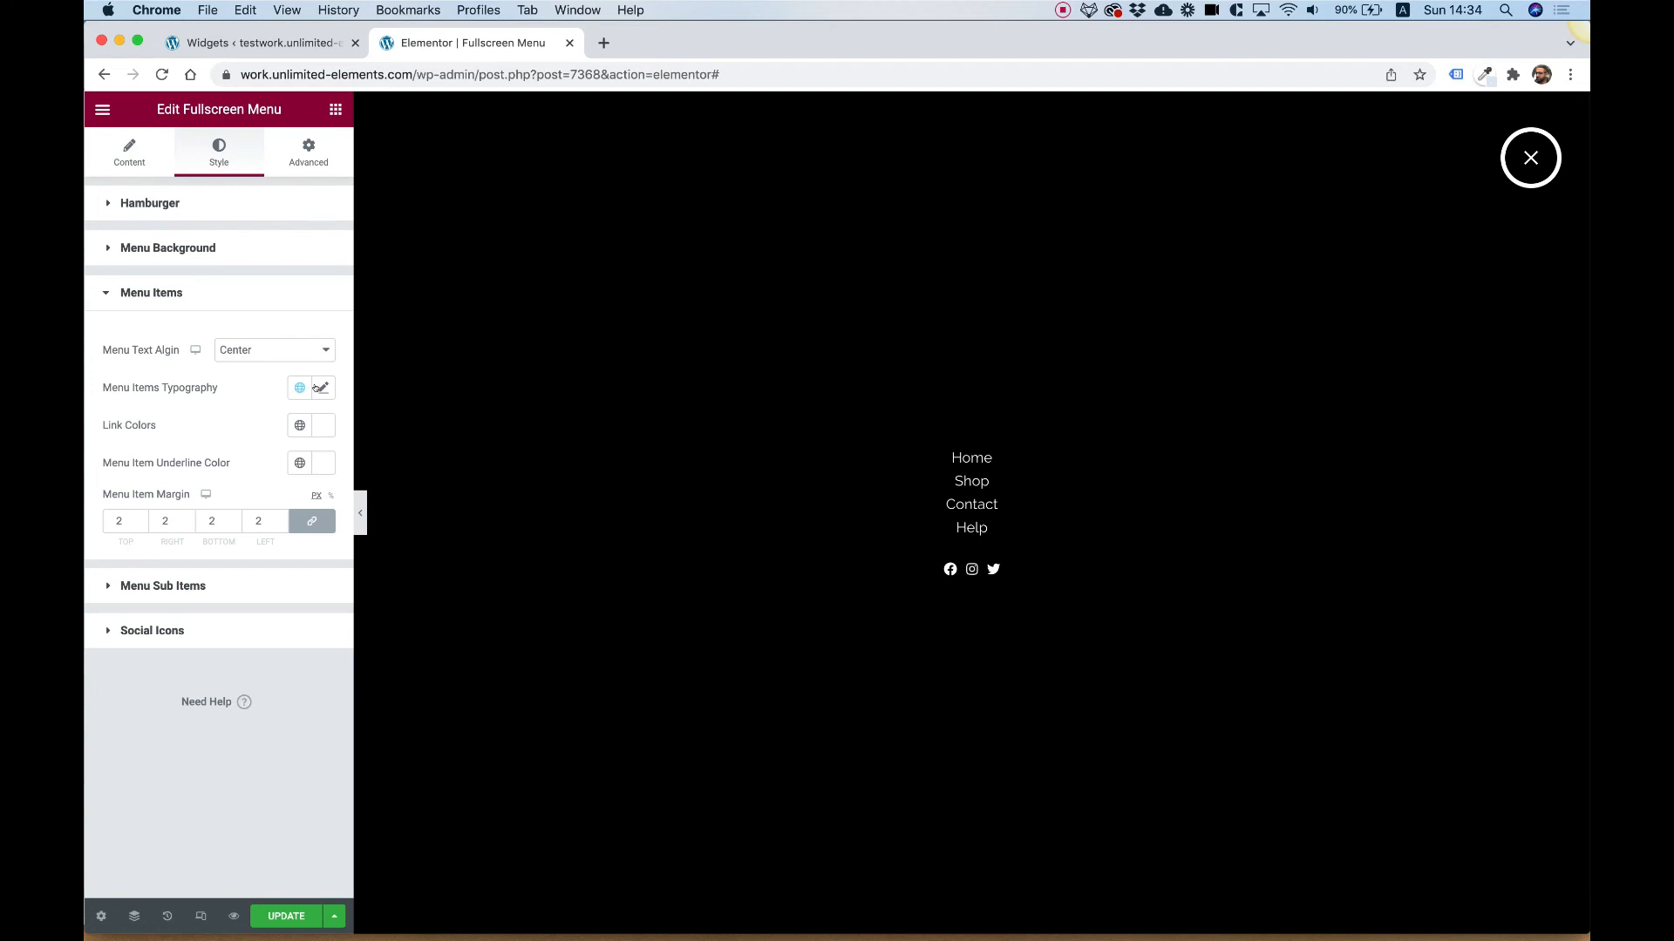
# Step: Set the menu link typography size to 31 px
pyautogui.click(322, 387)
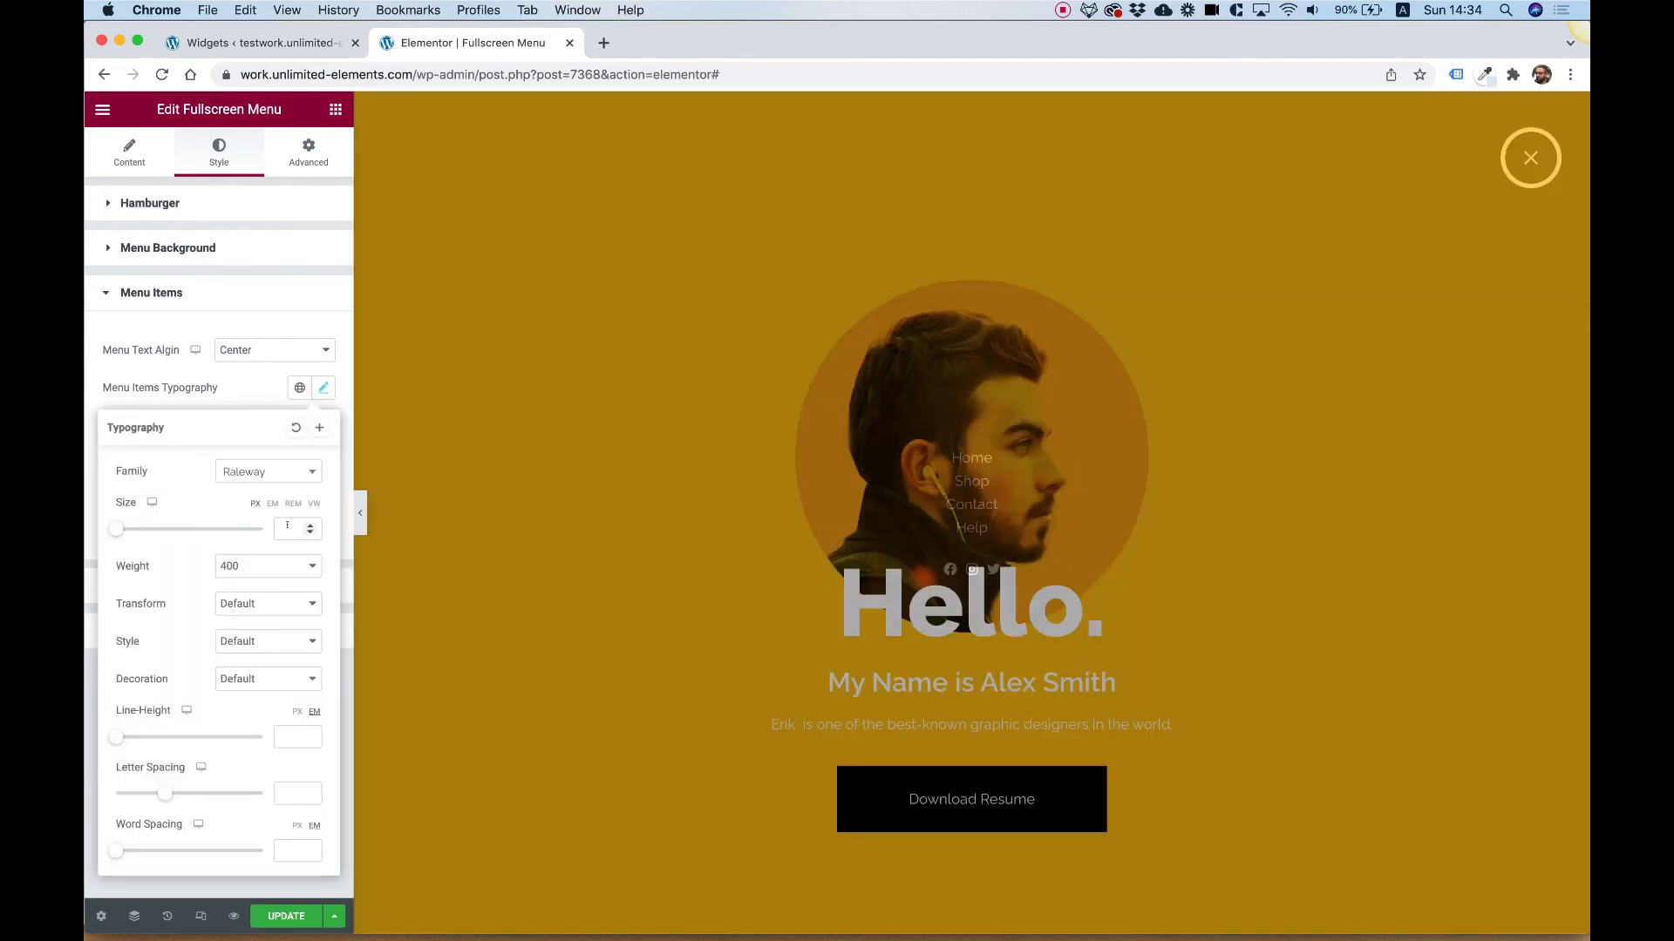
pyautogui.click(1530, 158)
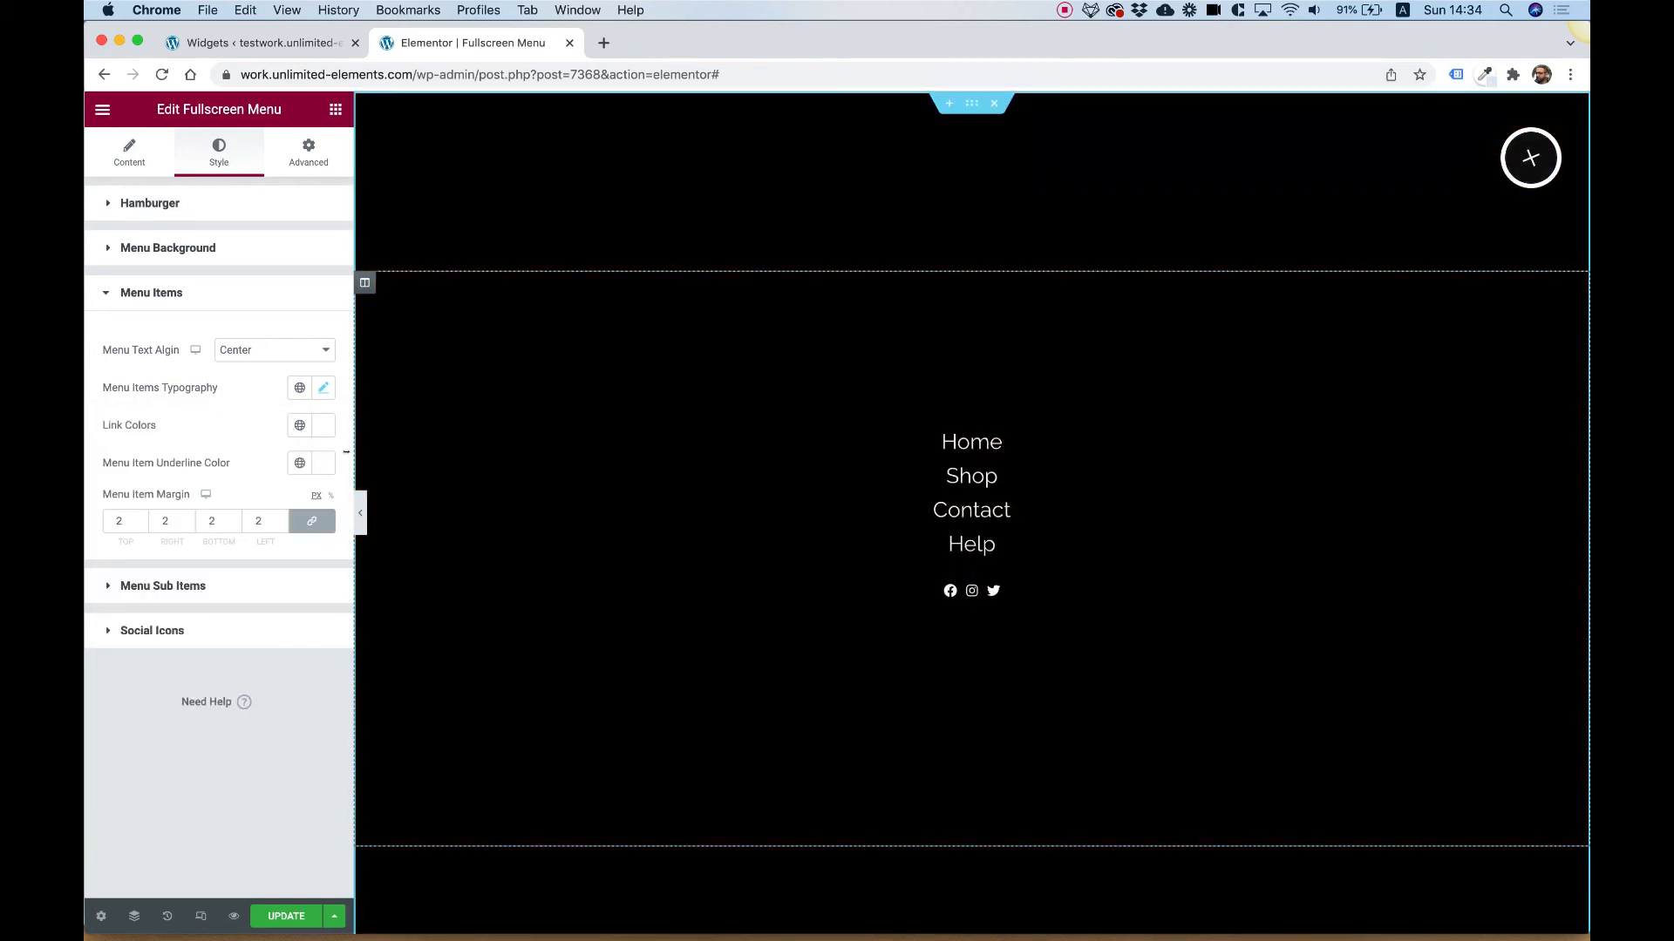
pyautogui.click(324, 387)
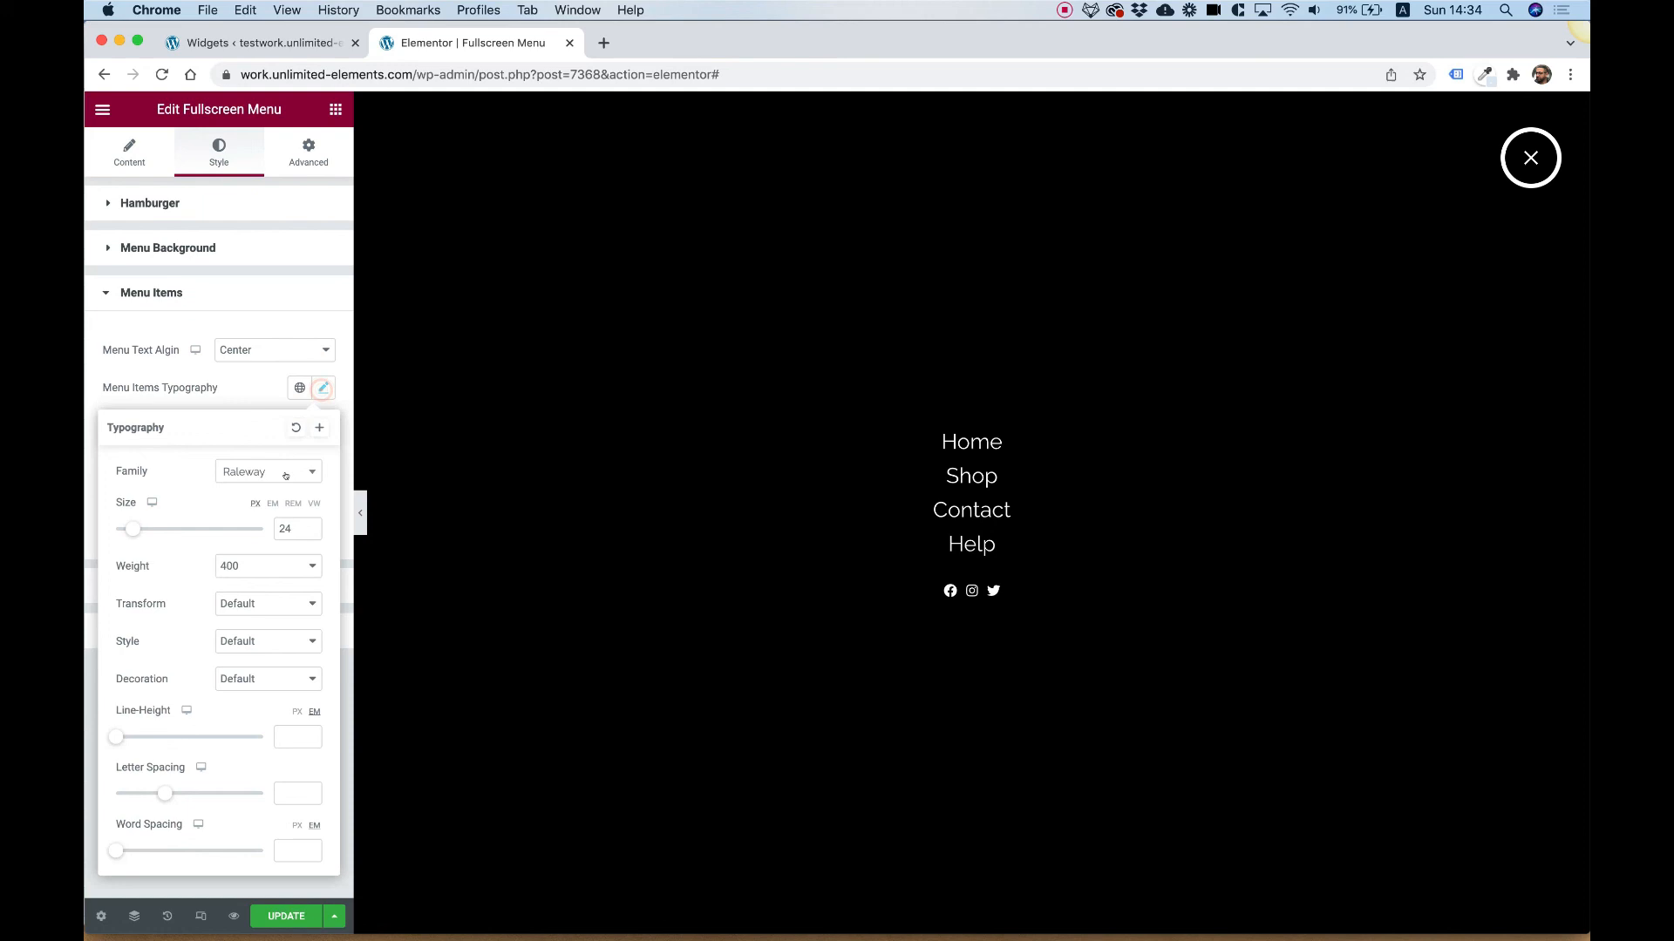
pyautogui.write('31')
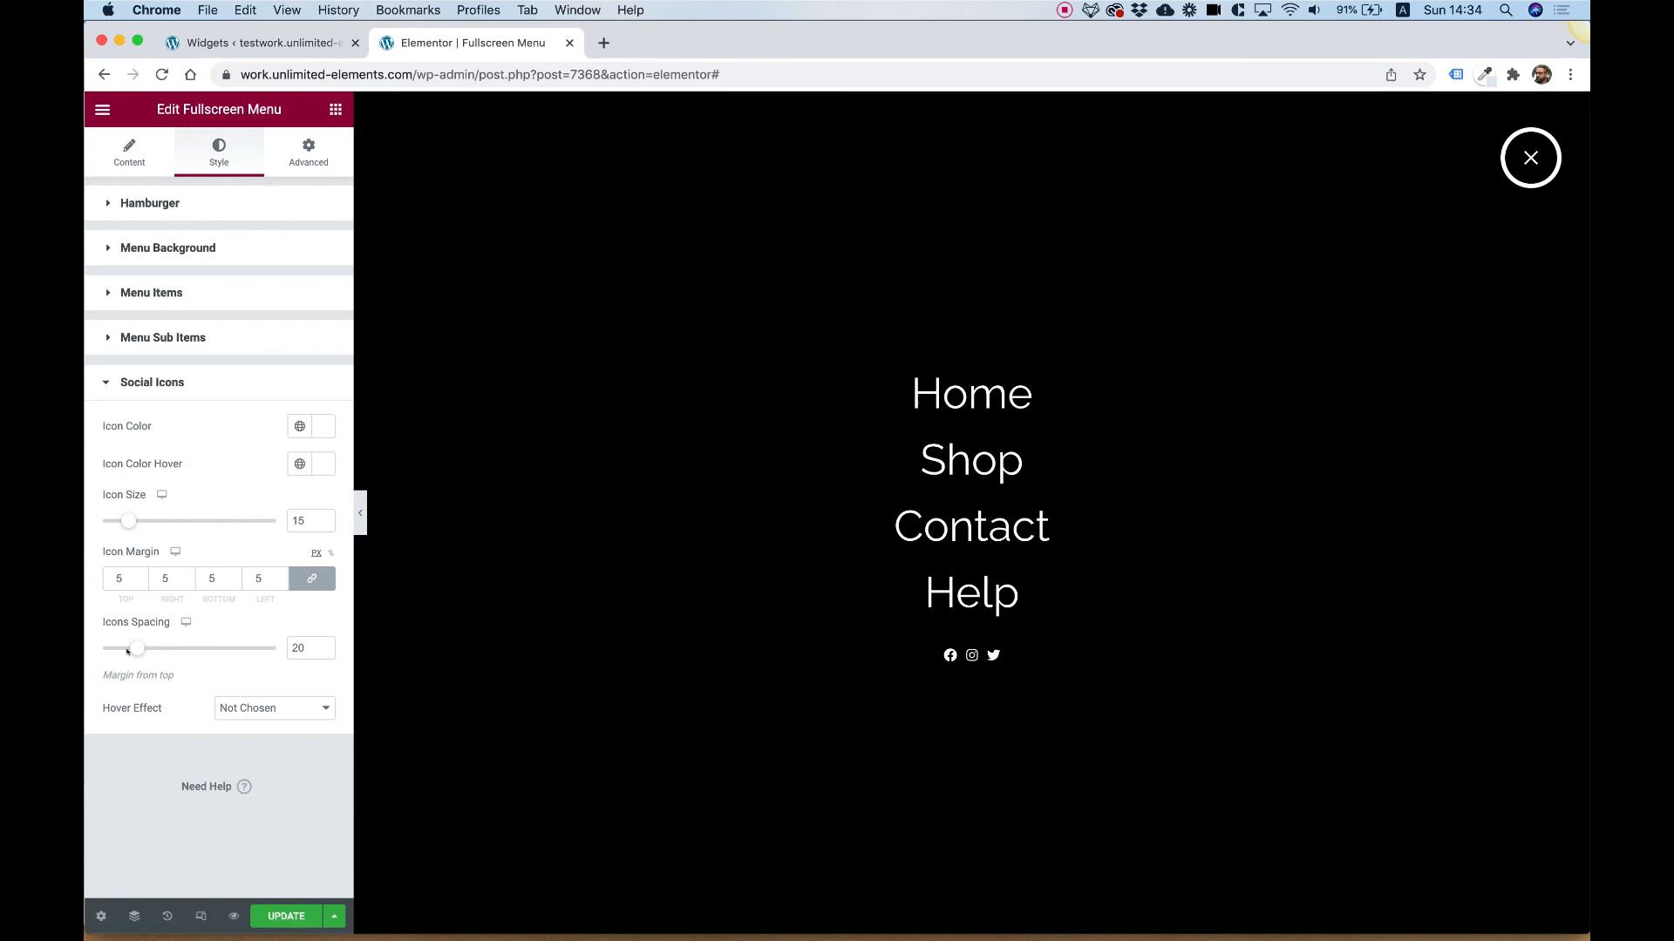
# Step: Enlarge the social icons to size 28 and preview them by toggling the hamburger overlay
pyautogui.moveTo(129, 522); pyautogui.dragTo(163, 521)
pyautogui.write('25')
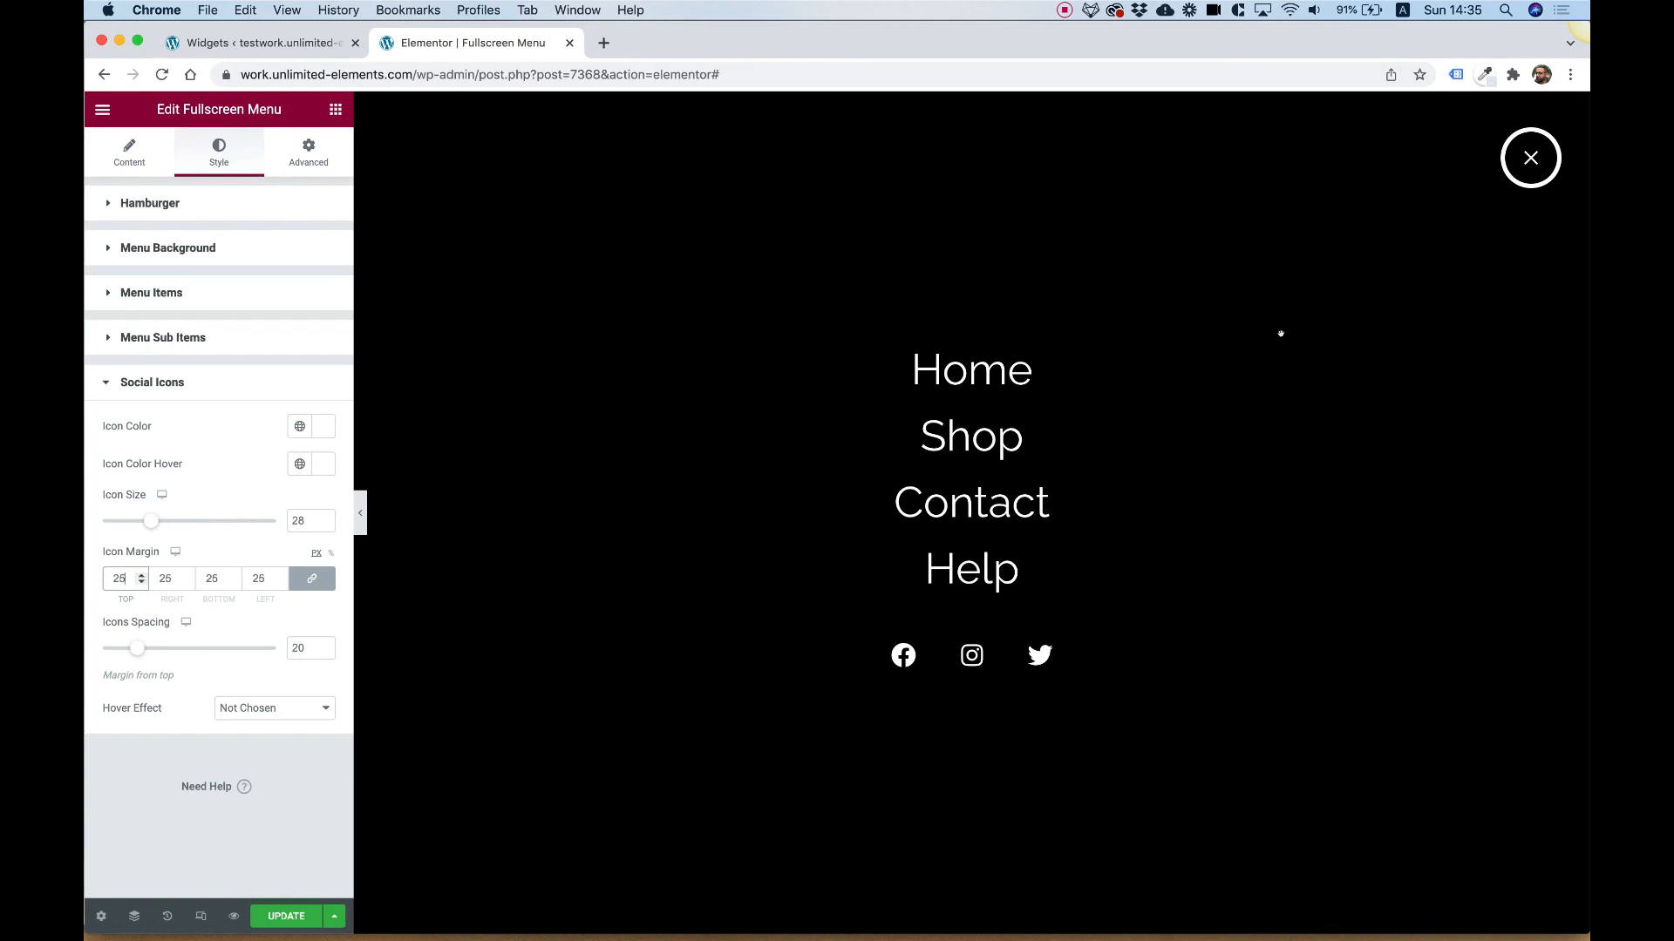
pyautogui.click(1530, 157)
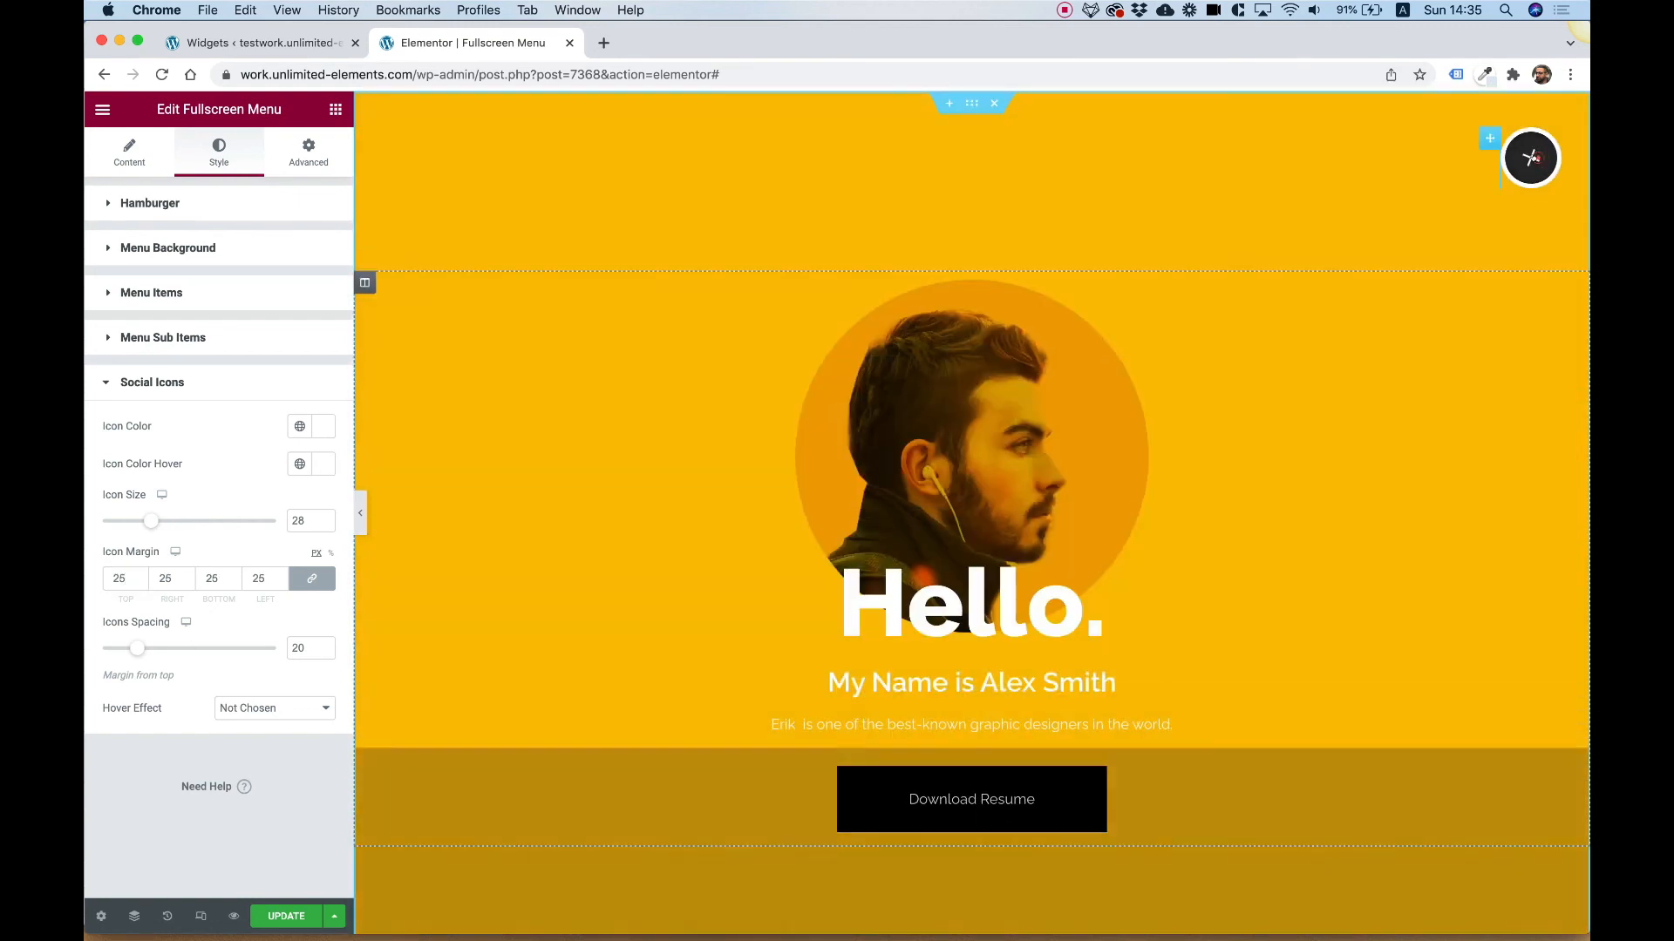
pyautogui.click(1528, 158)
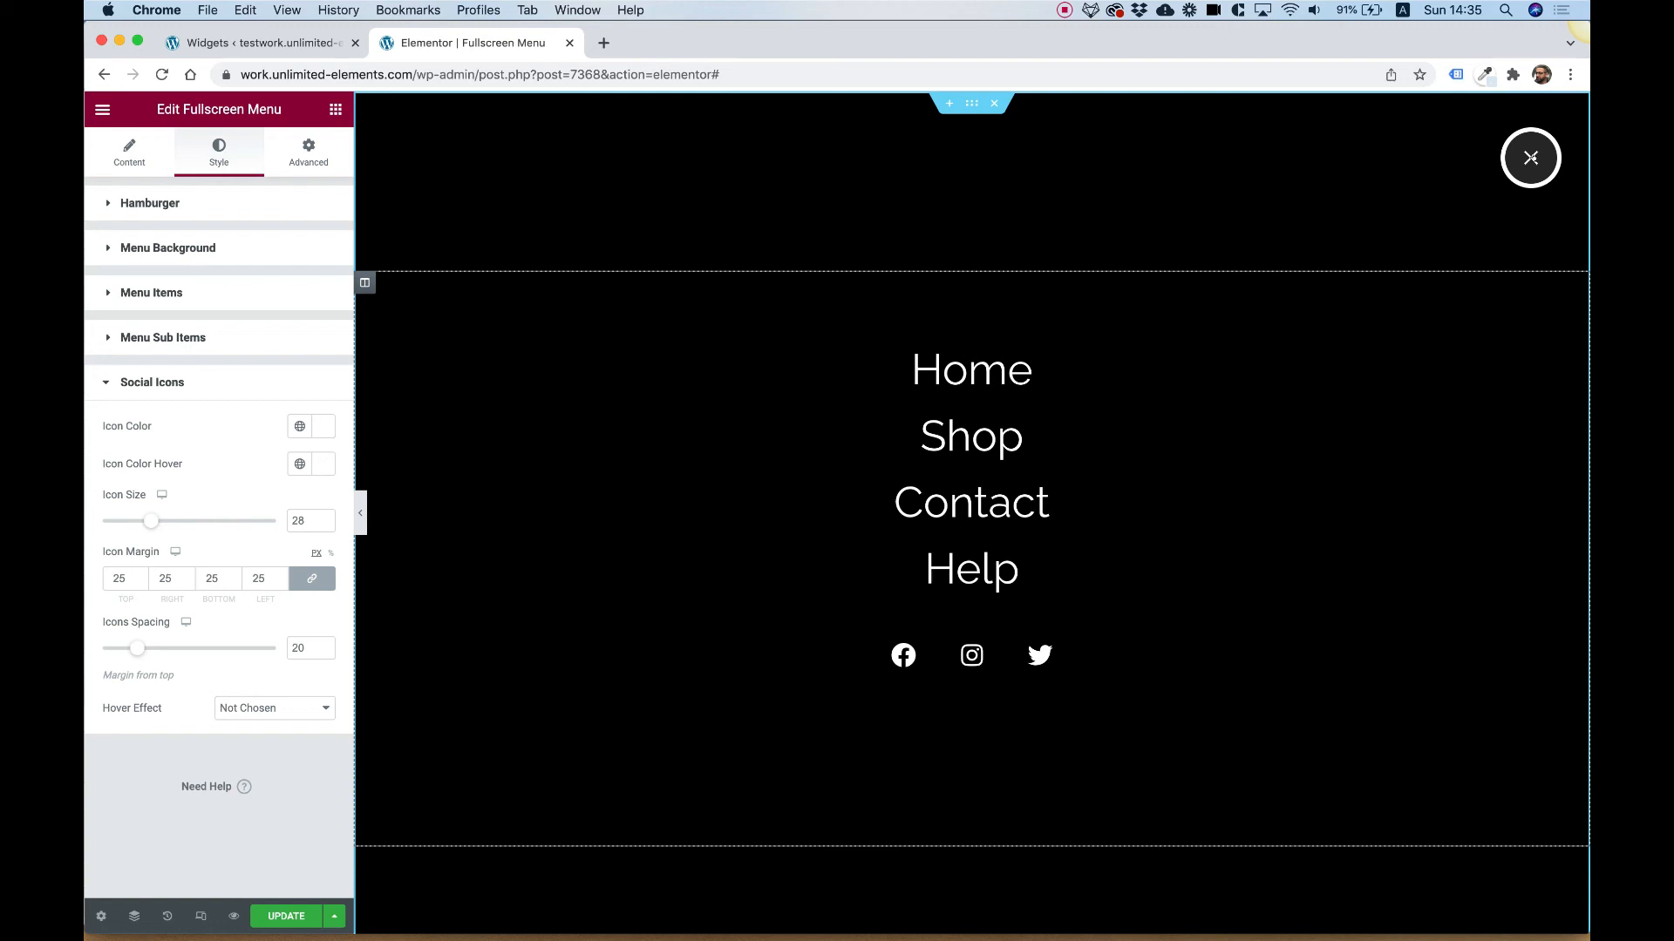
pyautogui.click(1528, 158)
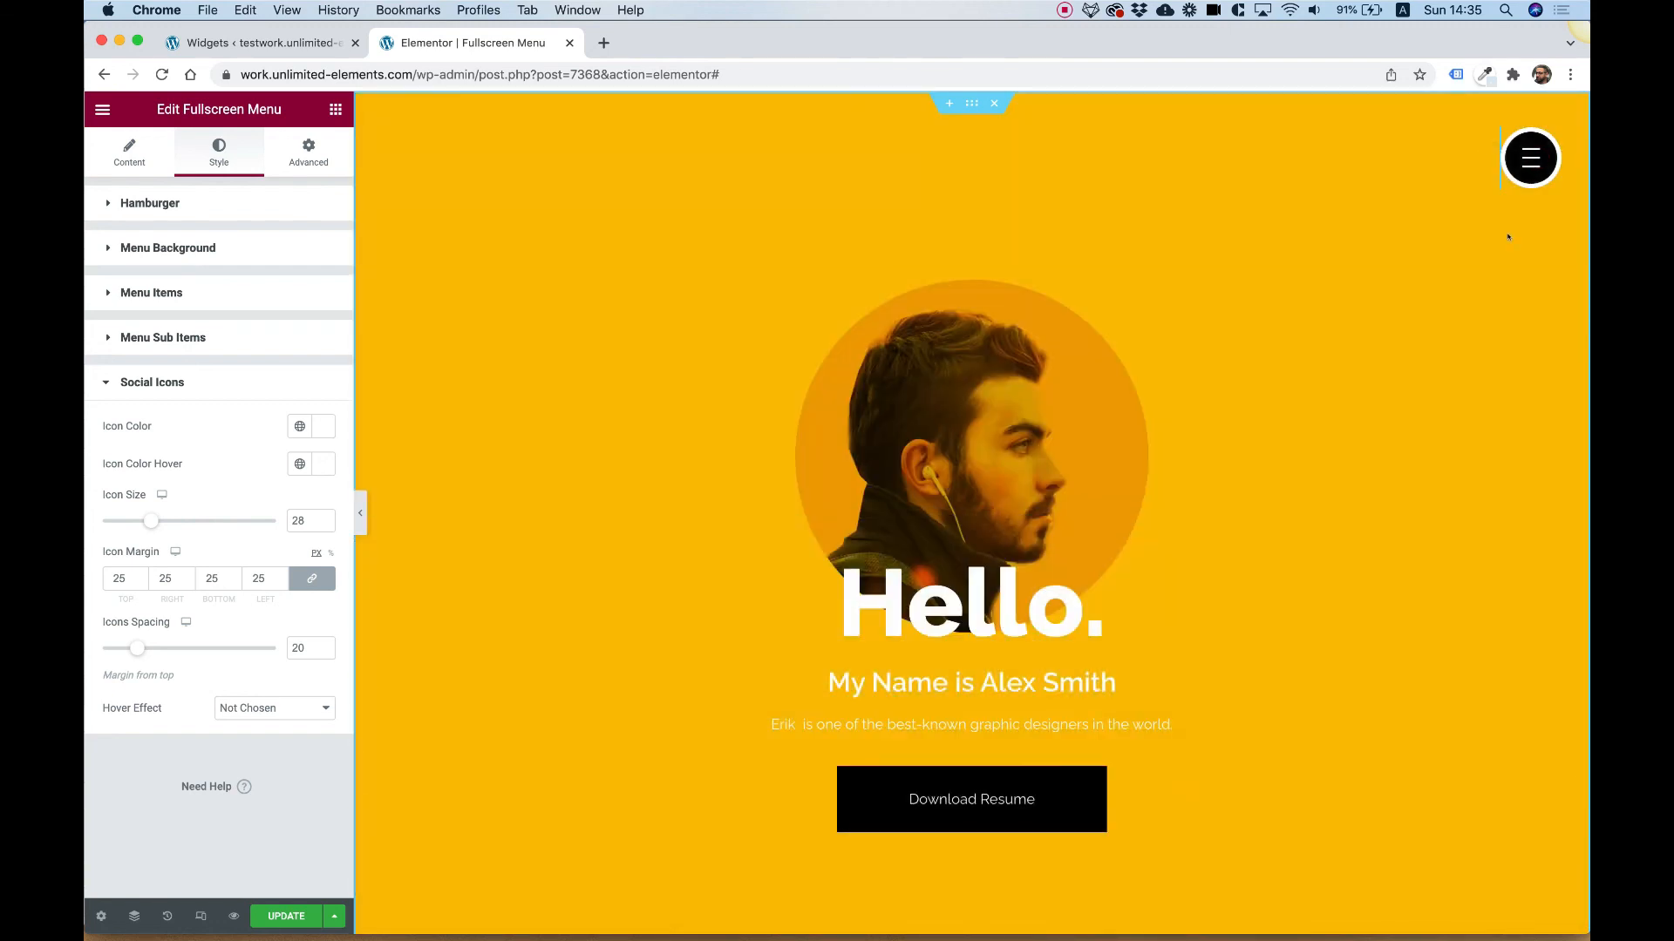
pyautogui.click(1530, 157)
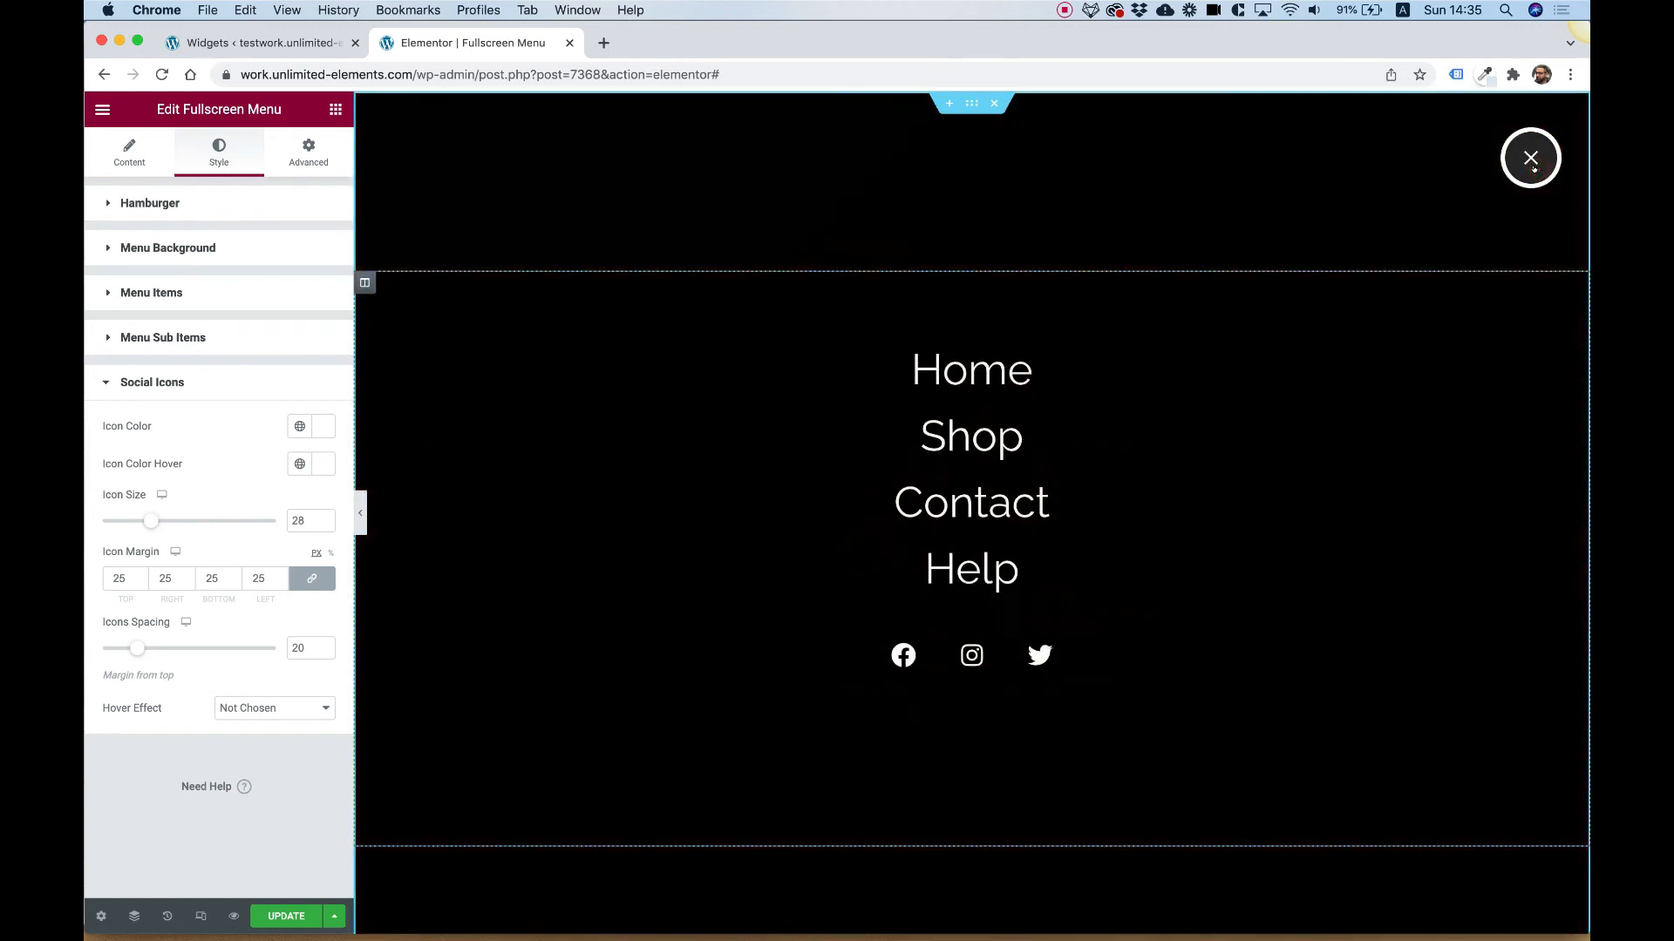